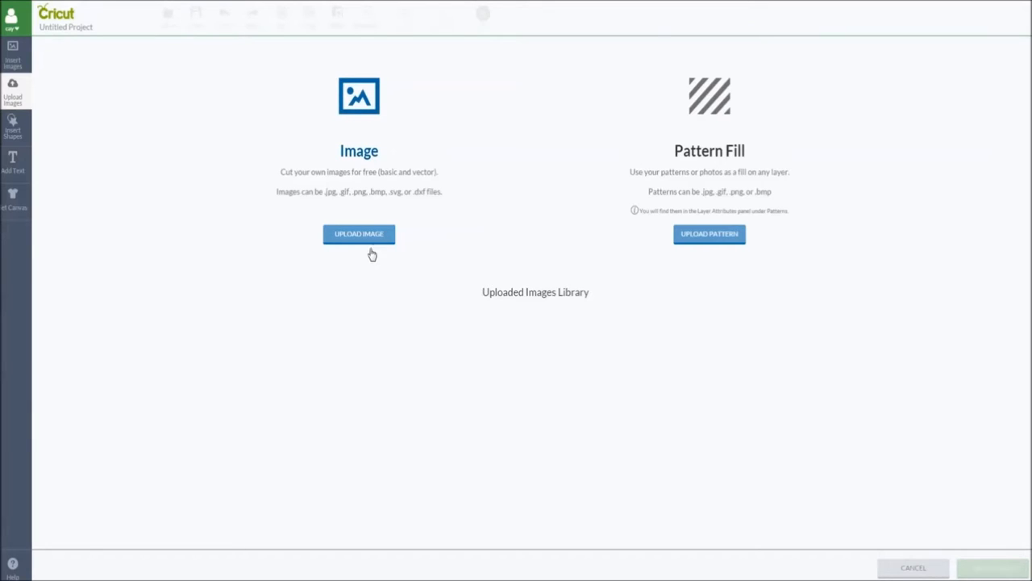
Step: Upload the 'from scat.svg' lantern template file from the computer
{"action": "left_click", "coordinate": [358, 234]}
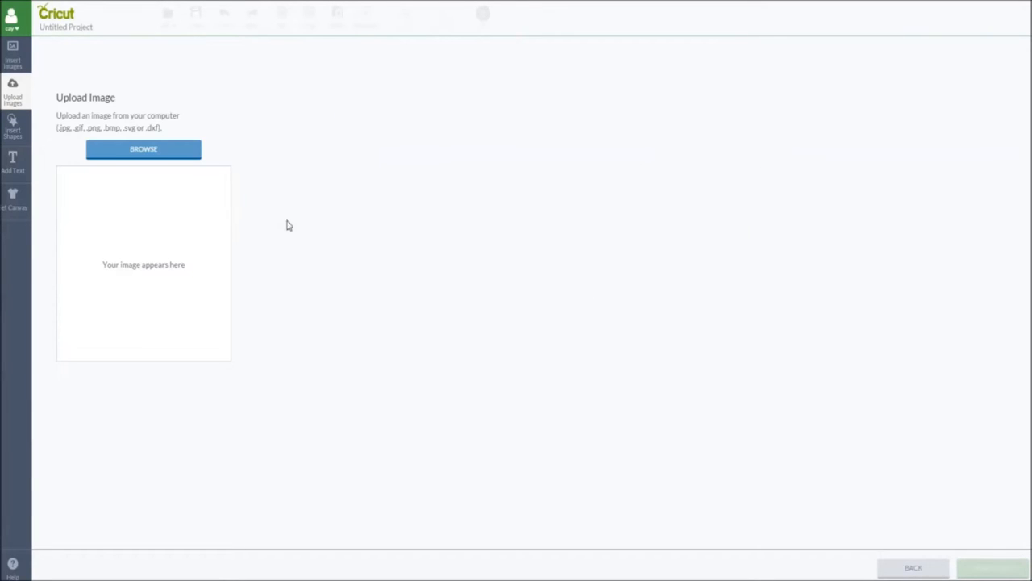
{"action": "left_click", "coordinate": [144, 149]}
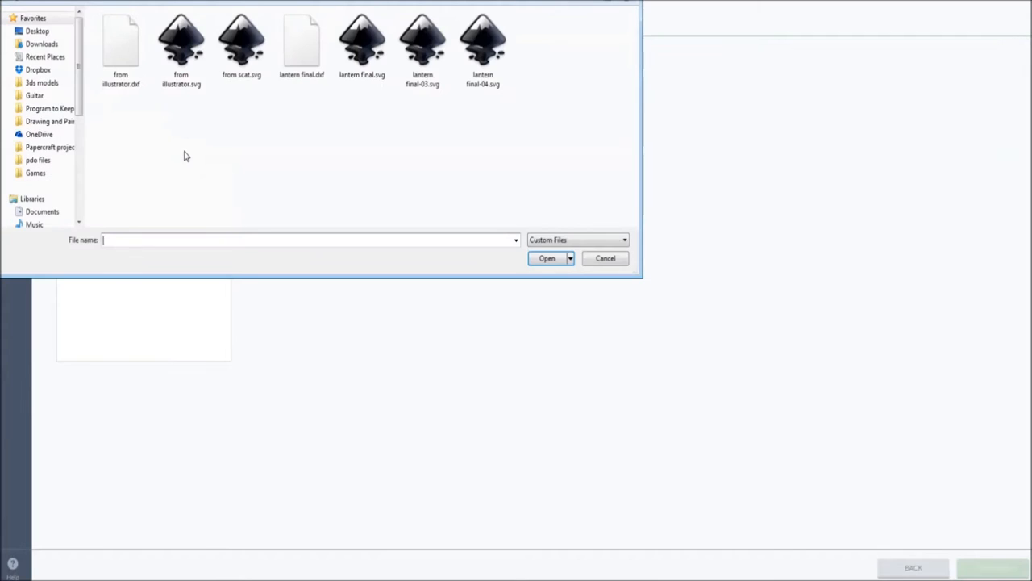
{"action": "left_click", "coordinate": [242, 45]}
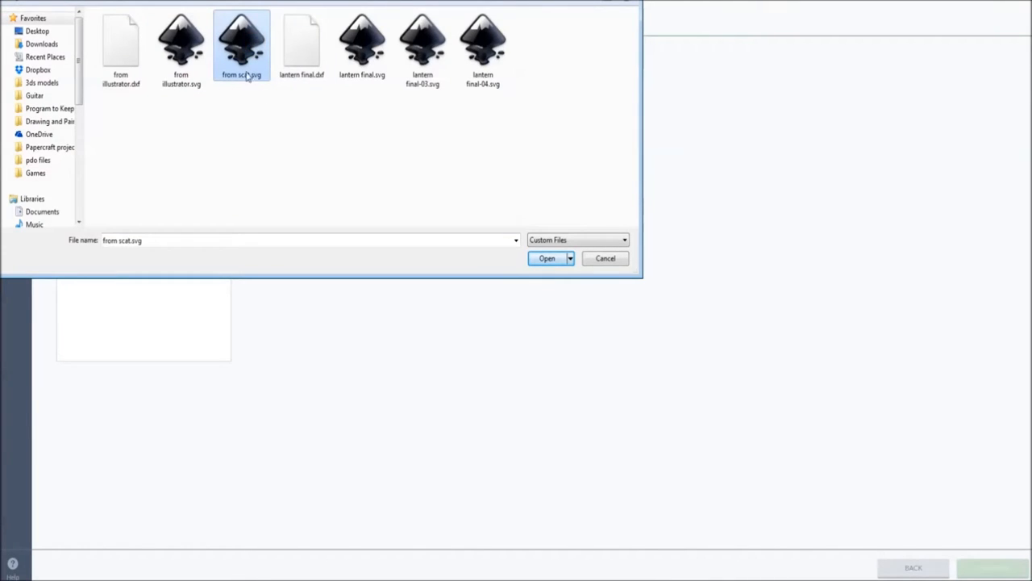
{"action": "mouse_move", "coordinate": [261, 102]}
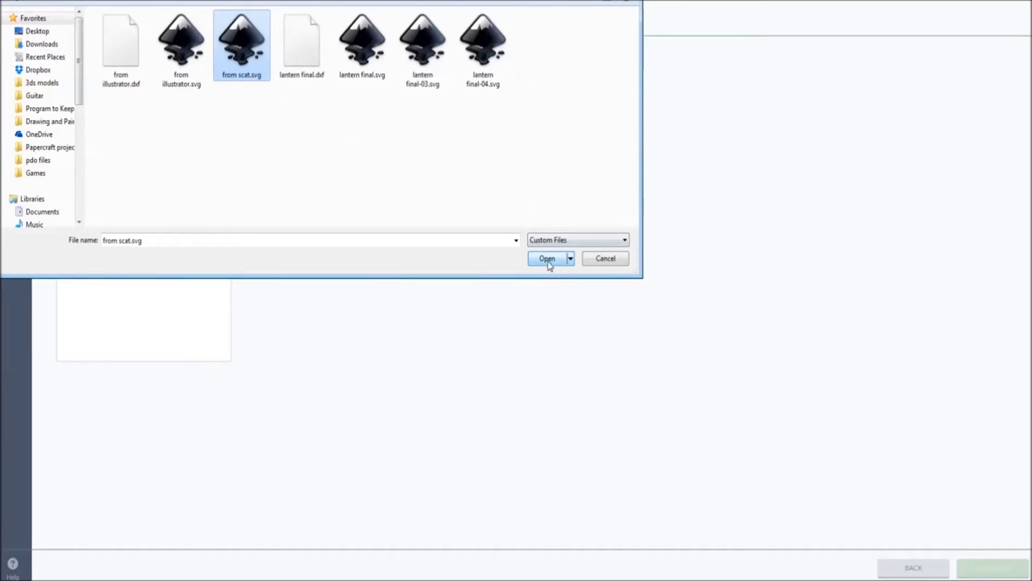
{"action": "left_click", "coordinate": [548, 258]}
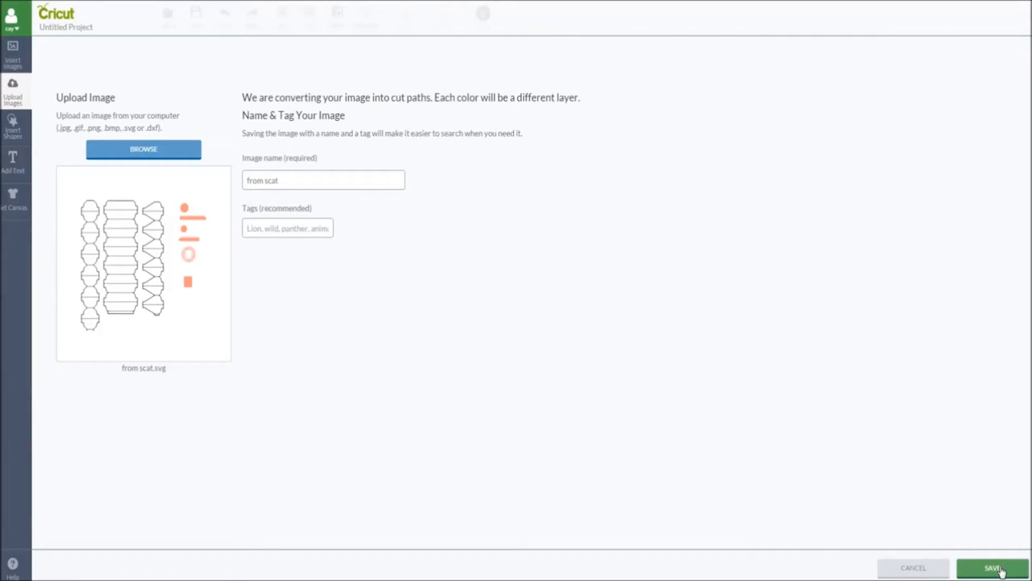
Step: Save the uploaded template to the image library and insert it onto the canvas
{"action": "left_click", "coordinate": [992, 568]}
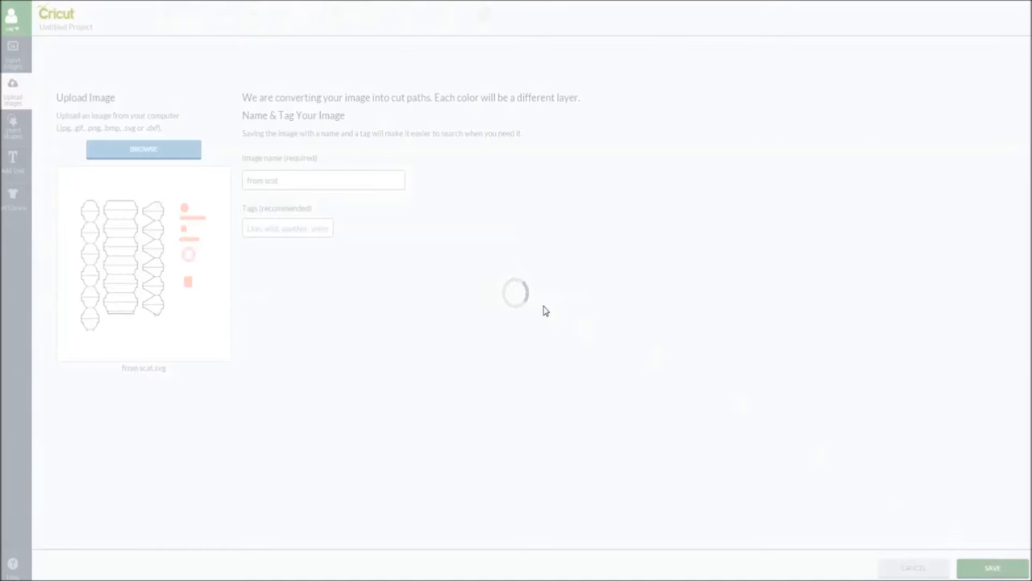
{"action": "left_click", "coordinate": [991, 568]}
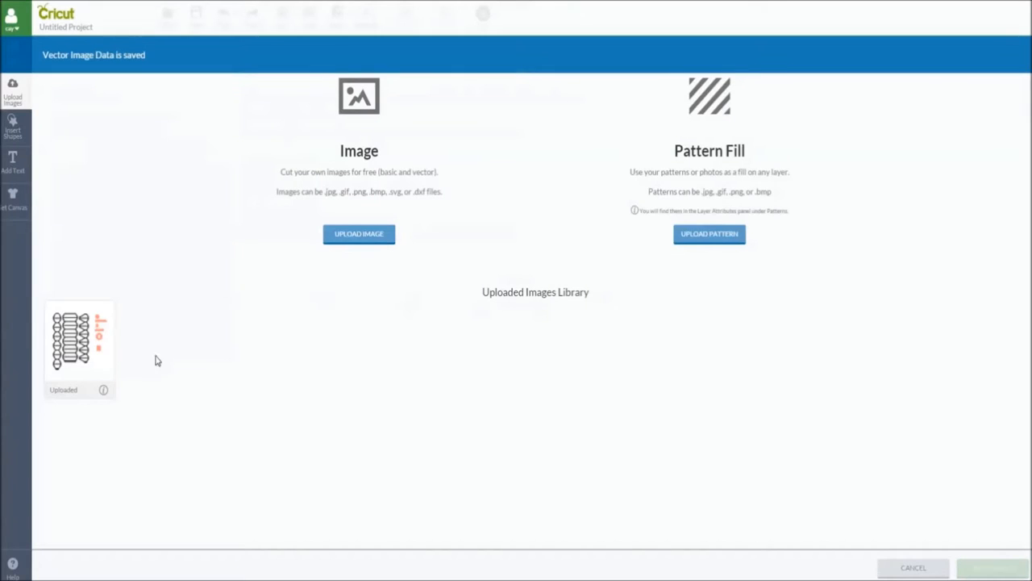
{"action": "left_click", "coordinate": [79, 342]}
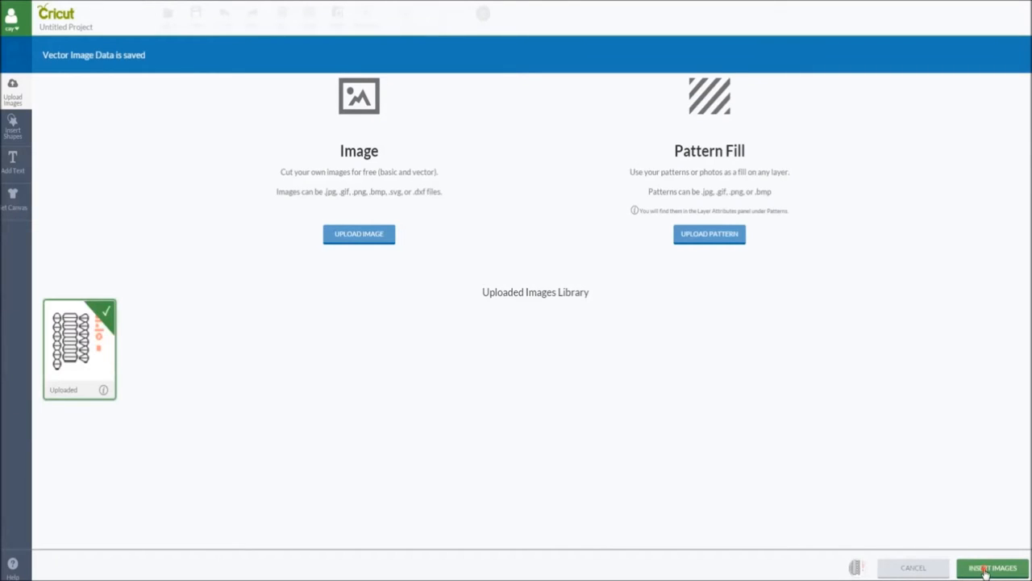
{"action": "left_click", "coordinate": [992, 568]}
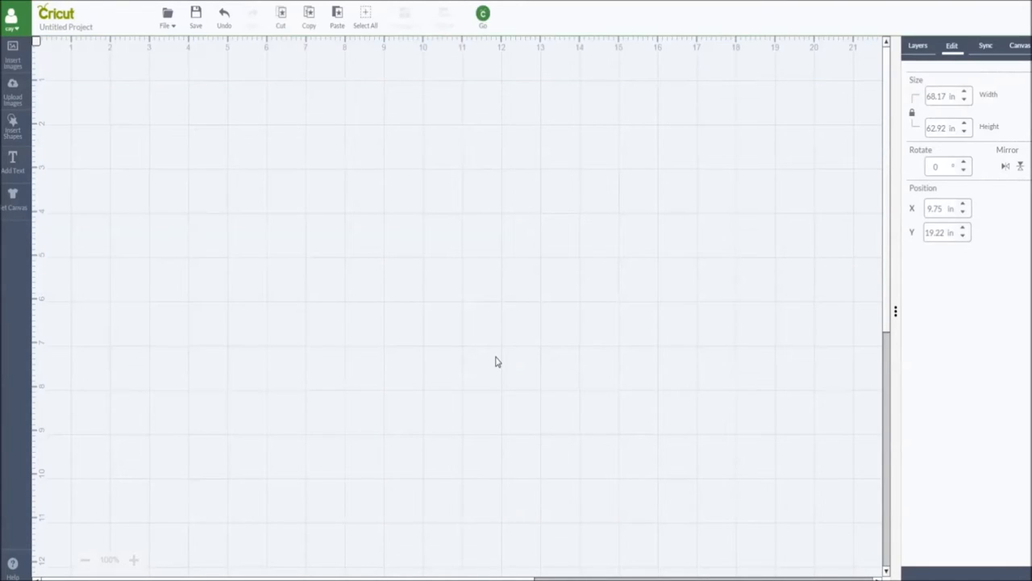
{"action": "mouse_move", "coordinate": [871, 98]}
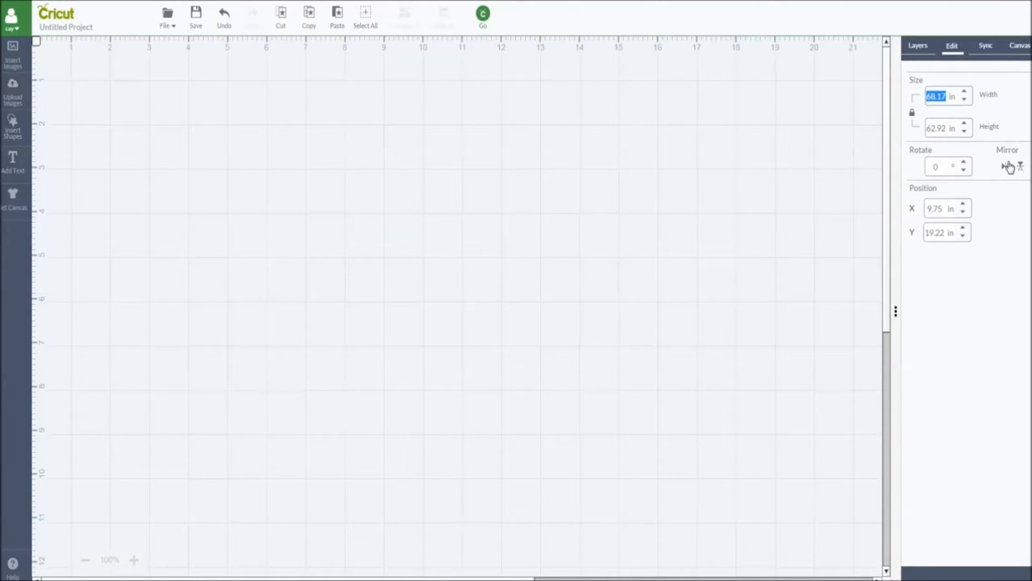
Step: Resize the template to 8 inches wide with proportions locked and set Position X to 1
{"action": "type", "text": "8"}
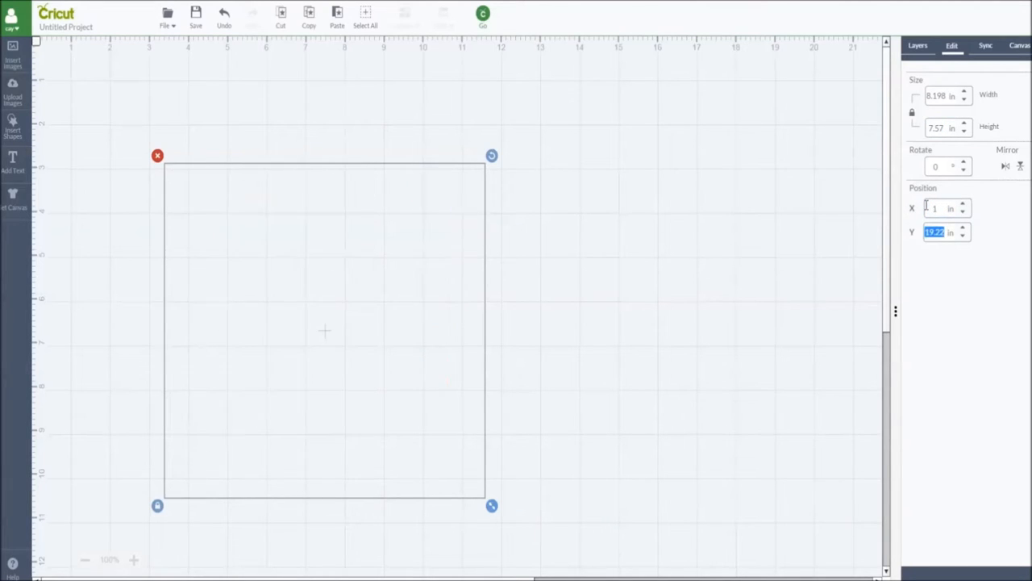
{"action": "type", "text": "1"}
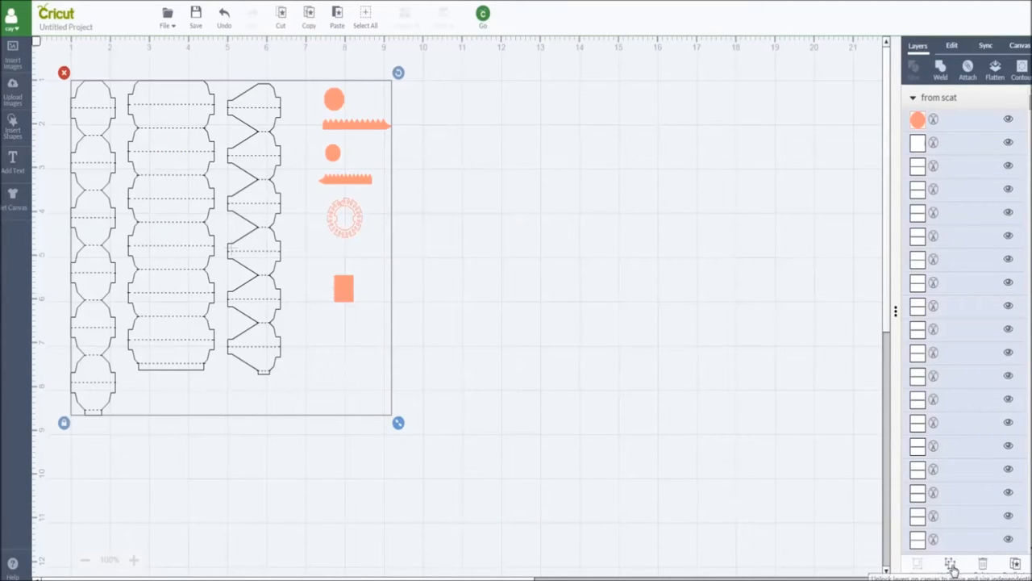
{"action": "mouse_move", "coordinate": [556, 166]}
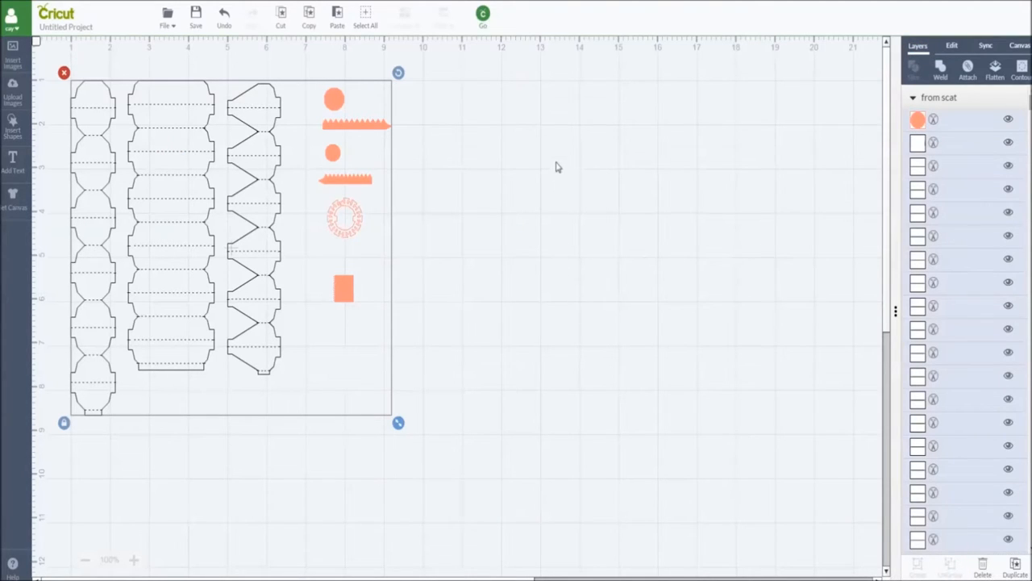
{"action": "mouse_move", "coordinate": [635, 285]}
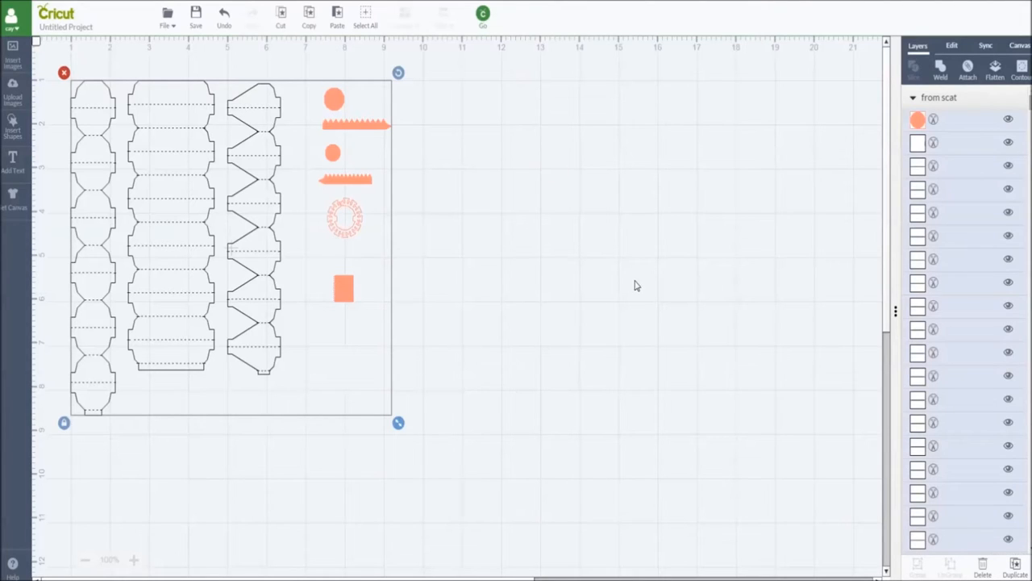
{"action": "mouse_move", "coordinate": [363, 179]}
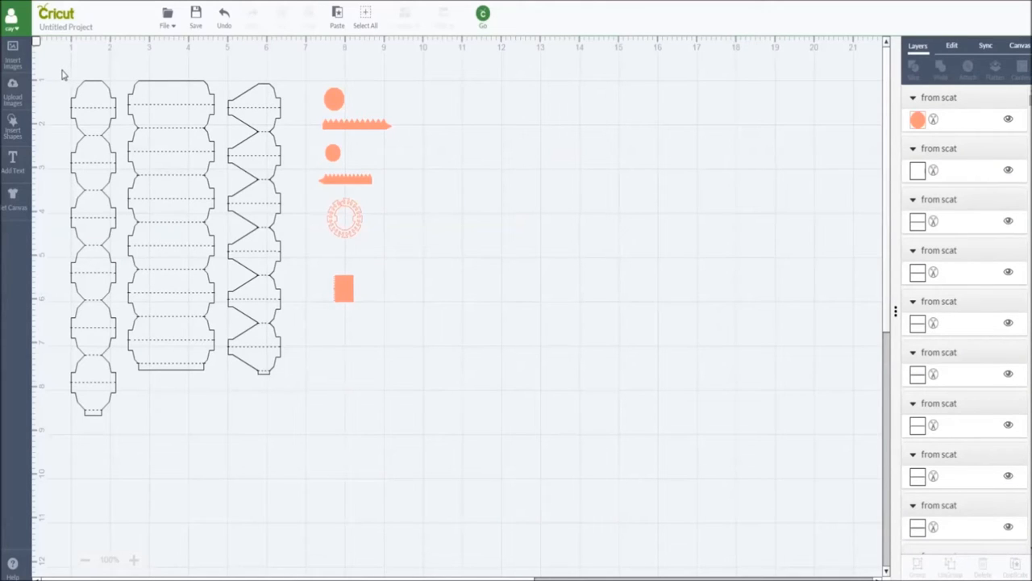
Step: Attach the left lantern strip with its score lines, then select the middle strip
{"action": "left_click", "coordinate": [93, 234]}
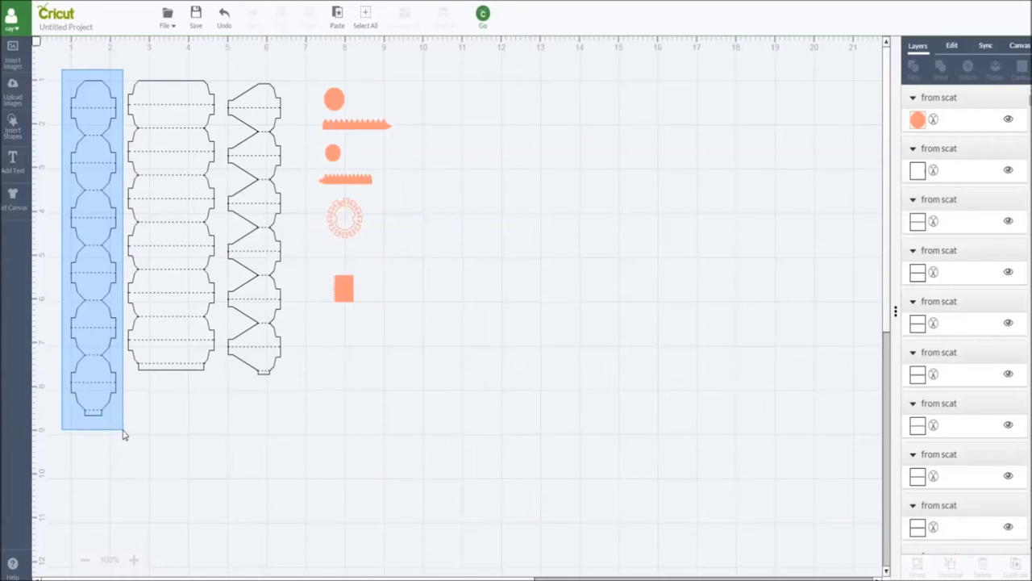
{"action": "left_click", "coordinate": [92, 245]}
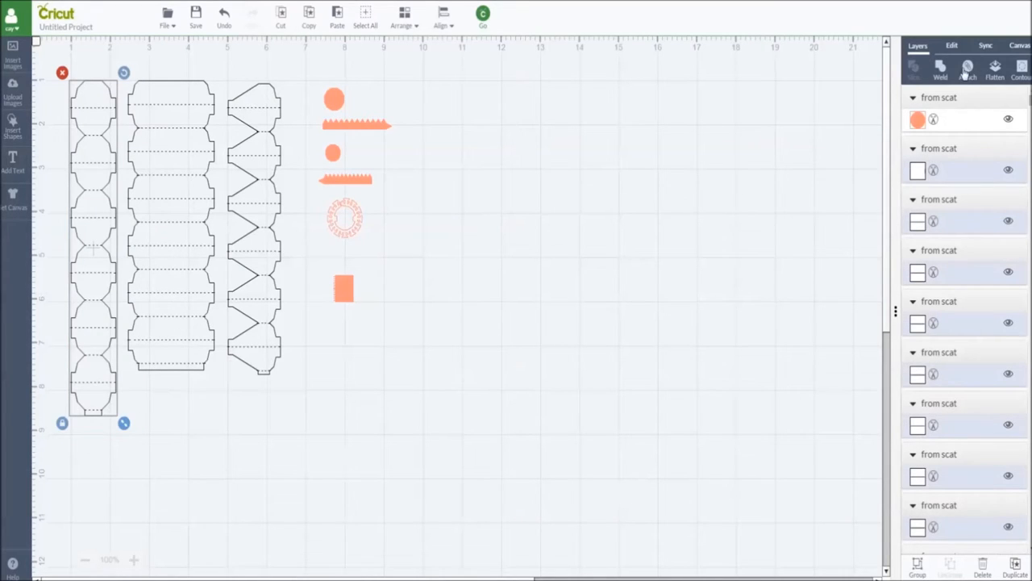
{"action": "left_click", "coordinate": [968, 68]}
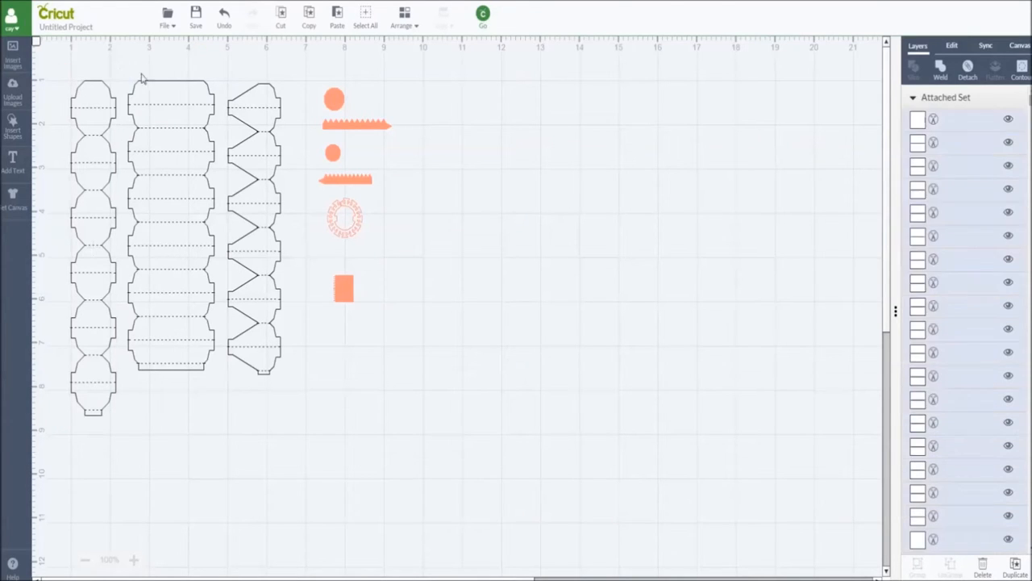
{"action": "left_click", "coordinate": [169, 185]}
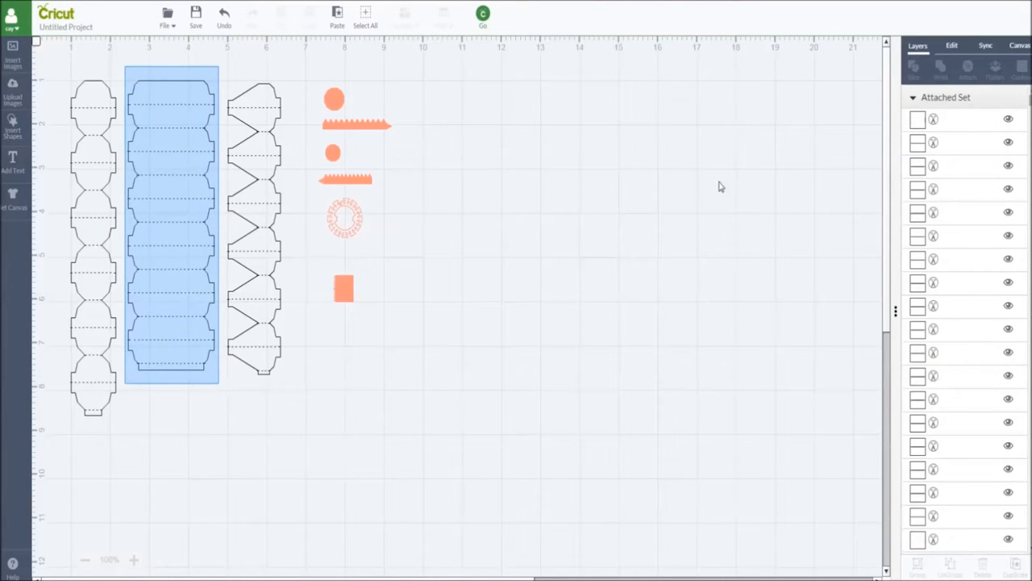
{"action": "left_click", "coordinate": [171, 226]}
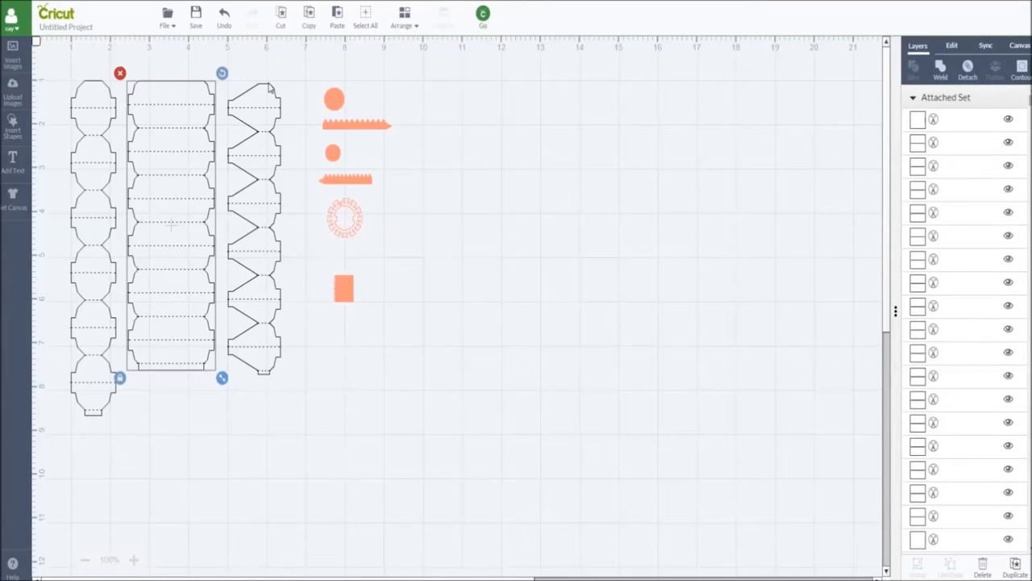
{"action": "mouse_move", "coordinate": [229, 66]}
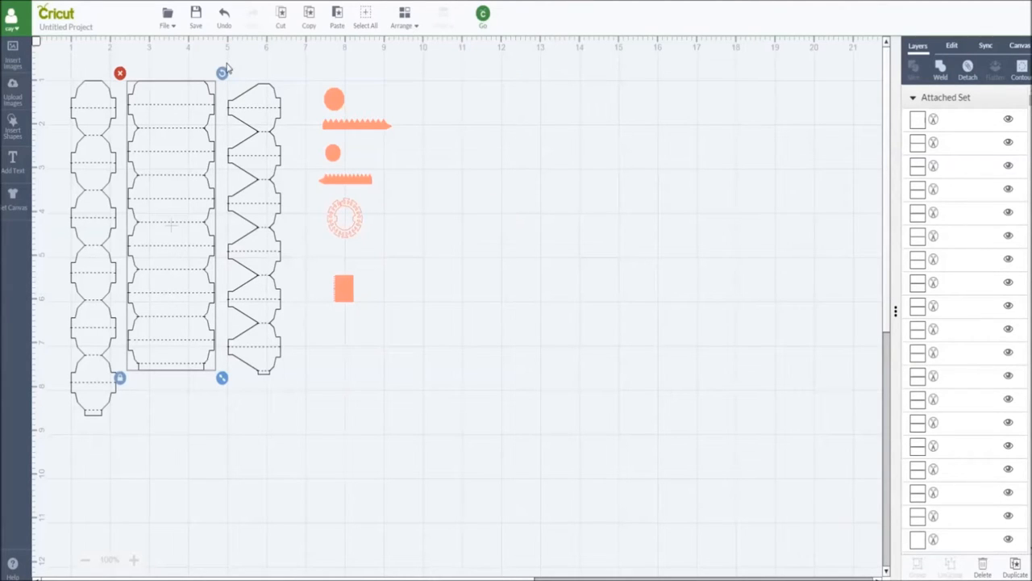
Step: Attach the right zigzag strip with its score lines into a single set
{"action": "left_click", "coordinate": [261, 226]}
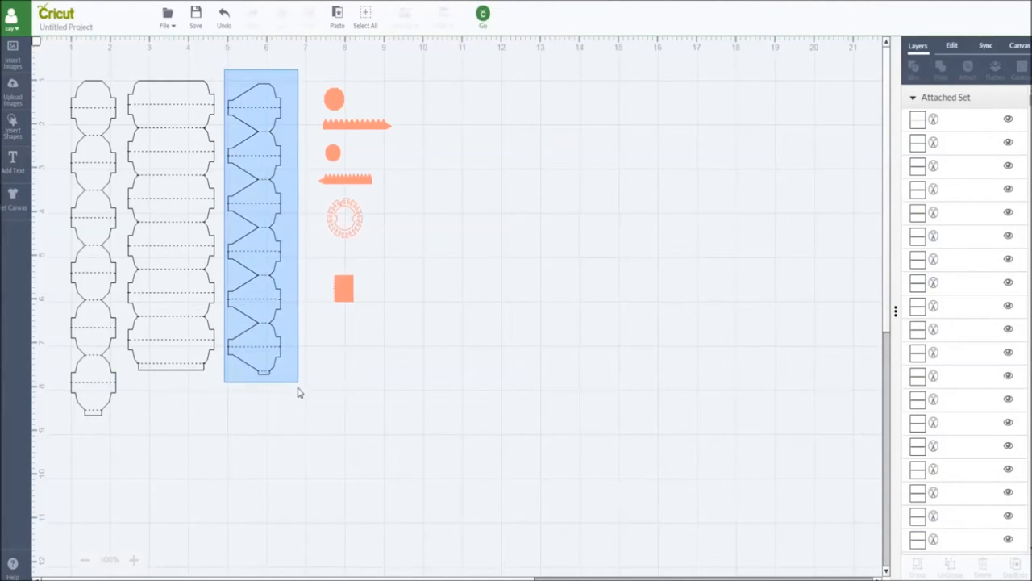
{"action": "left_click", "coordinate": [259, 225]}
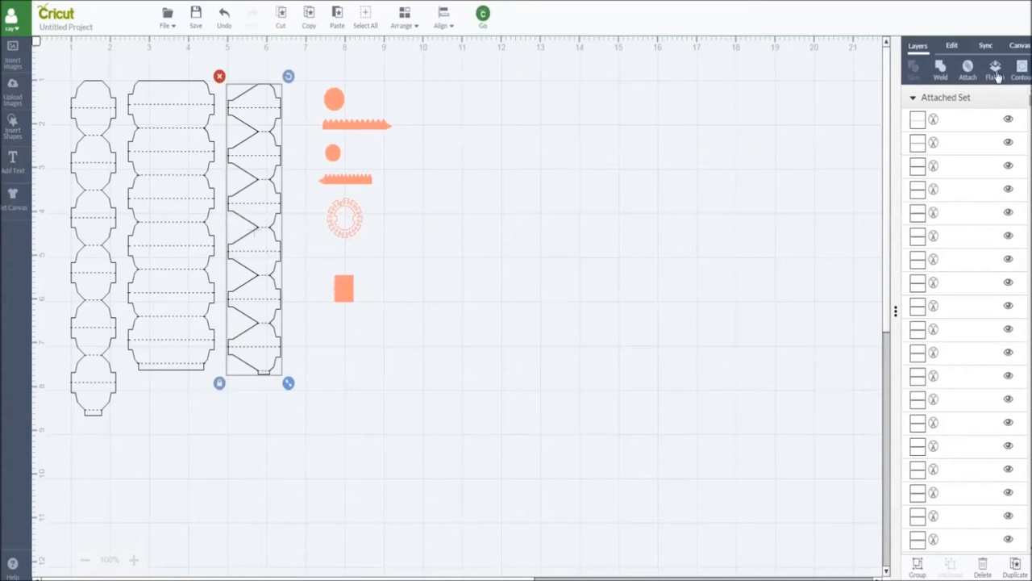
{"action": "left_click", "coordinate": [968, 71]}
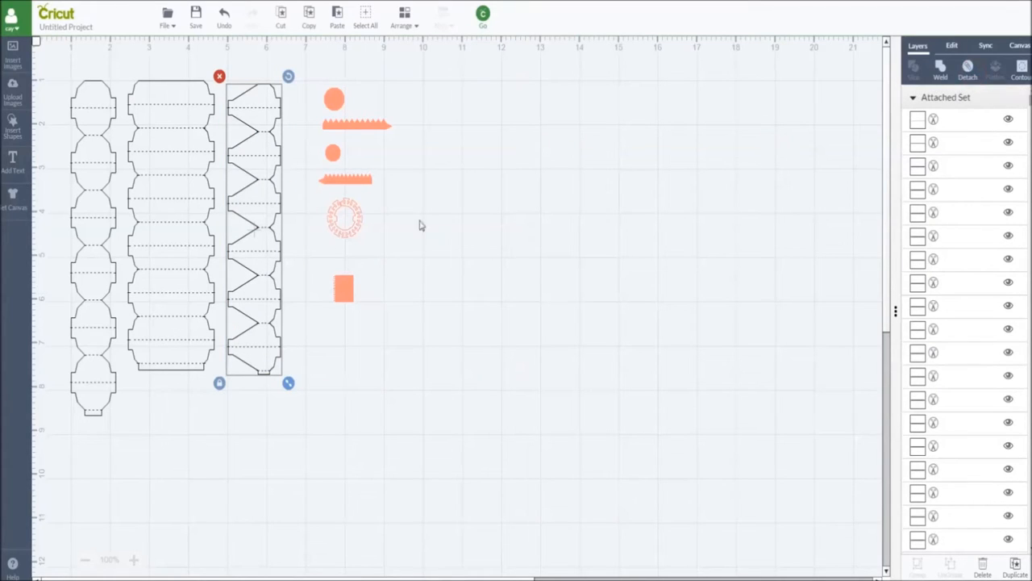
{"action": "mouse_move", "coordinate": [316, 119]}
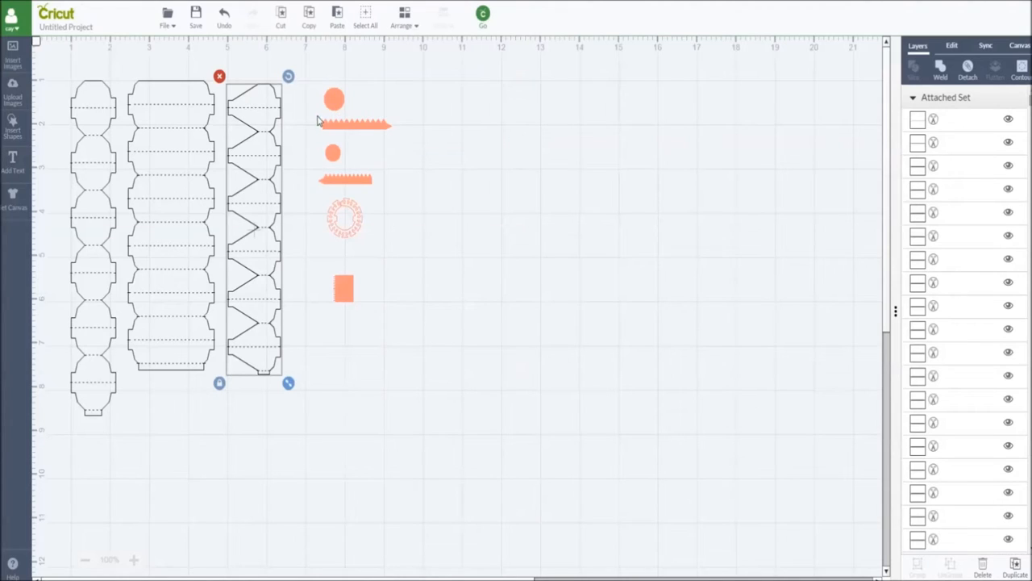
{"action": "left_click", "coordinate": [400, 136]}
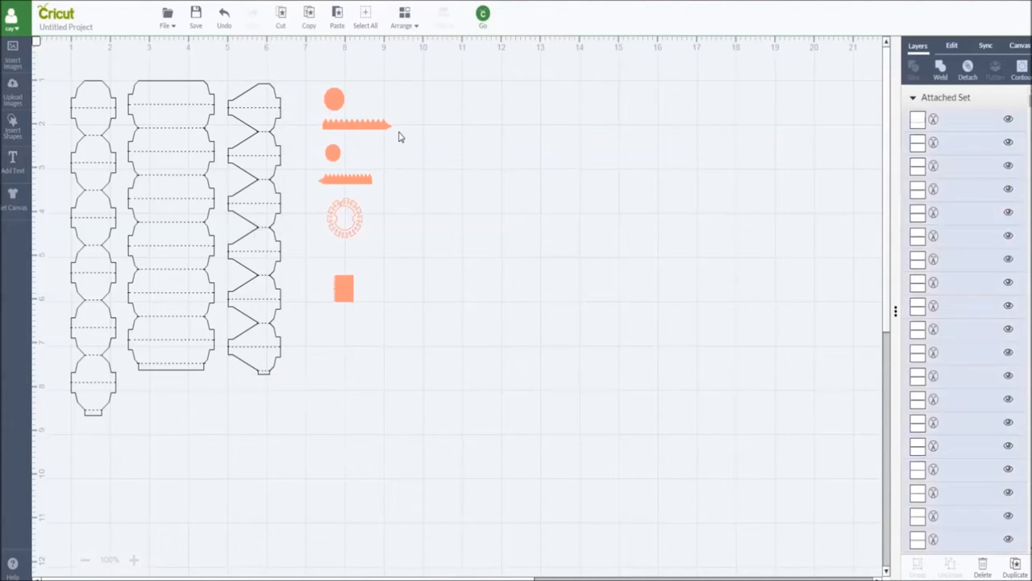
{"action": "left_click", "coordinate": [358, 123]}
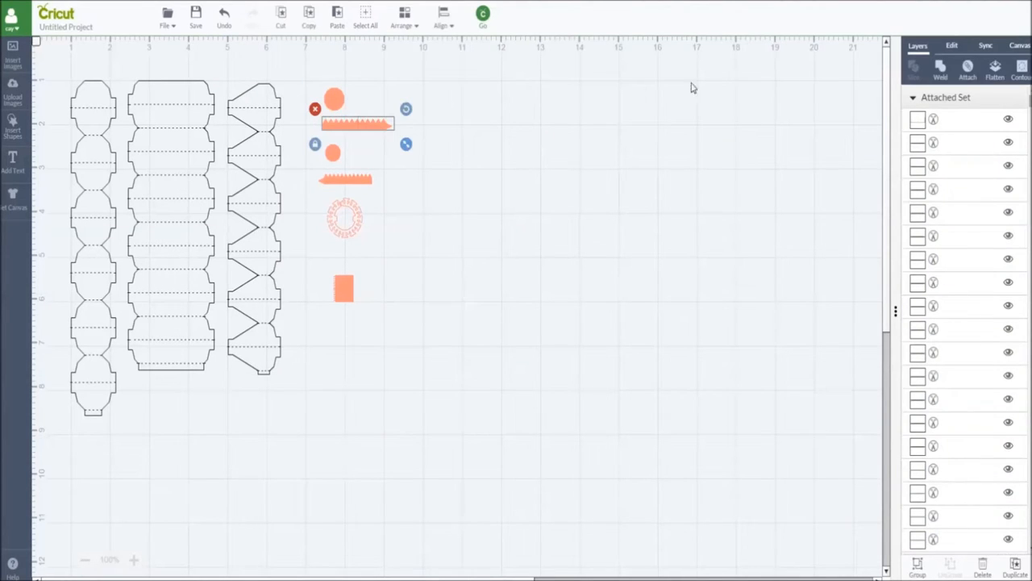
{"action": "left_click", "coordinate": [968, 67]}
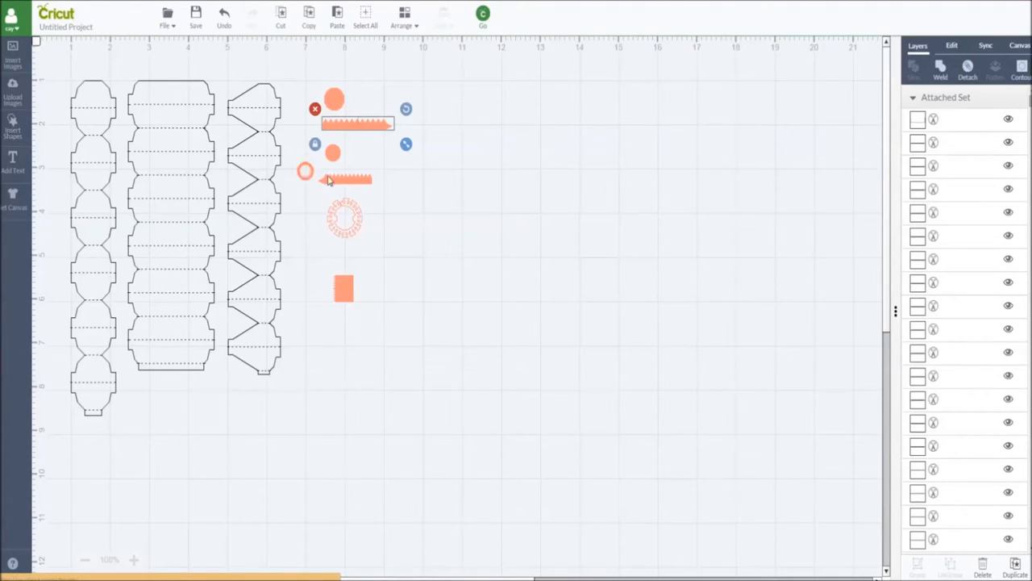
{"action": "left_click", "coordinate": [565, 363]}
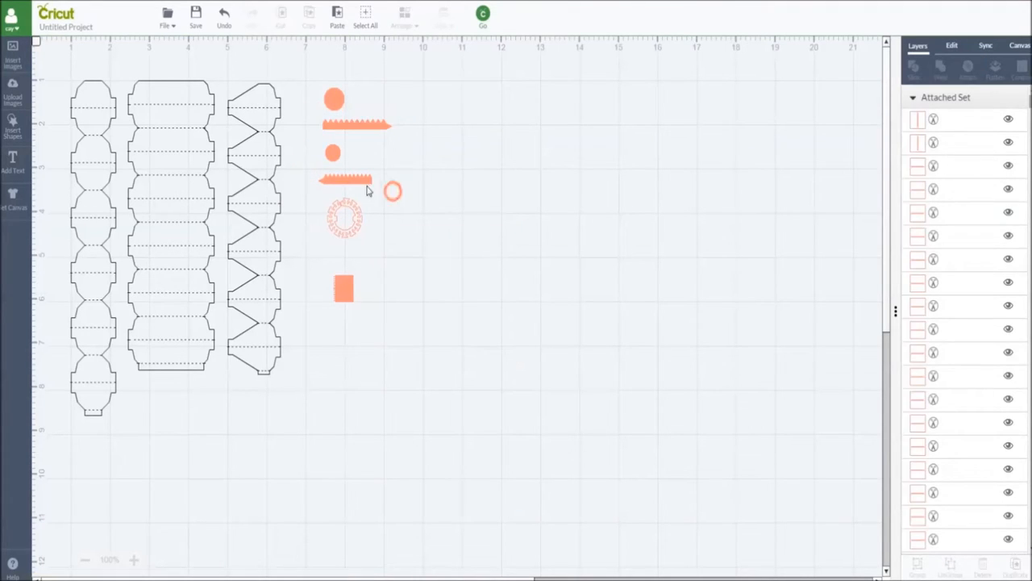
{"action": "left_click", "coordinate": [346, 180]}
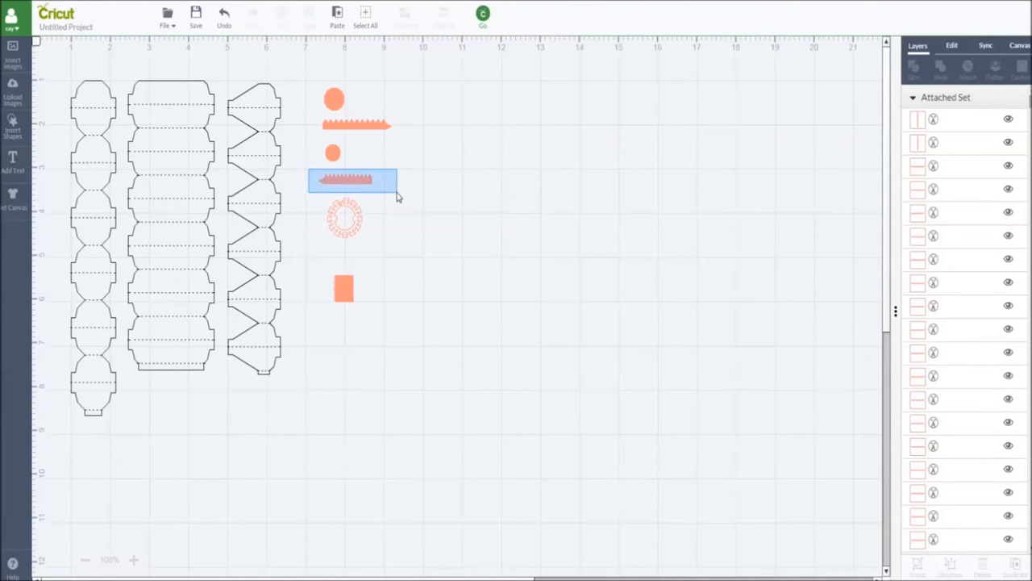
{"action": "left_click", "coordinate": [352, 181]}
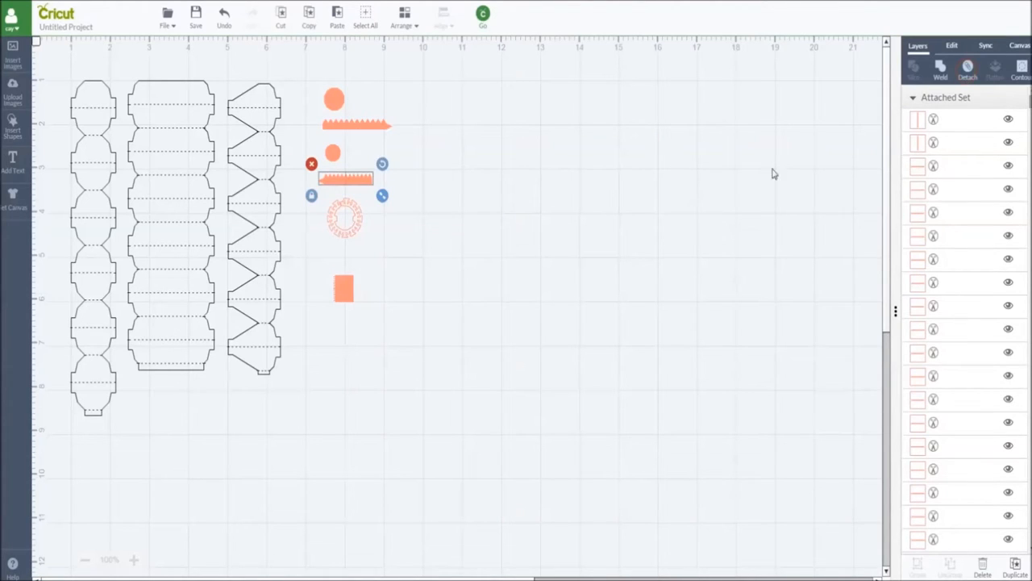
{"action": "mouse_move", "coordinate": [342, 237]}
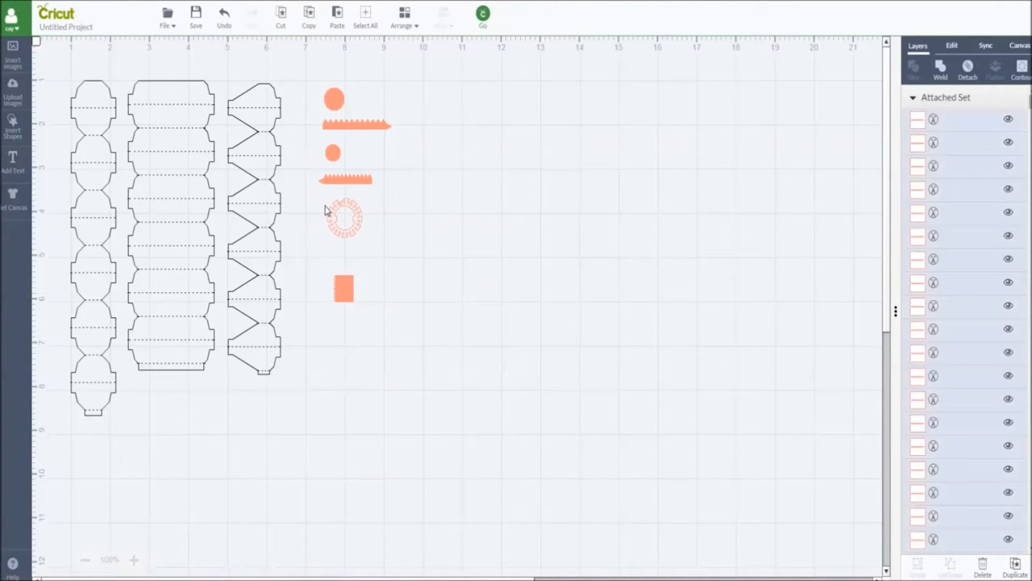
{"action": "left_click", "coordinate": [345, 220]}
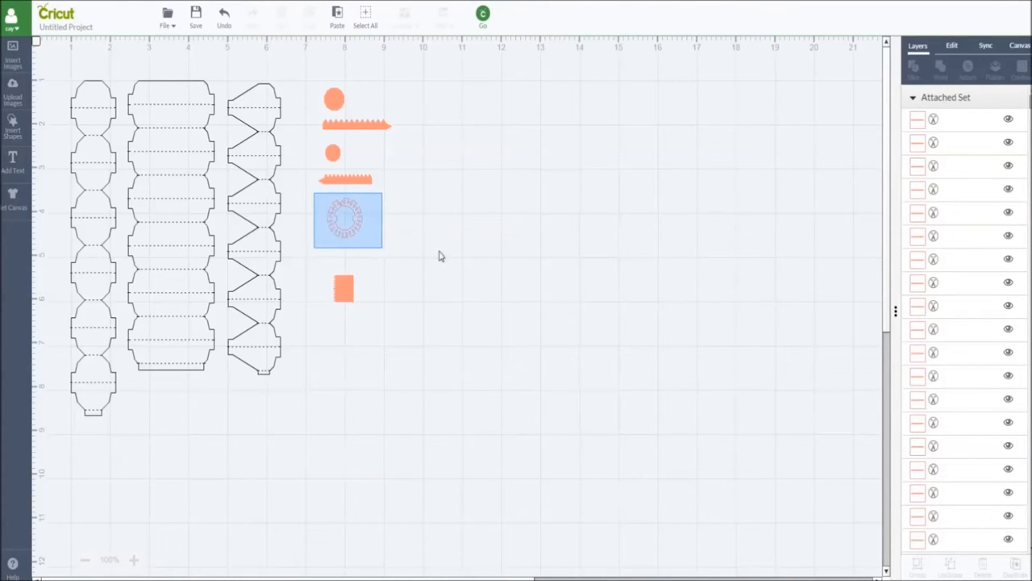
{"action": "left_click", "coordinate": [347, 219]}
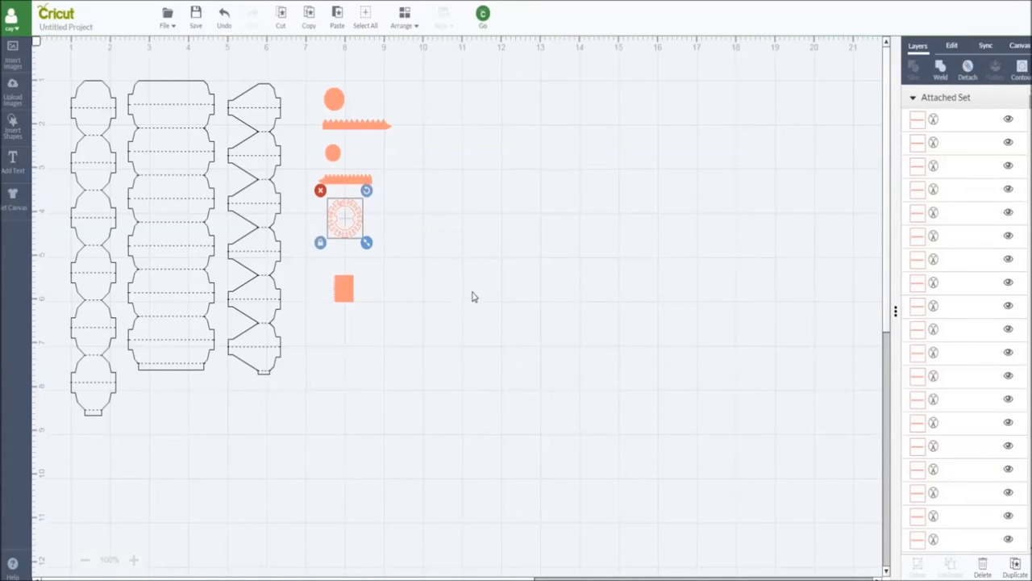
{"action": "mouse_move", "coordinate": [350, 303]}
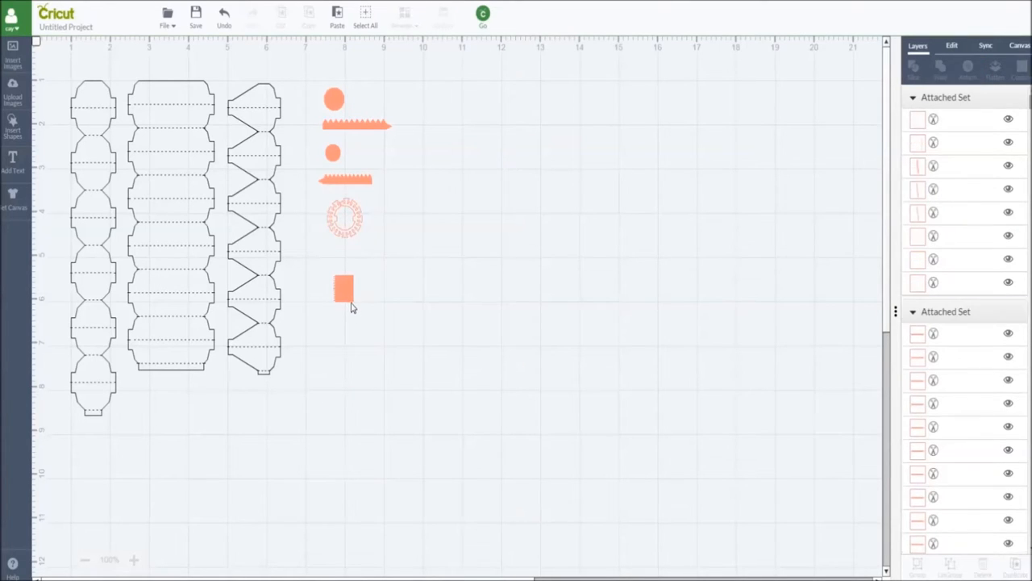
{"action": "left_click", "coordinate": [342, 291]}
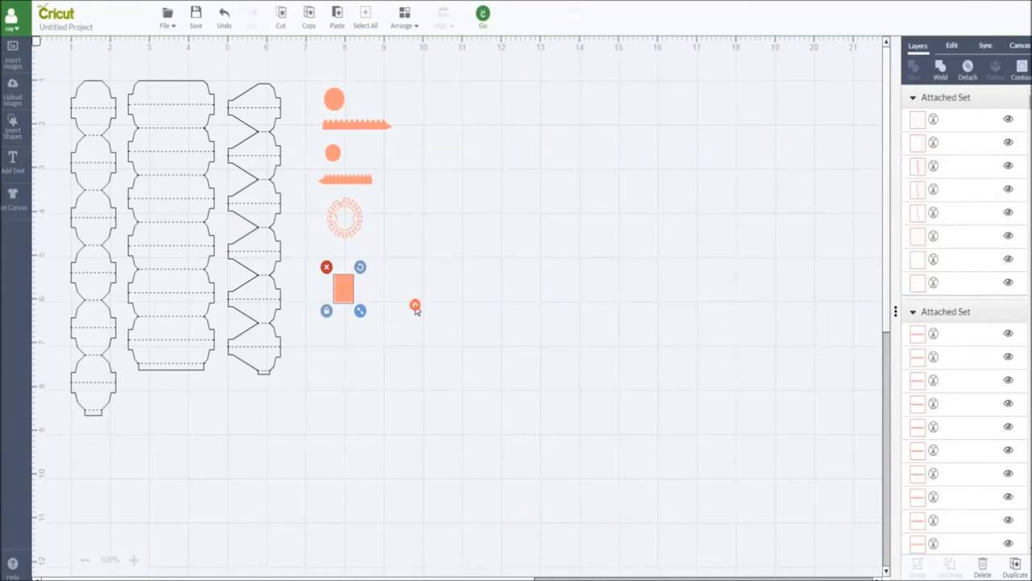
{"action": "left_click", "coordinate": [542, 171]}
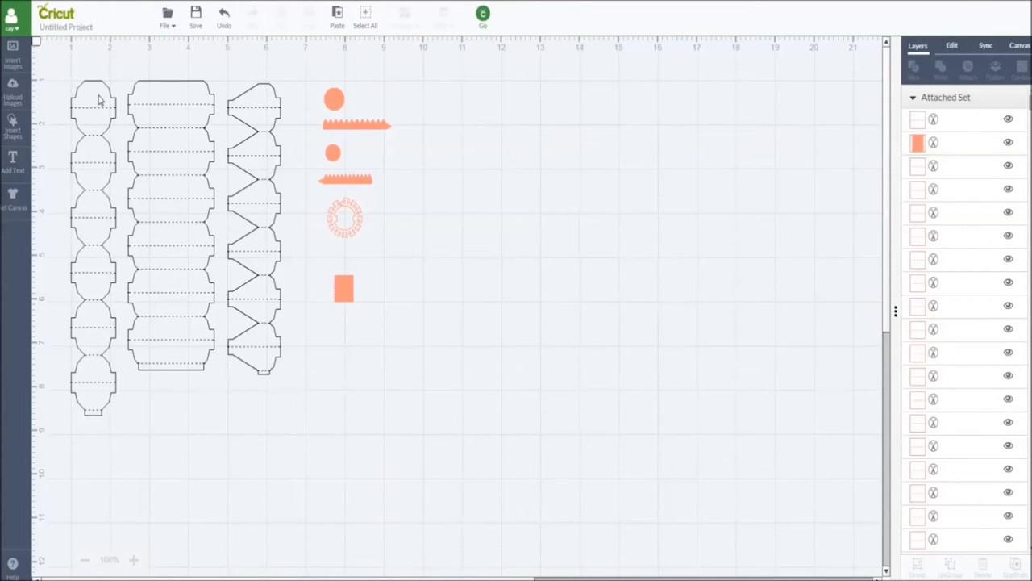
{"action": "mouse_move", "coordinate": [135, 81]}
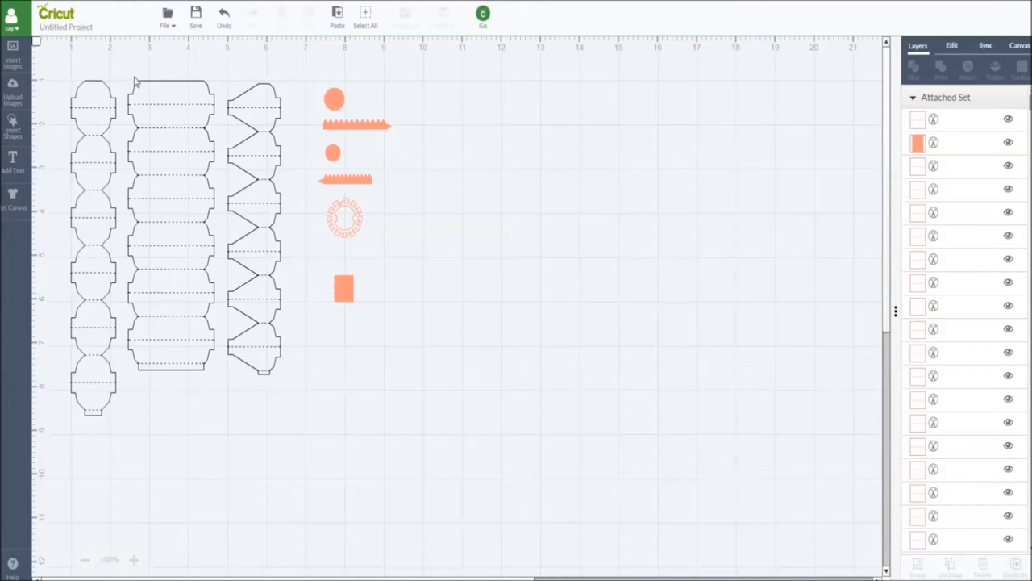
Step: Free up space, then duplicate the rounded-edge strip and place the copy beside the original
{"action": "left_click_drag", "start_coordinate": [129, 78], "coordinate": [419, 416]}
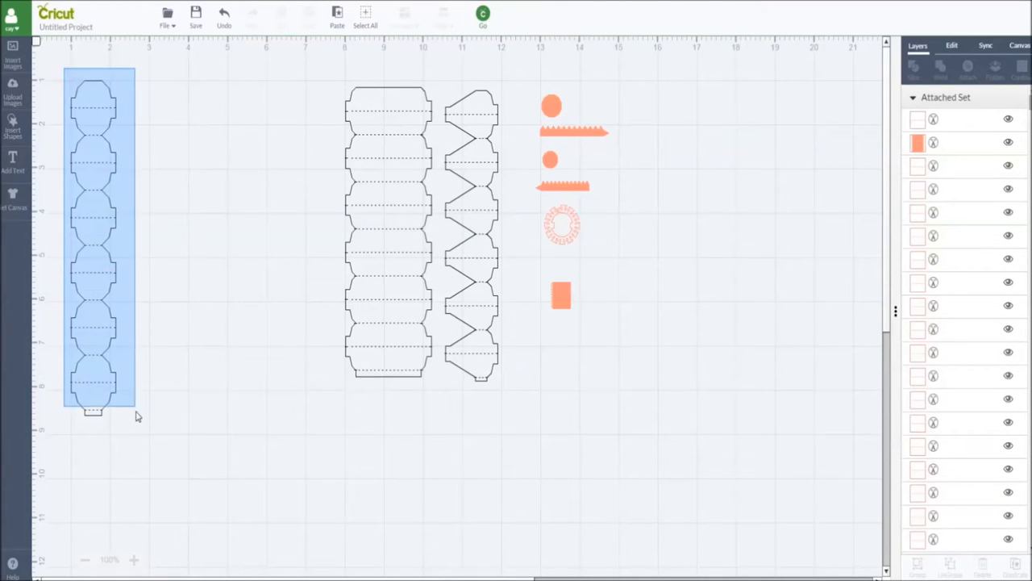
{"action": "left_click", "coordinate": [94, 242]}
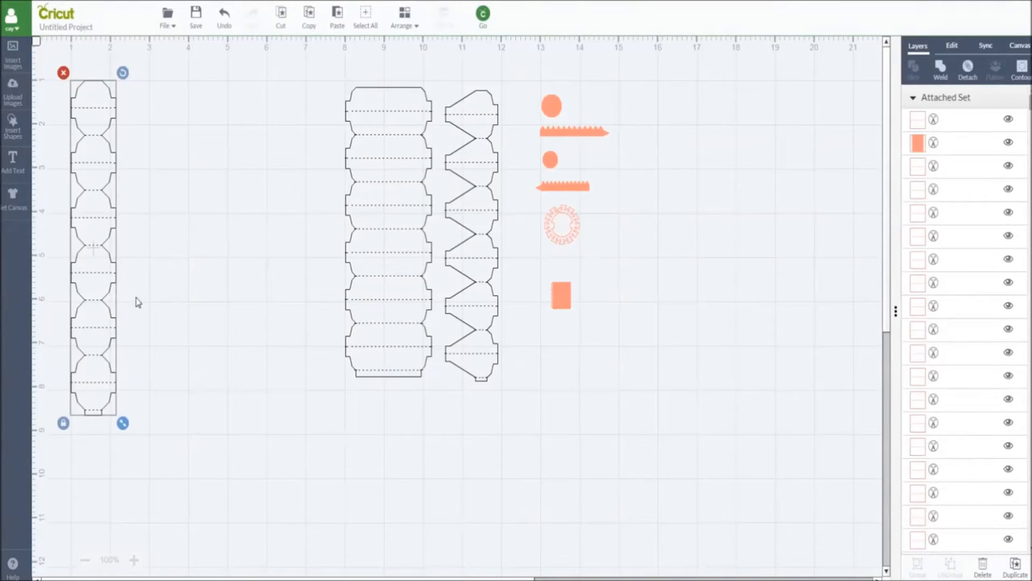
{"action": "mouse_move", "coordinate": [180, 244]}
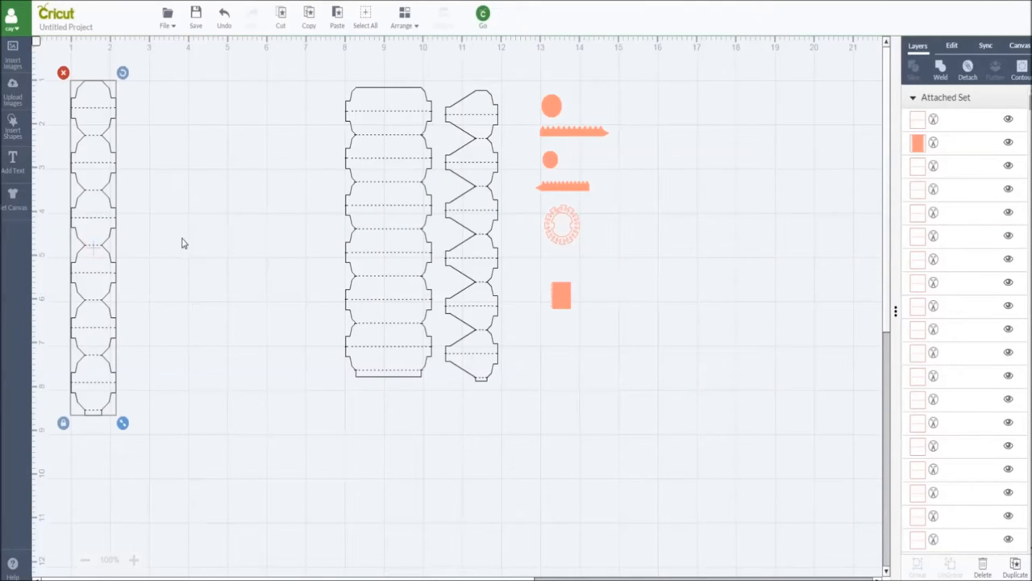
{"action": "mouse_move", "coordinate": [98, 223]}
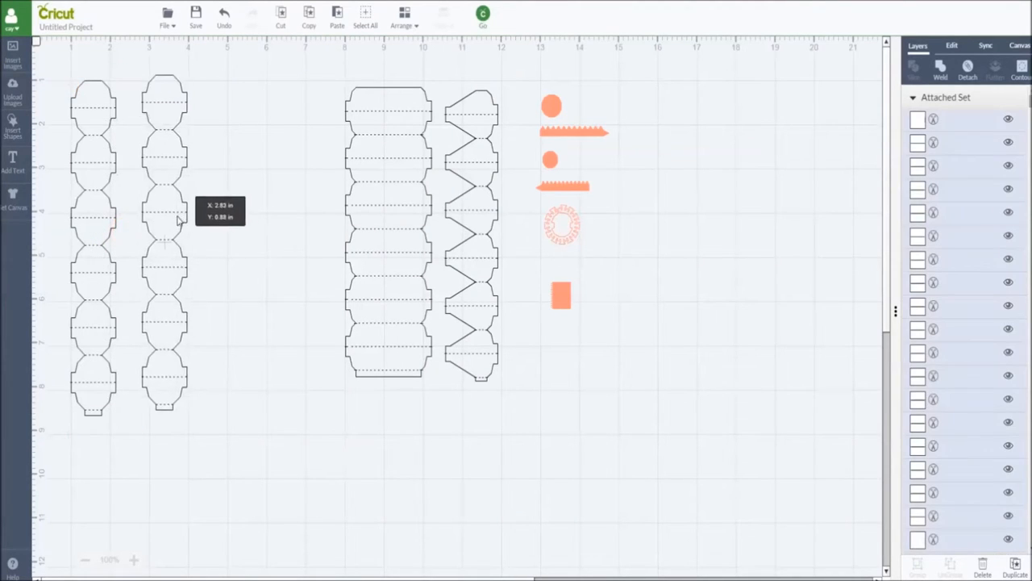
{"action": "left_click", "coordinate": [165, 242]}
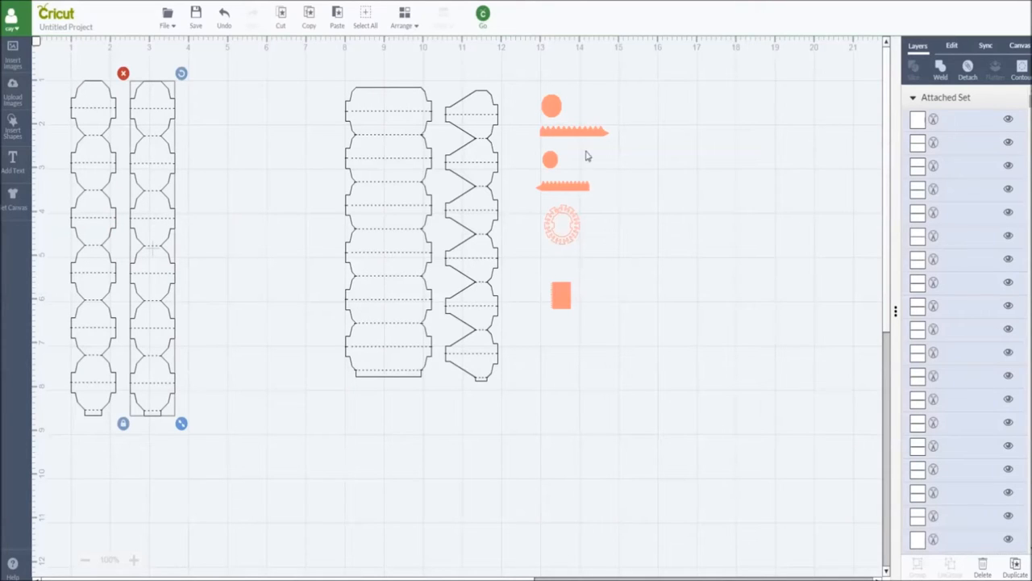
{"action": "mouse_move", "coordinate": [551, 110]}
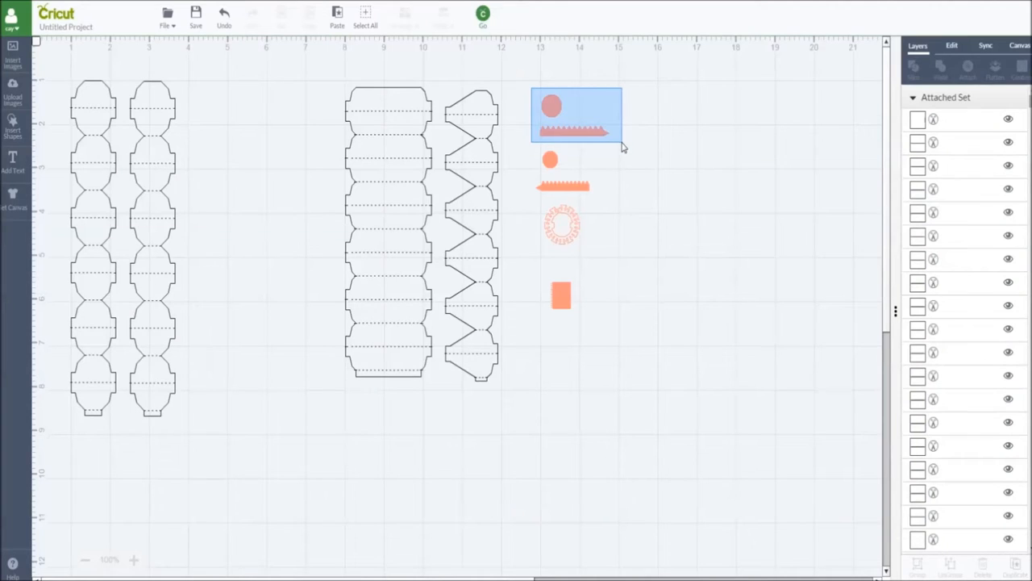
Step: Duplicate the large circle and zigzag strip and move the copies into the left group
{"action": "left_click", "coordinate": [573, 113]}
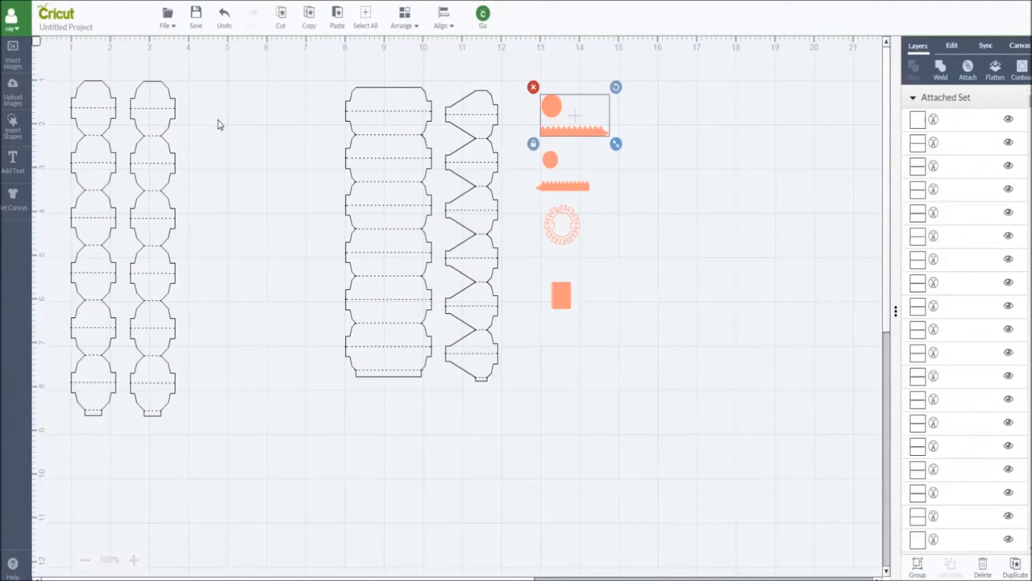
{"action": "mouse_move", "coordinate": [232, 123]}
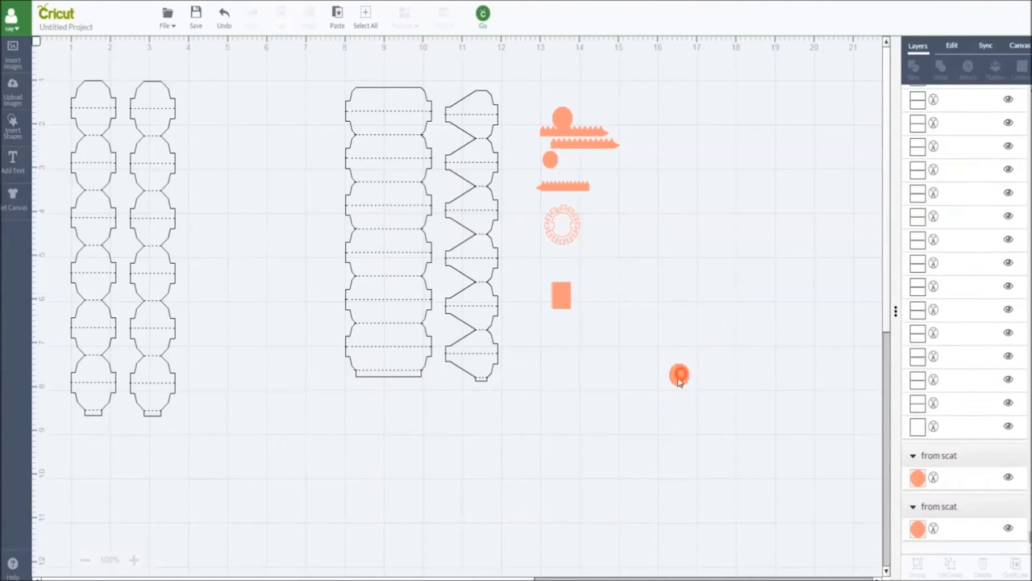
{"action": "left_click_drag", "start_coordinate": [562, 294], "coordinate": [208, 105]}
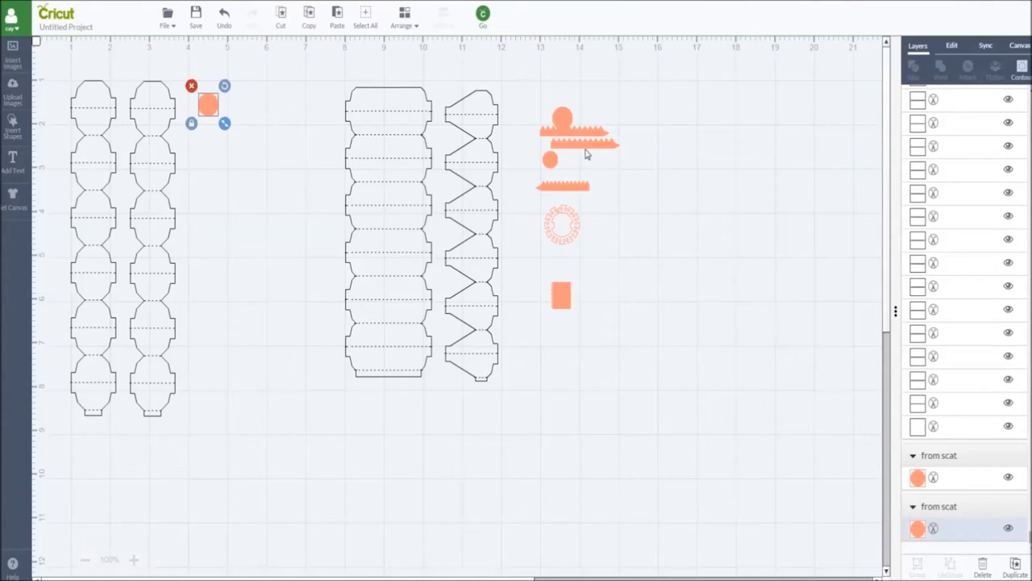
{"action": "left_click_drag", "start_coordinate": [573, 132], "coordinate": [226, 126]}
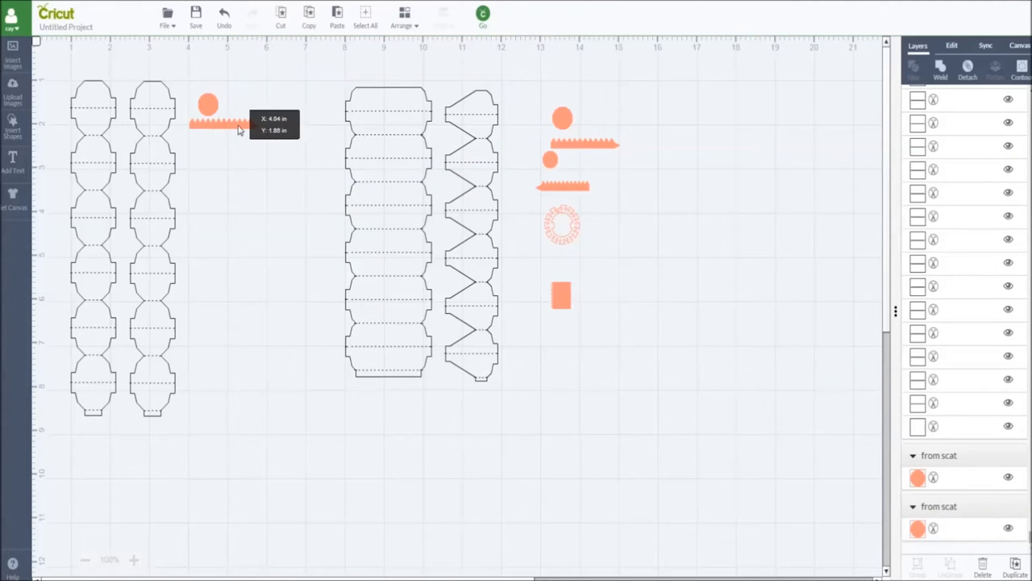
{"action": "left_click", "coordinate": [226, 129]}
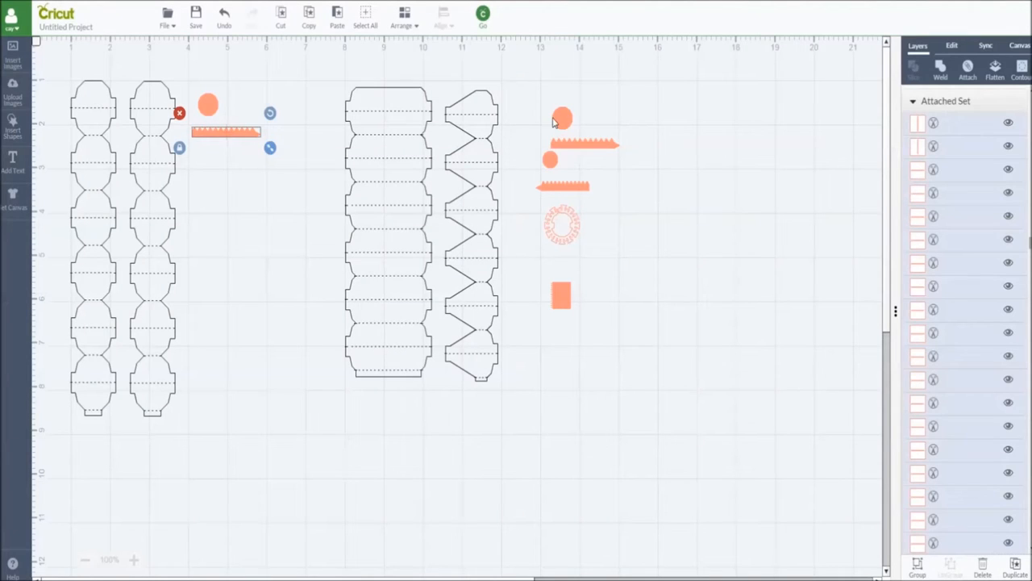
{"action": "mouse_move", "coordinate": [216, 166]}
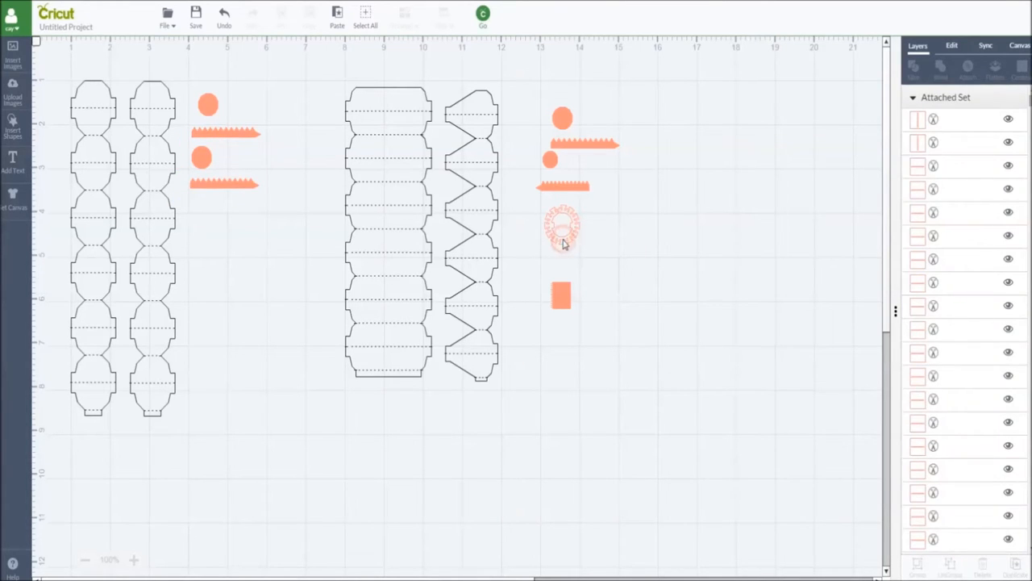
Step: Duplicate the dotted ring and drop the copy below the strips in the left group
{"action": "left_click", "coordinate": [562, 226]}
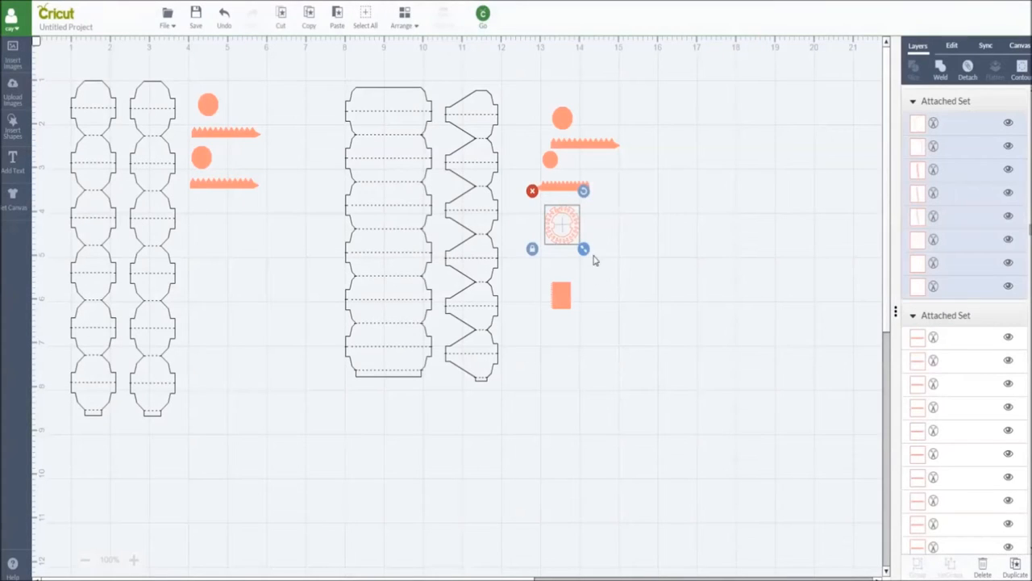
{"action": "mouse_move", "coordinate": [568, 248]}
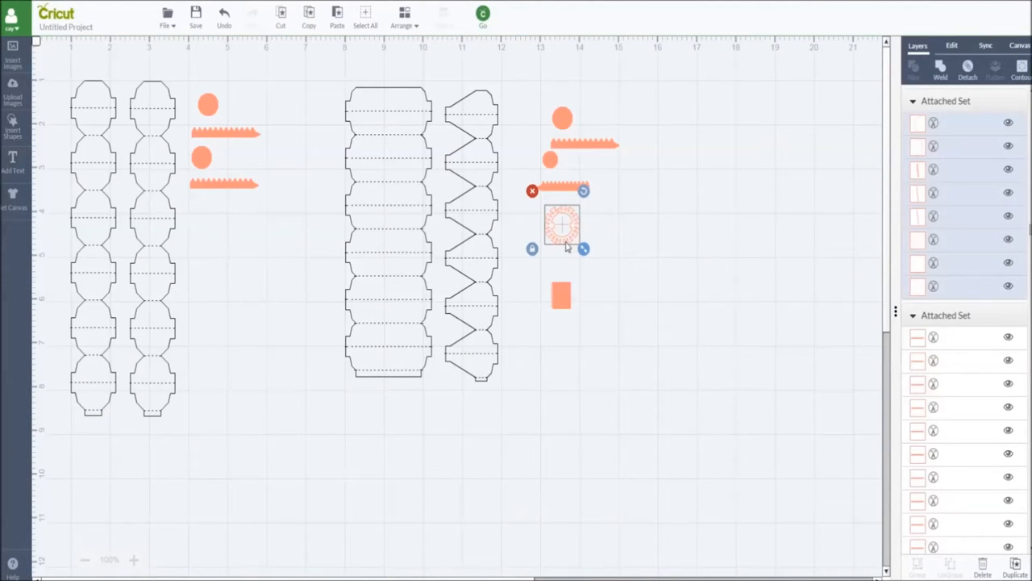
{"action": "mouse_move", "coordinate": [568, 246]}
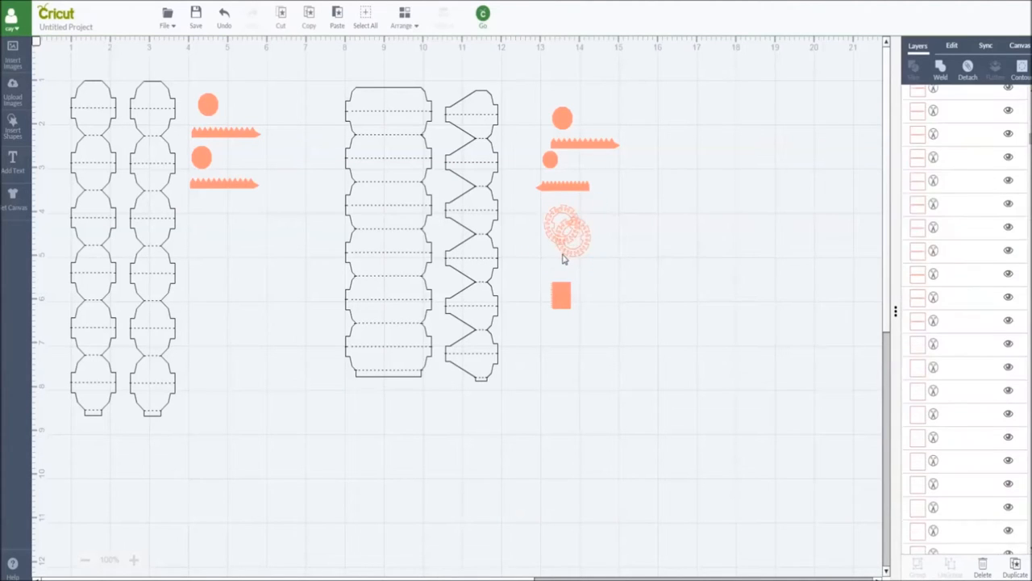
{"action": "left_click_drag", "start_coordinate": [565, 234], "coordinate": [197, 218]}
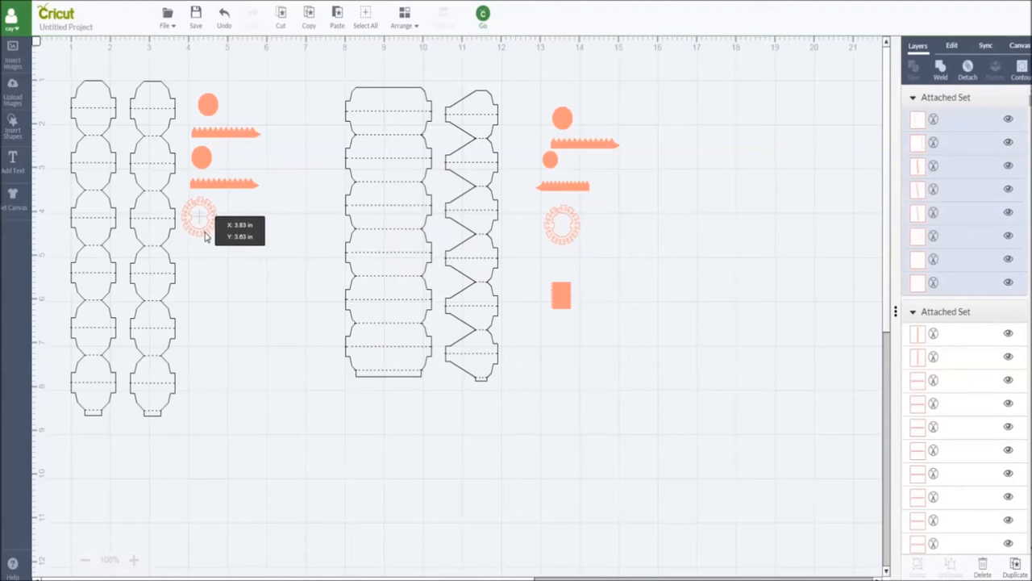
{"action": "left_click", "coordinate": [610, 251]}
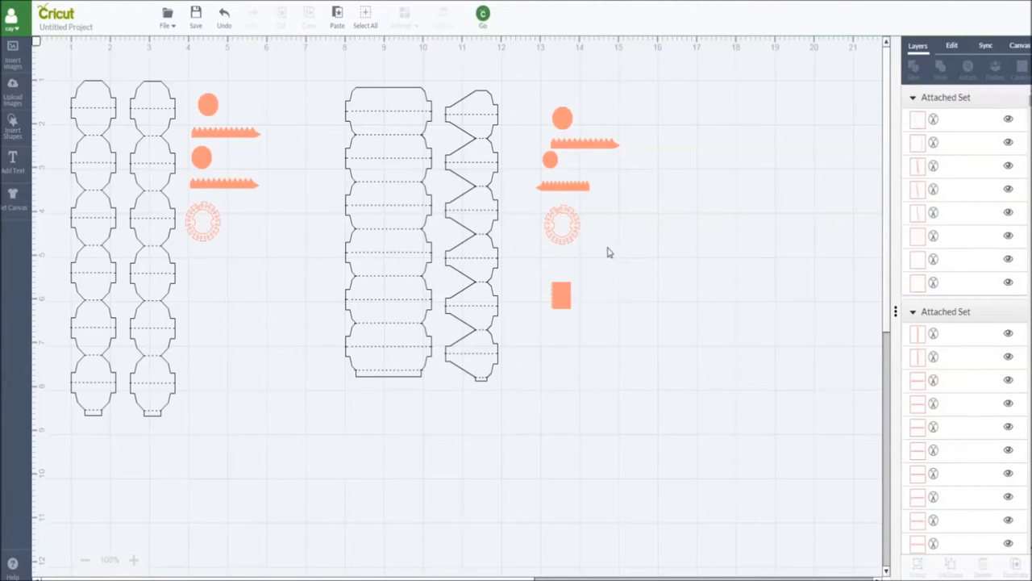
Step: Place a second dotted ring copy beside the first, then select the orange rectangle
{"action": "left_click", "coordinate": [562, 224]}
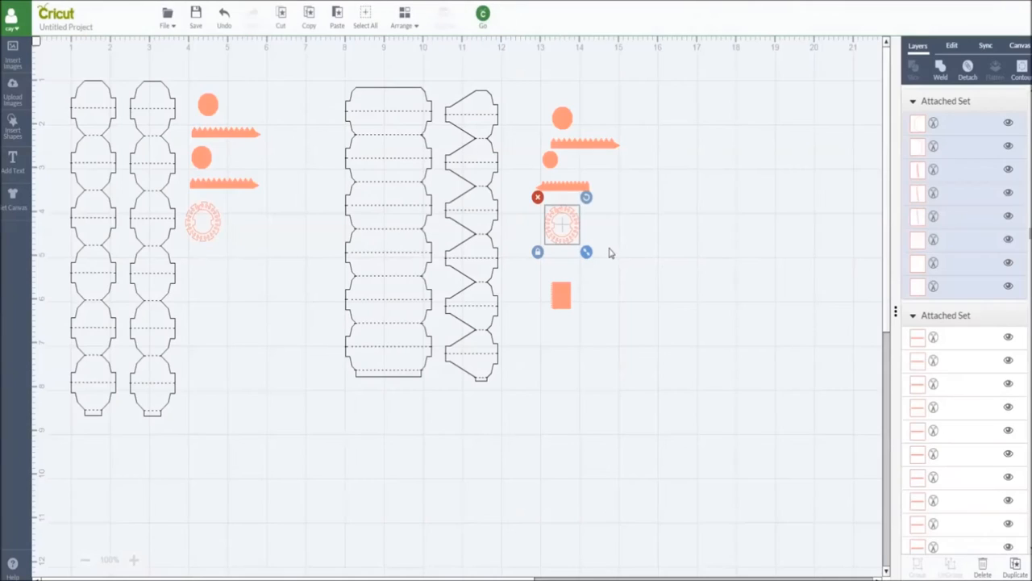
{"action": "mouse_move", "coordinate": [566, 243]}
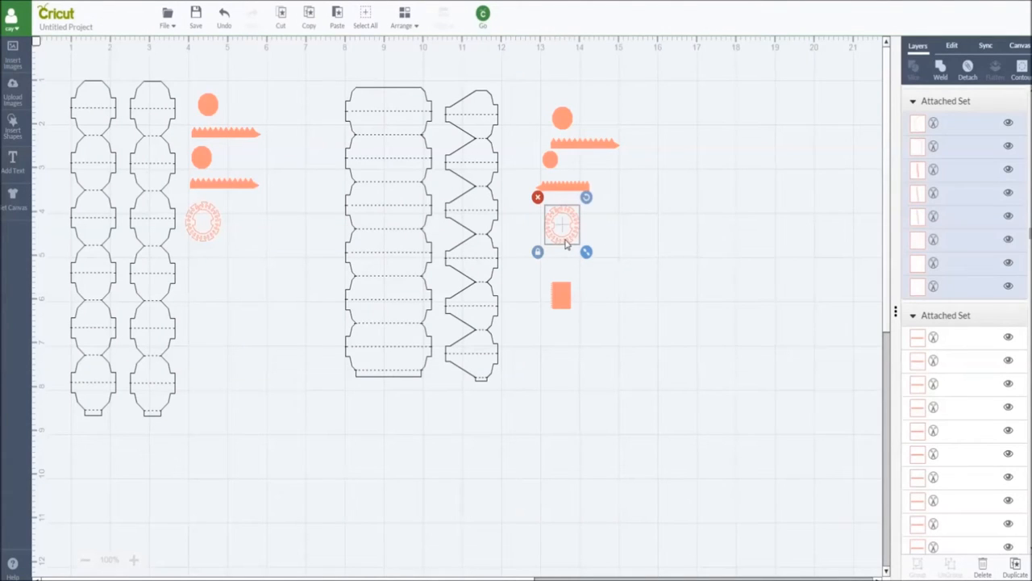
{"action": "mouse_move", "coordinate": [229, 284]}
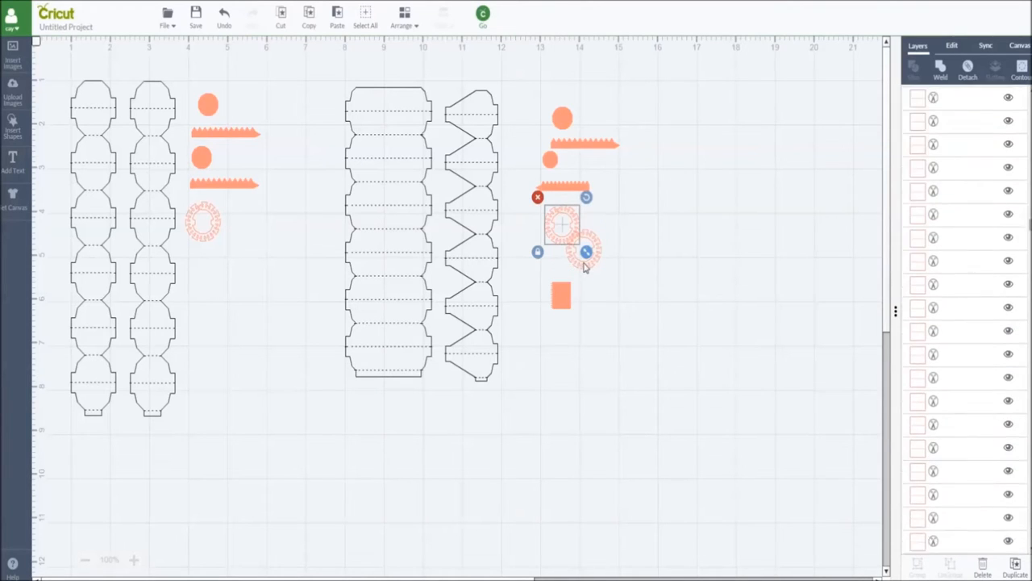
{"action": "left_click_drag", "start_coordinate": [561, 226], "coordinate": [271, 226]}
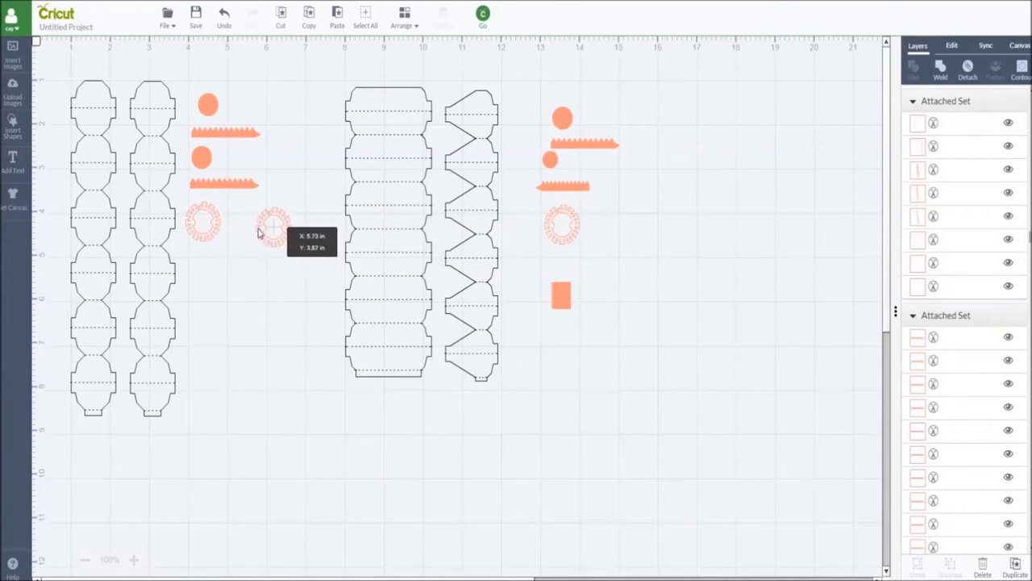
{"action": "left_click", "coordinate": [246, 223]}
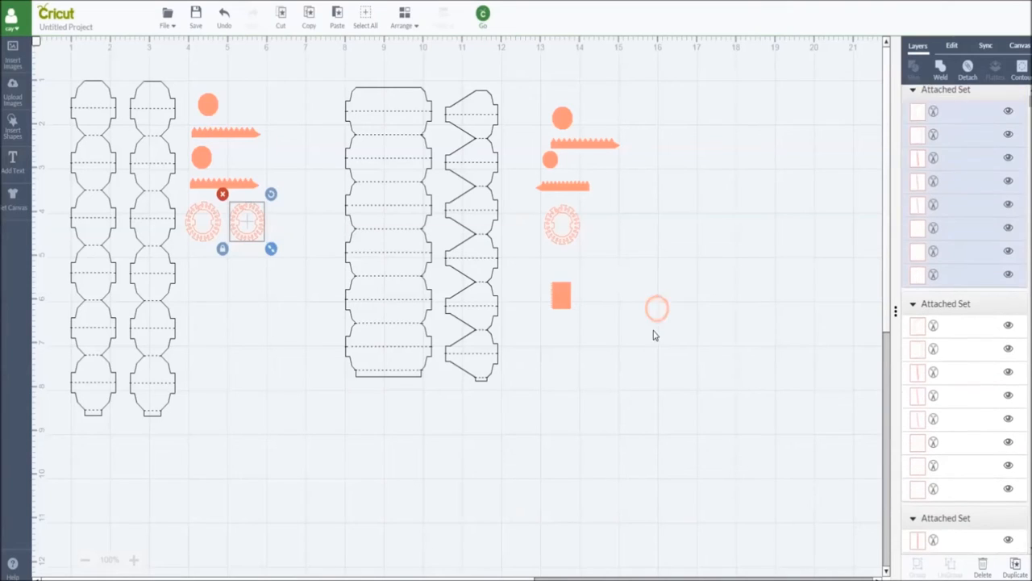
{"action": "left_click", "coordinate": [561, 294]}
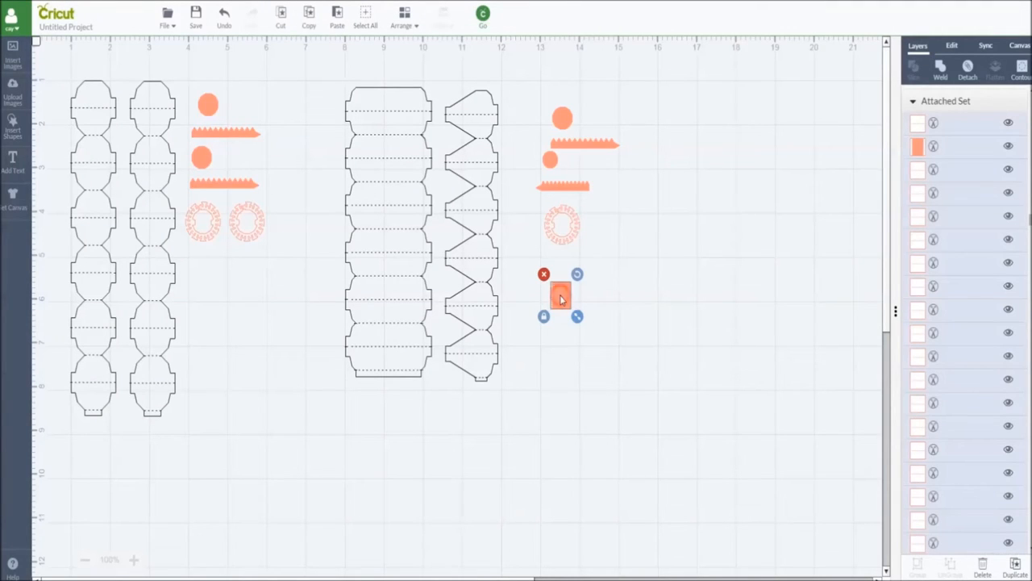
{"action": "mouse_move", "coordinate": [613, 379]}
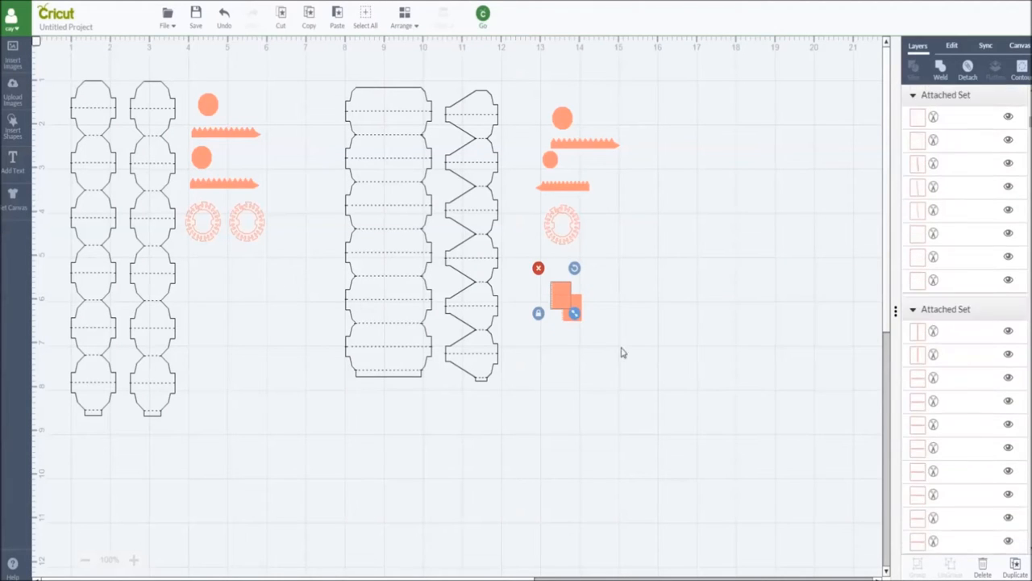
{"action": "left_click_drag", "start_coordinate": [561, 290], "coordinate": [225, 282]}
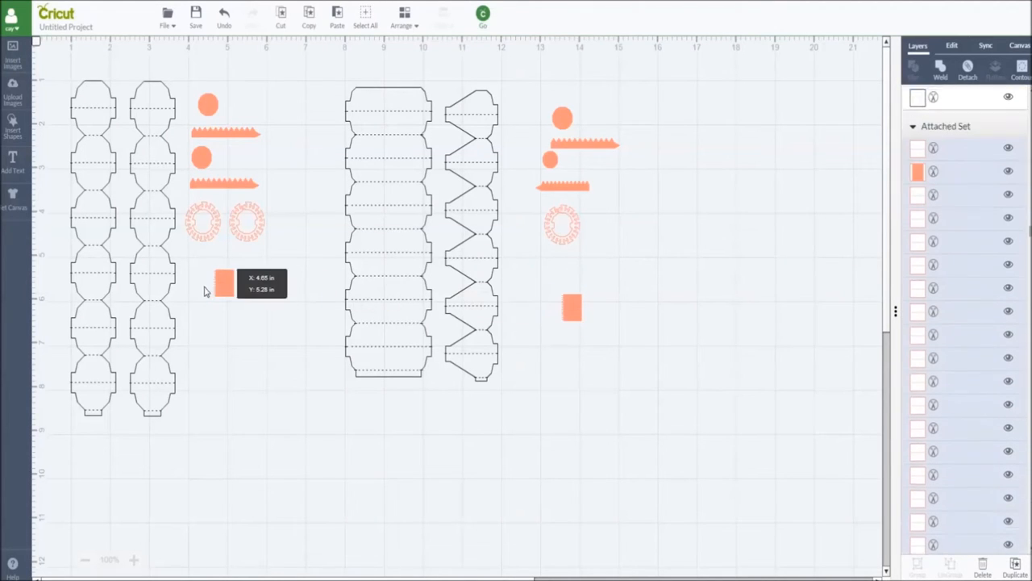
{"action": "left_click", "coordinate": [223, 284]}
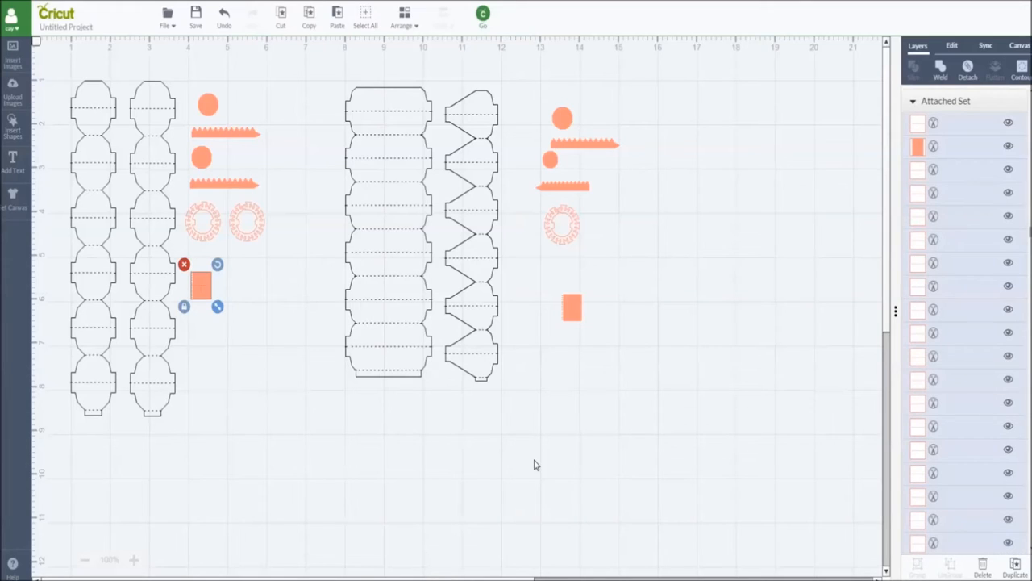
{"action": "left_click", "coordinate": [314, 440]}
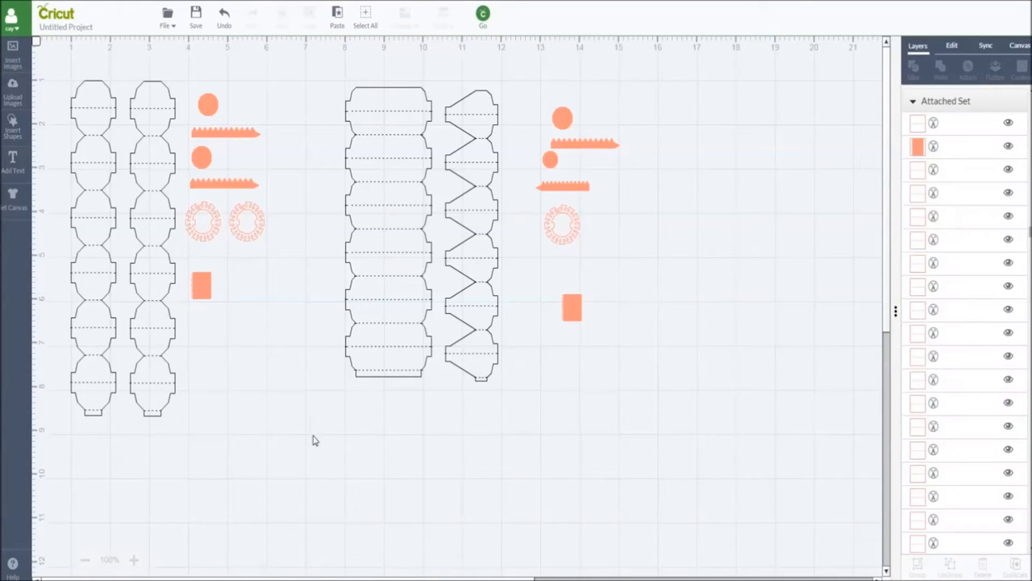
{"action": "left_click", "coordinate": [427, 234]}
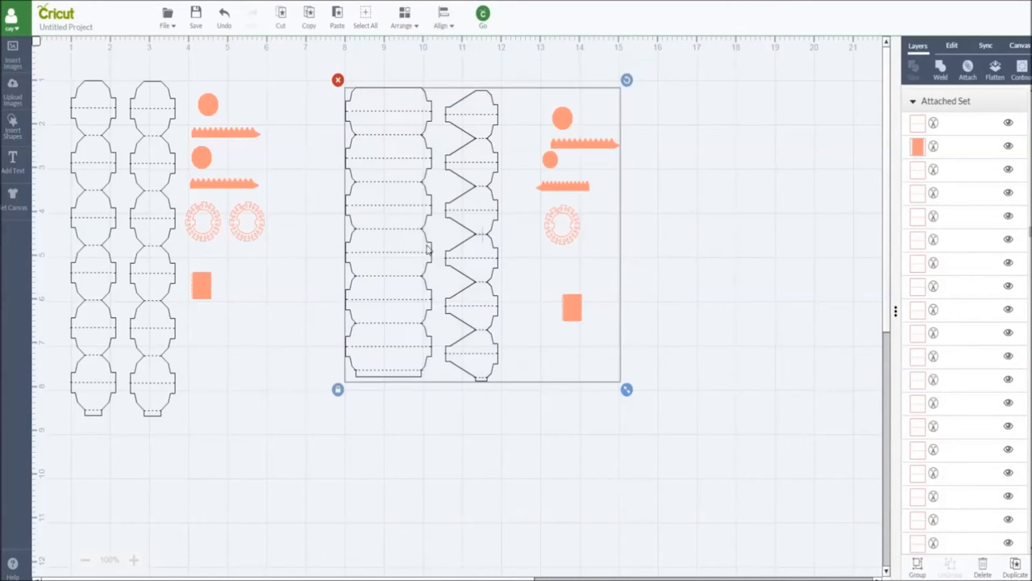
Step: Spread the second set apart and place a copy of the tall lantern body beside the original
{"action": "left_click_drag", "start_coordinate": [484, 233], "coordinate": [525, 266]}
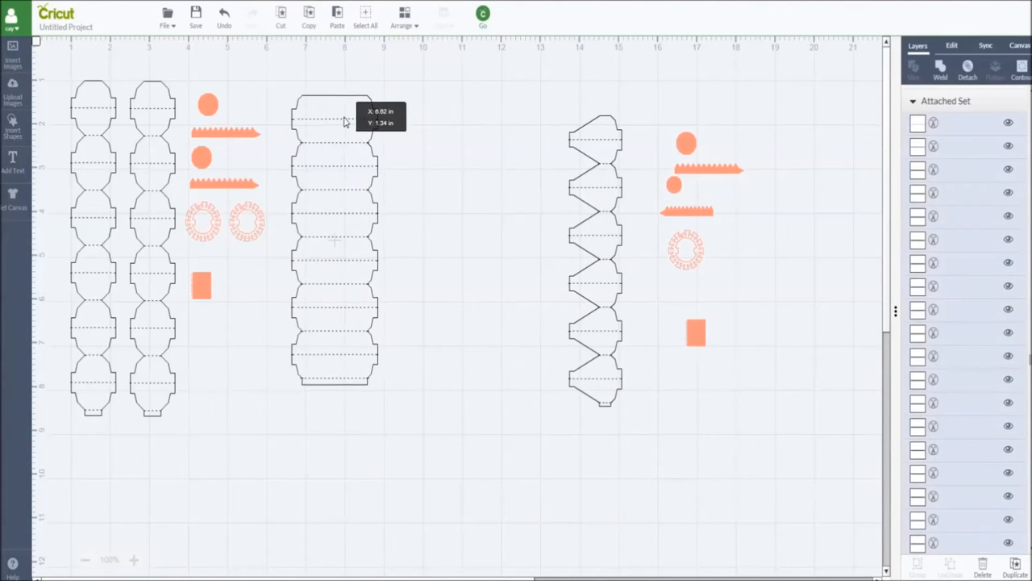
{"action": "left_click", "coordinate": [335, 234]}
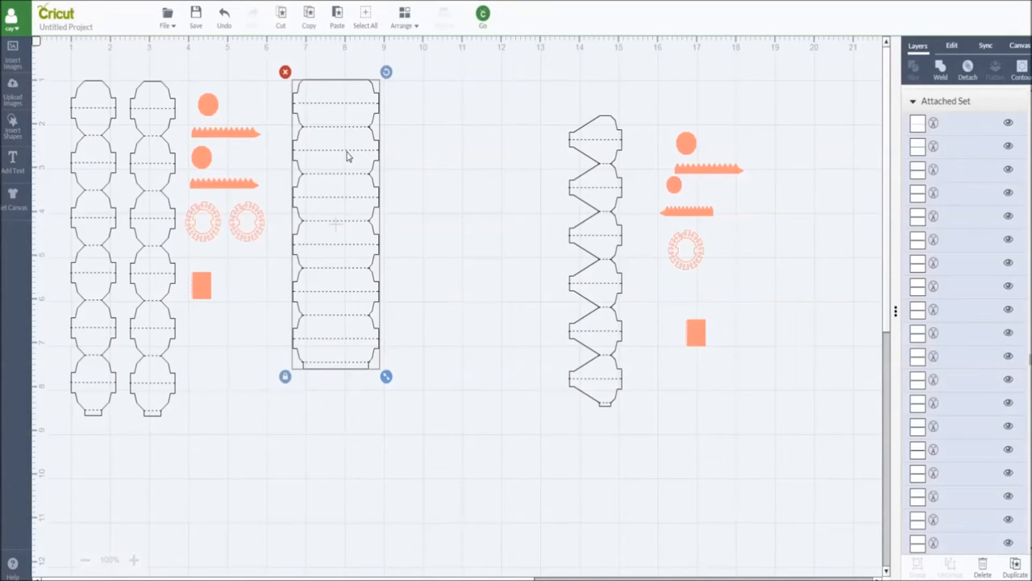
{"action": "mouse_move", "coordinate": [481, 182]}
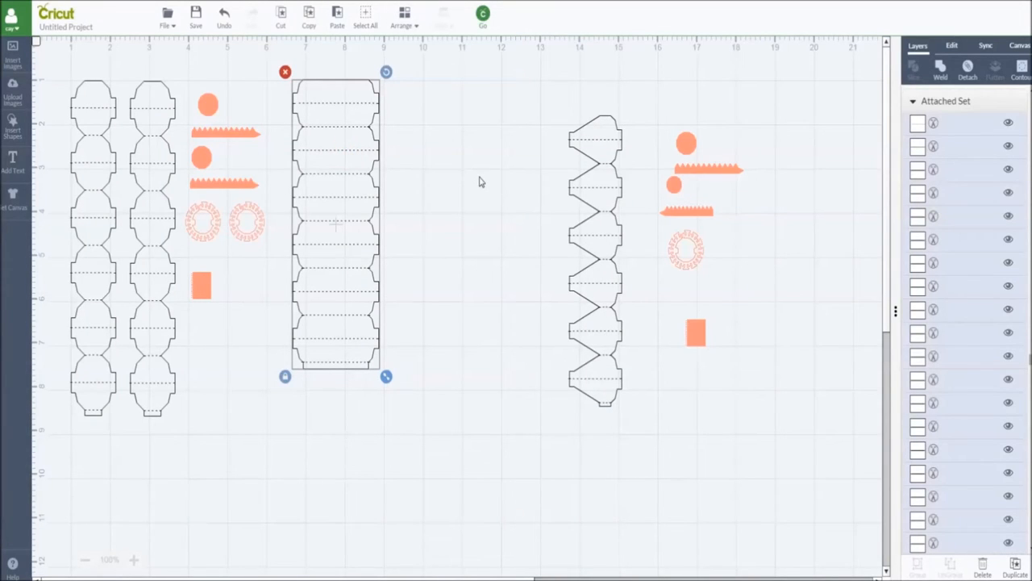
{"action": "mouse_move", "coordinate": [406, 203]}
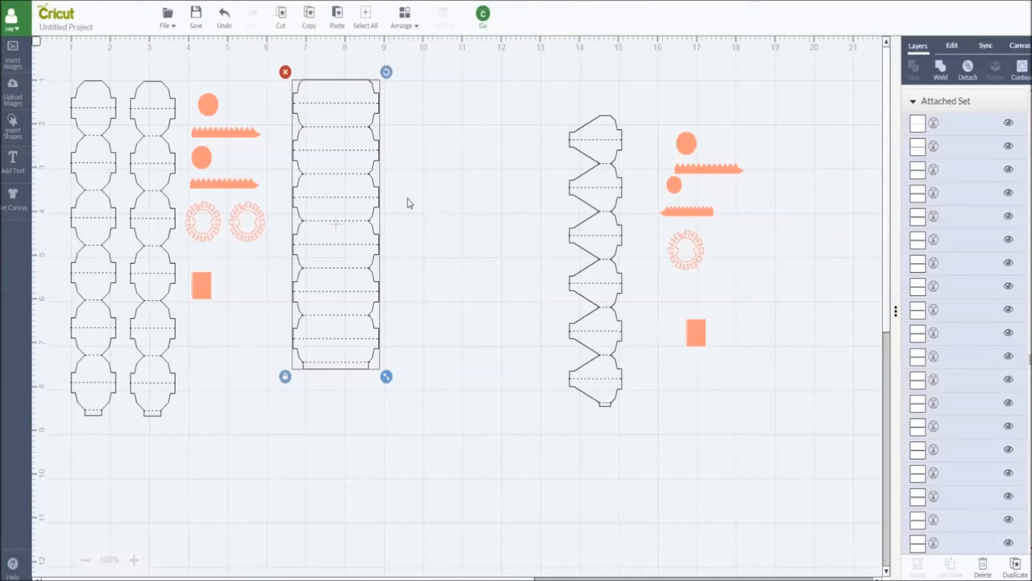
{"action": "mouse_move", "coordinate": [329, 153]}
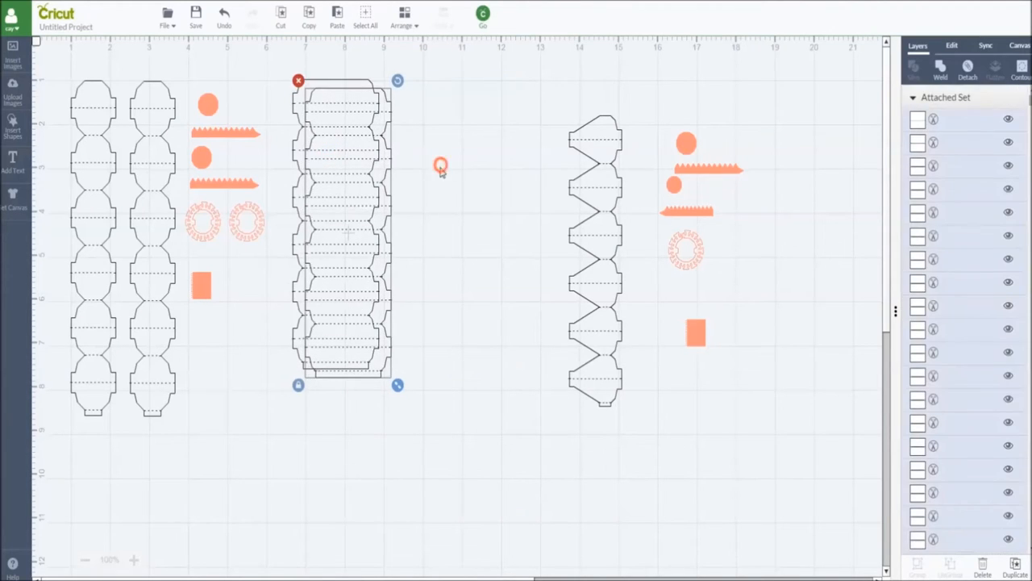
{"action": "left_click_drag", "start_coordinate": [339, 226], "coordinate": [436, 226]}
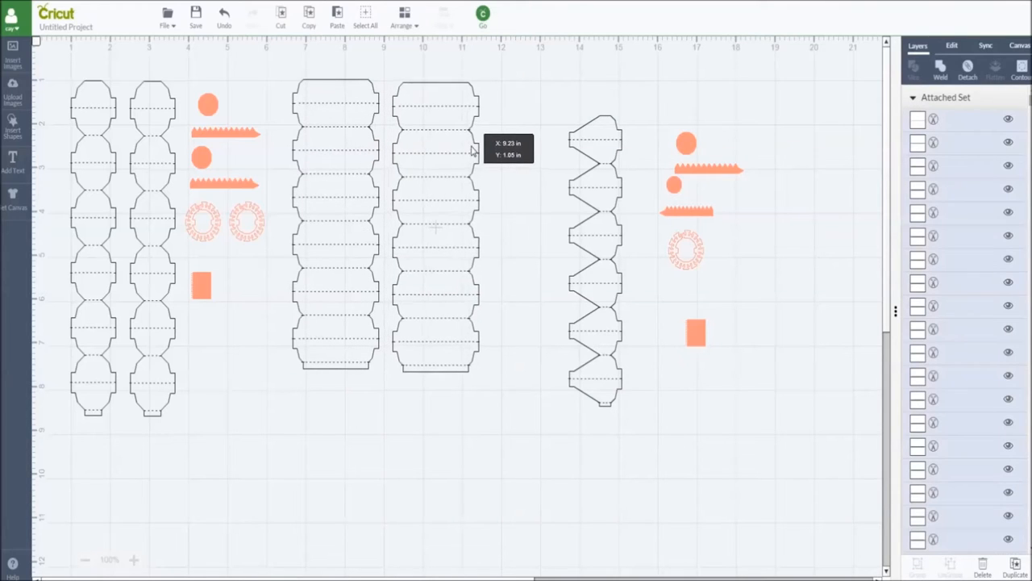
{"action": "left_click", "coordinate": [436, 226]}
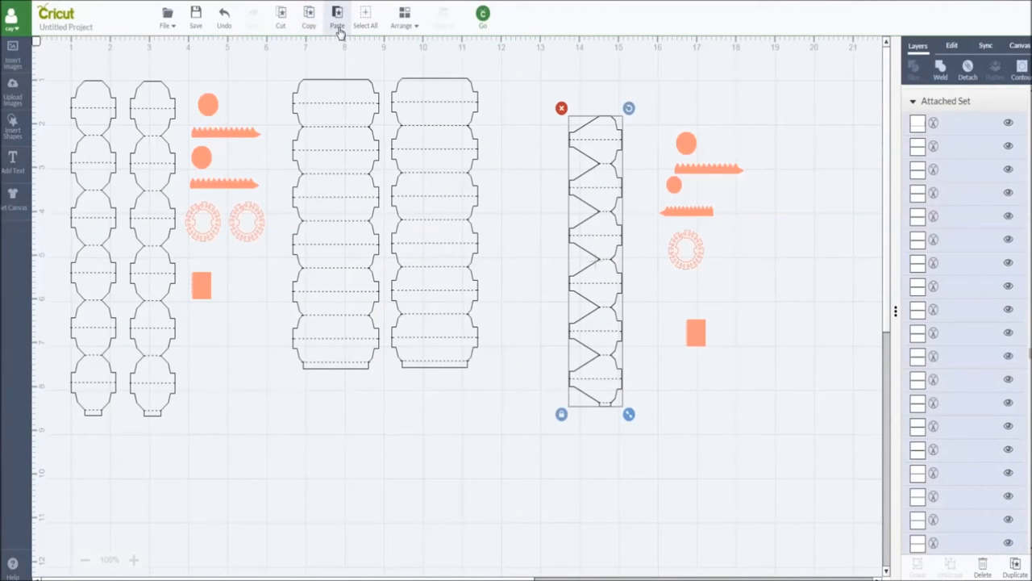
Step: Duplicate the zigzag side strip and drop the copy right beside the original
{"action": "left_click", "coordinate": [335, 13]}
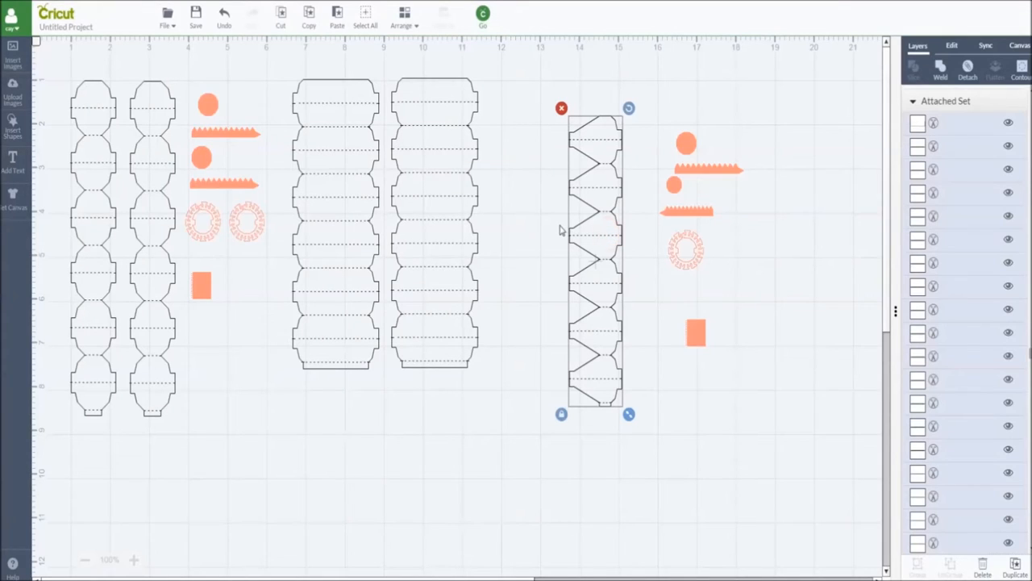
{"action": "mouse_move", "coordinate": [585, 242]}
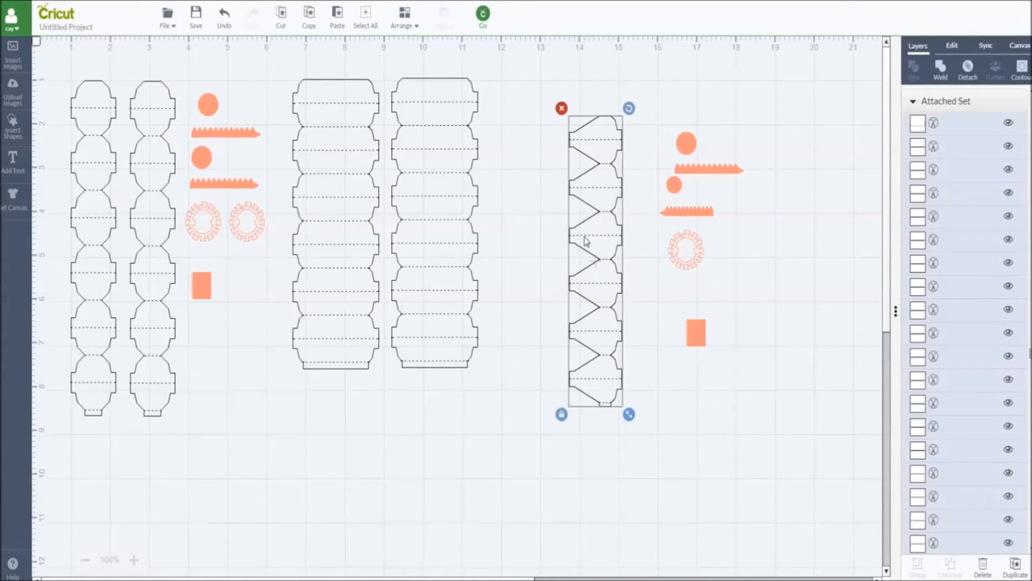
{"action": "mouse_move", "coordinate": [572, 287]}
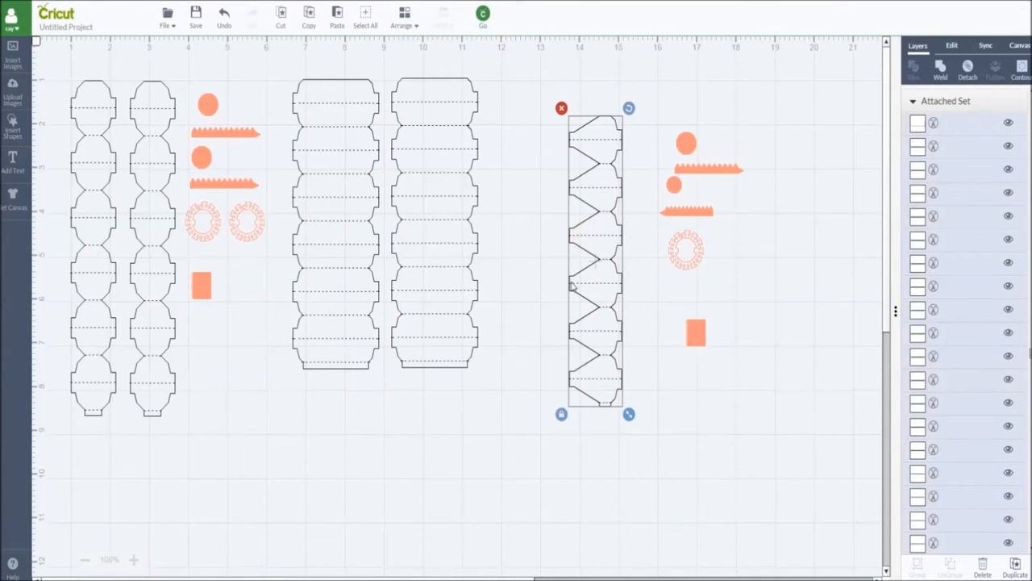
{"action": "mouse_move", "coordinate": [643, 287]}
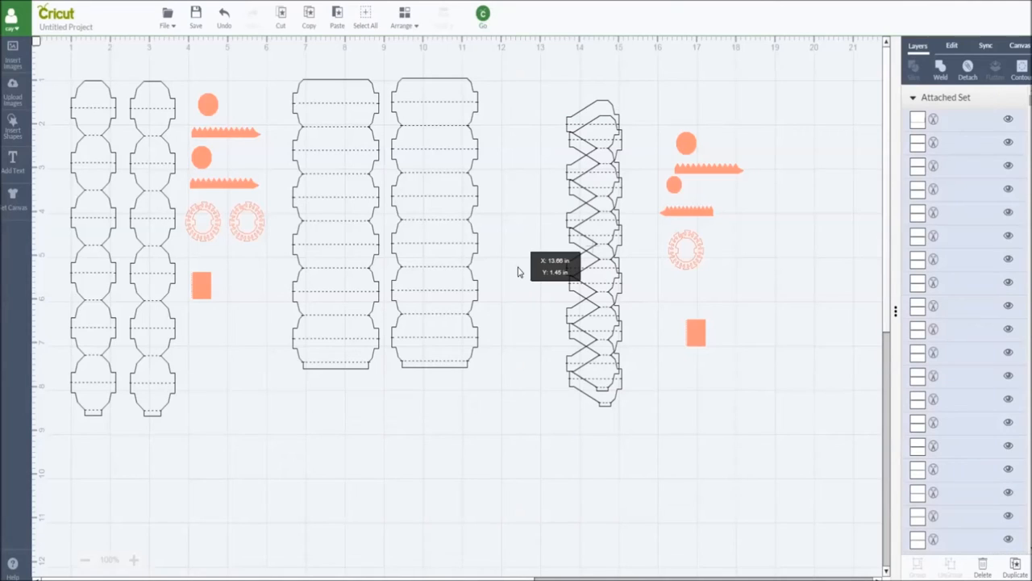
{"action": "left_click", "coordinate": [594, 250]}
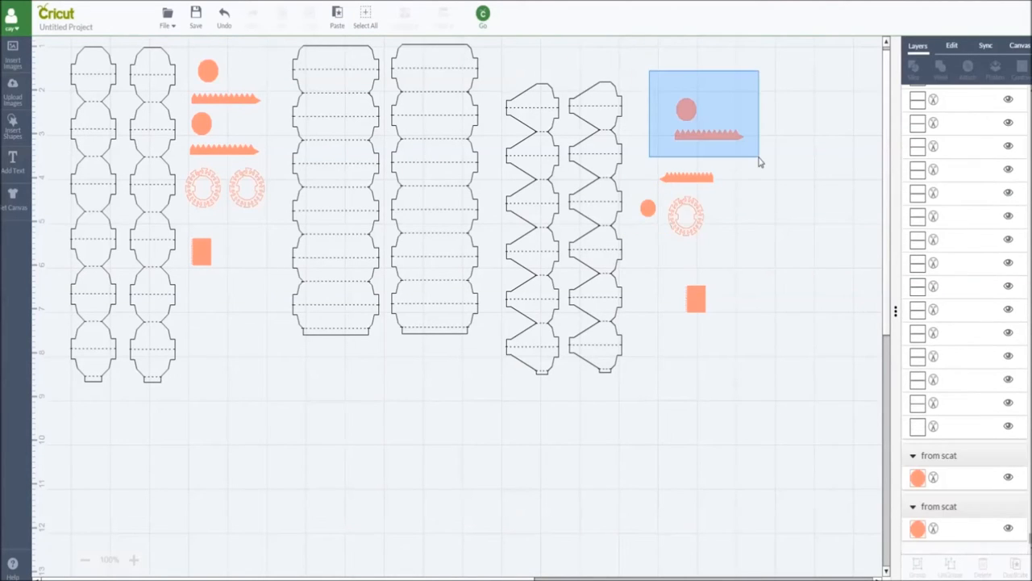
Step: Move the circle and toothed strip below the bodies and place a duplicate below them
{"action": "left_click", "coordinate": [703, 113]}
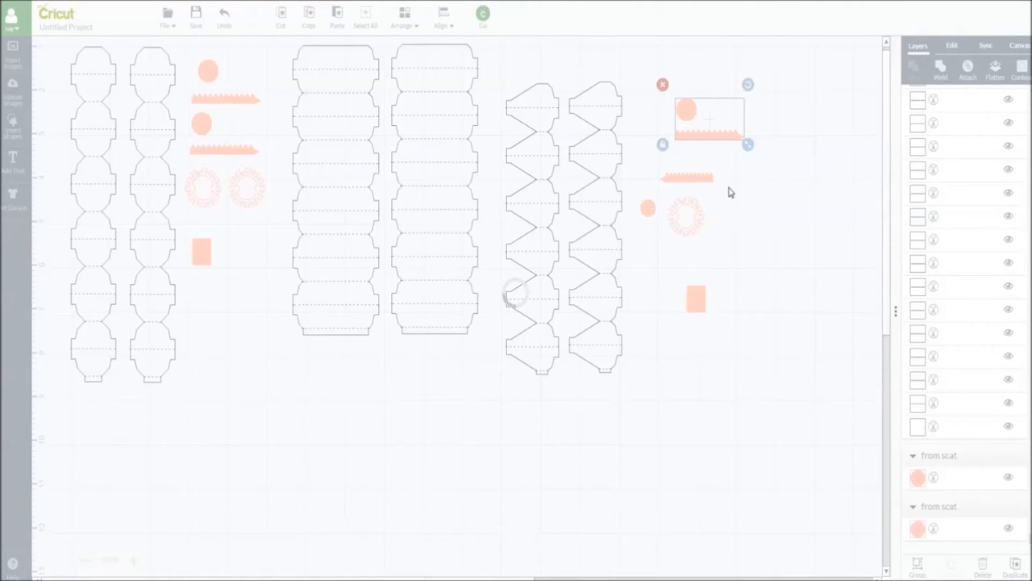
{"action": "mouse_move", "coordinate": [729, 190]}
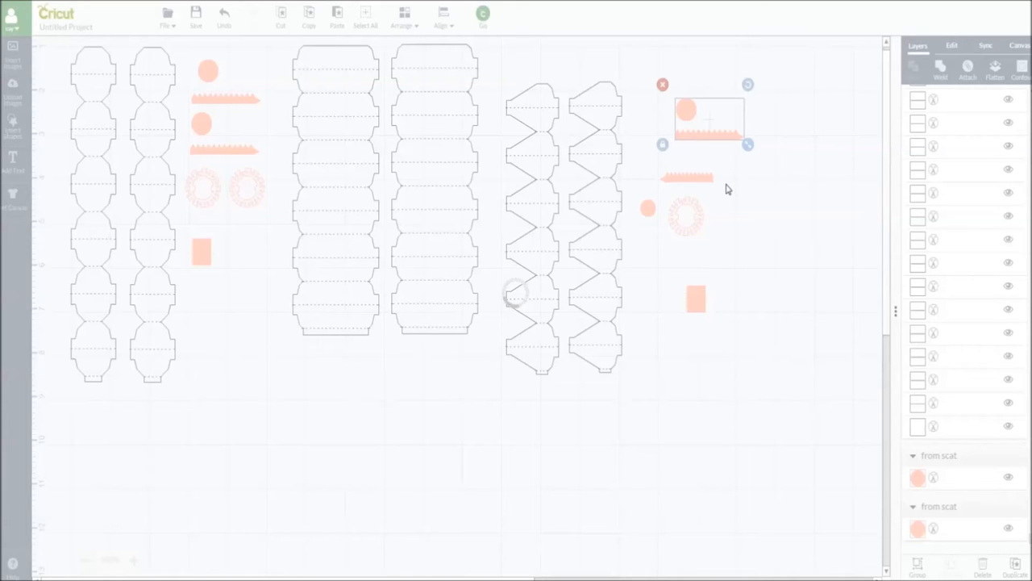
{"action": "left_click_drag", "start_coordinate": [708, 120], "coordinate": [708, 142]}
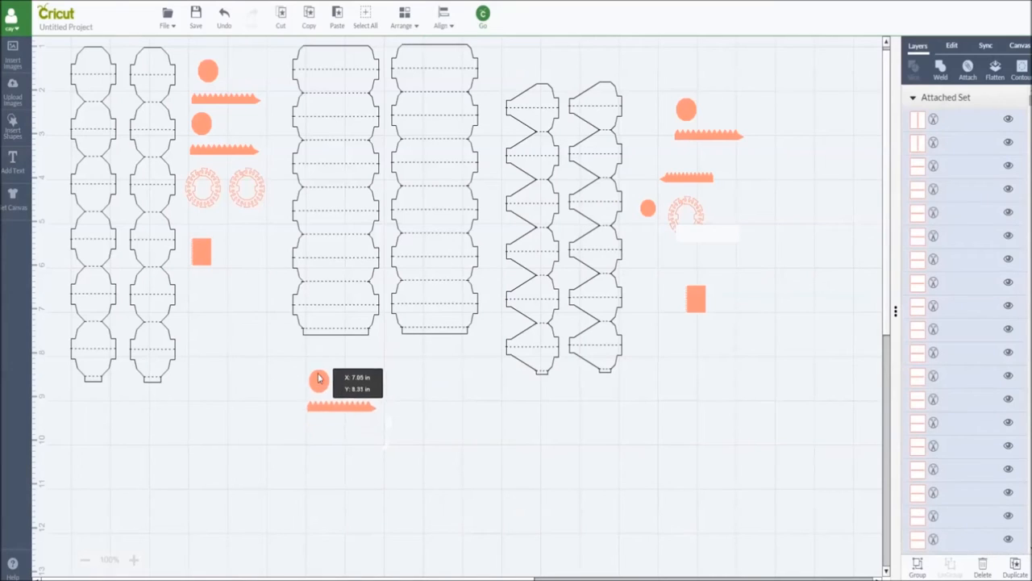
{"action": "left_click", "coordinate": [338, 386]}
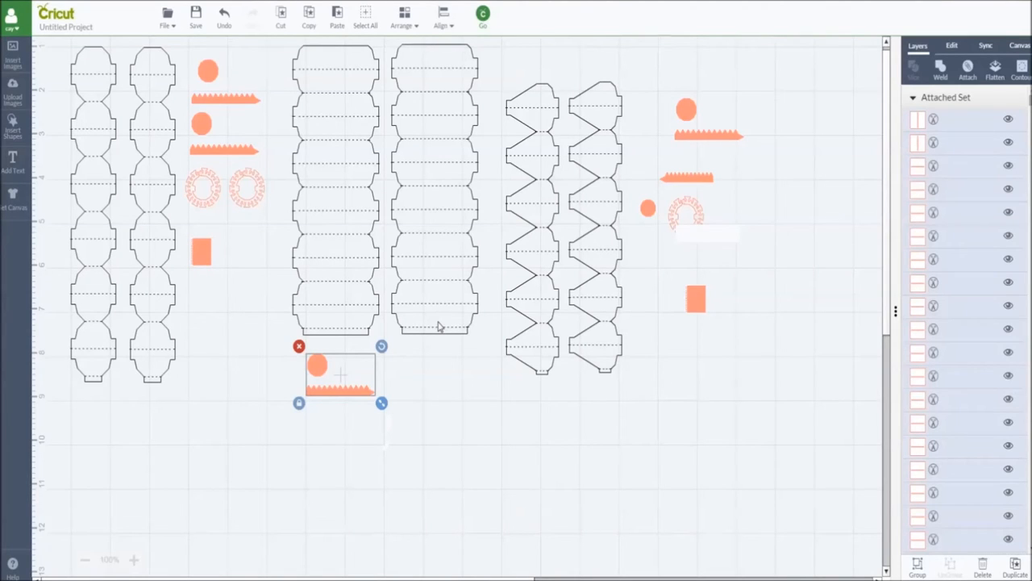
{"action": "mouse_move", "coordinate": [429, 387]}
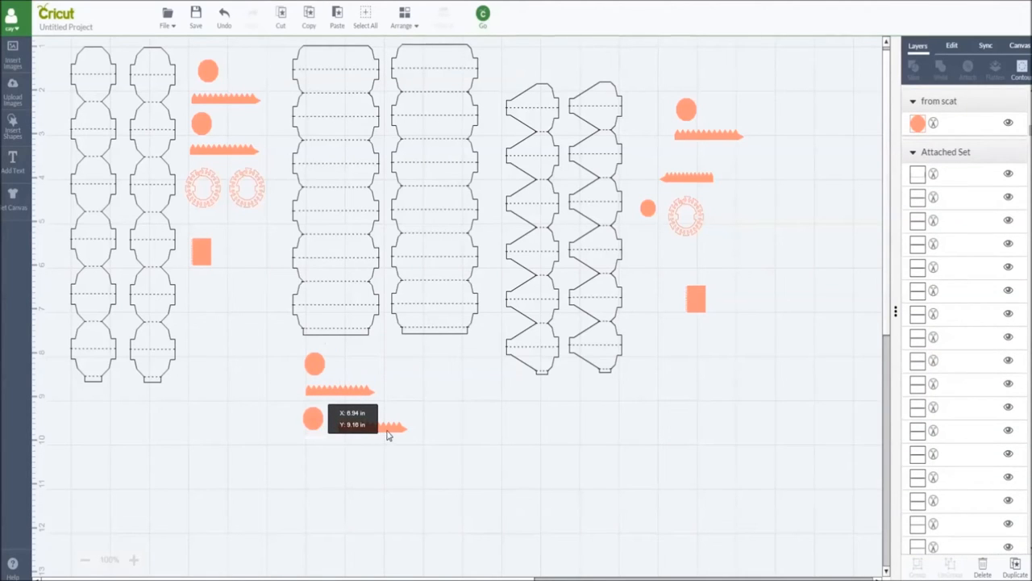
{"action": "left_click_drag", "start_coordinate": [391, 427], "coordinate": [331, 450]}
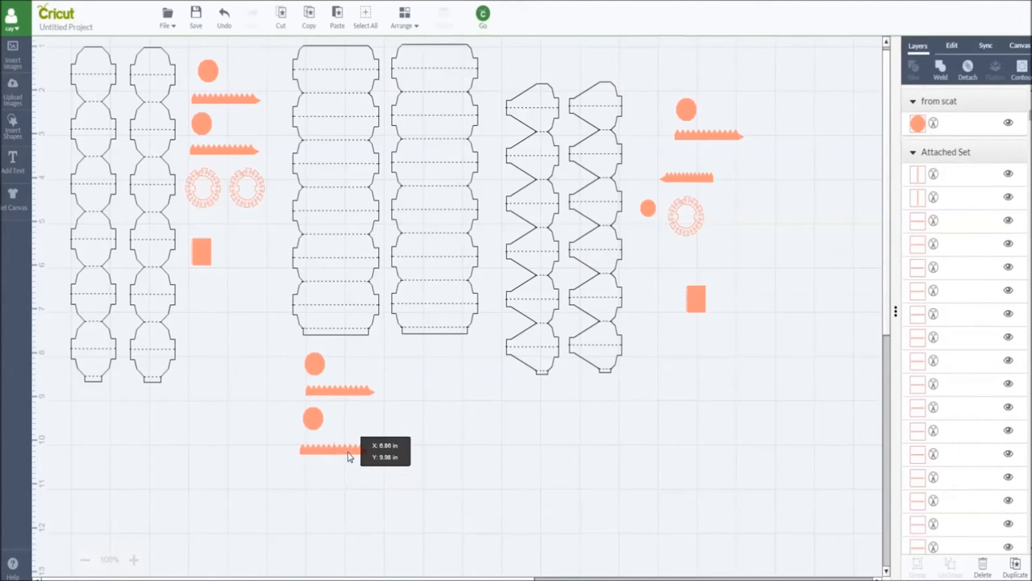
Step: Duplicate the scalloped ring twice and stack the copies beside the lower circles
{"action": "left_click", "coordinate": [335, 450]}
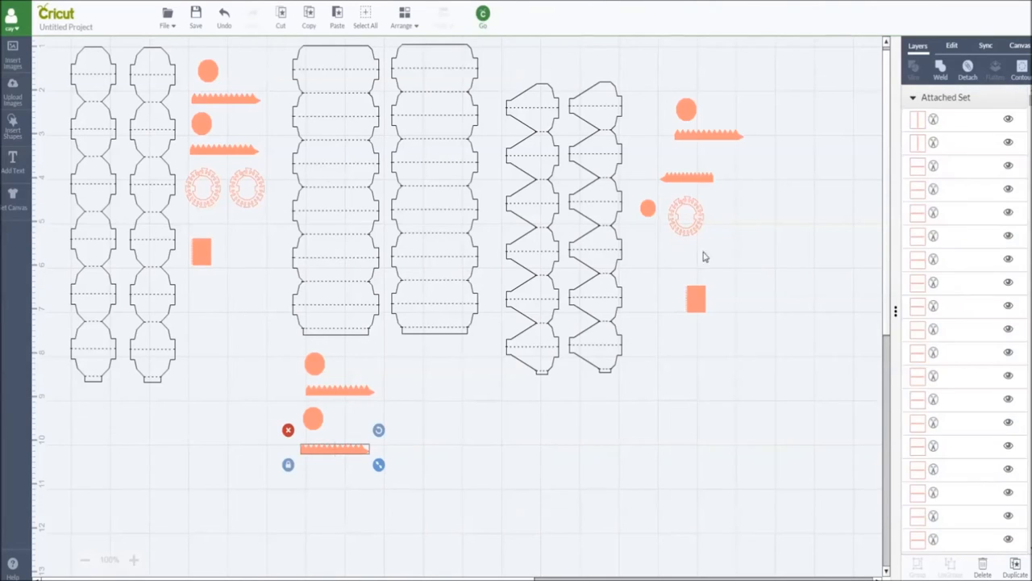
{"action": "left_click", "coordinate": [335, 13]}
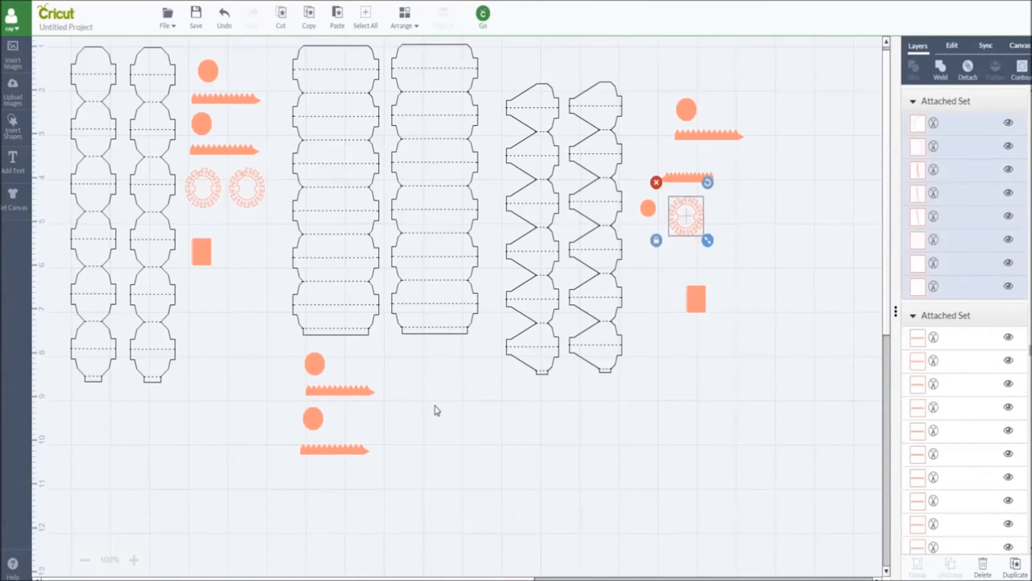
{"action": "mouse_move", "coordinate": [697, 283]}
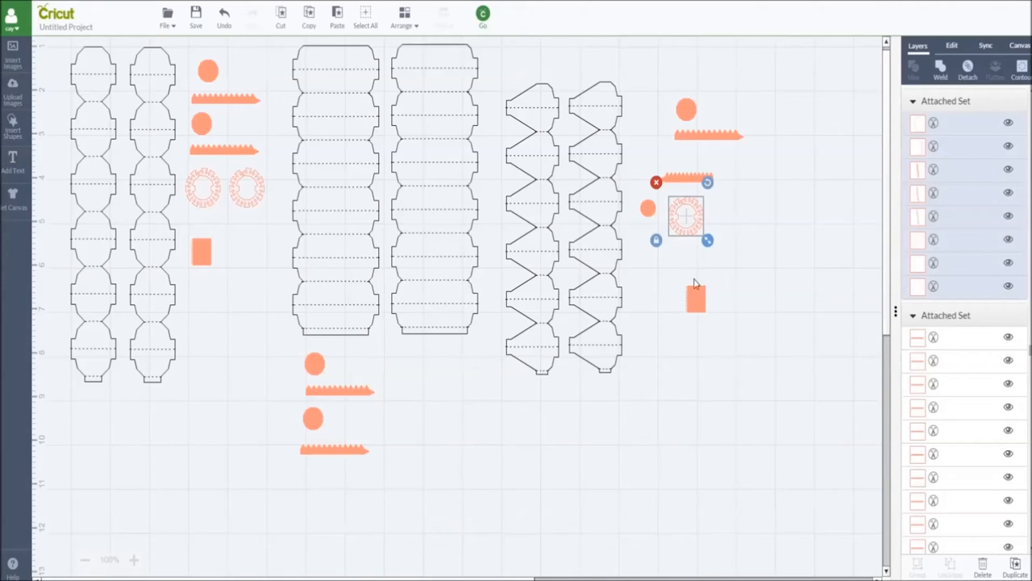
{"action": "mouse_move", "coordinate": [694, 234]}
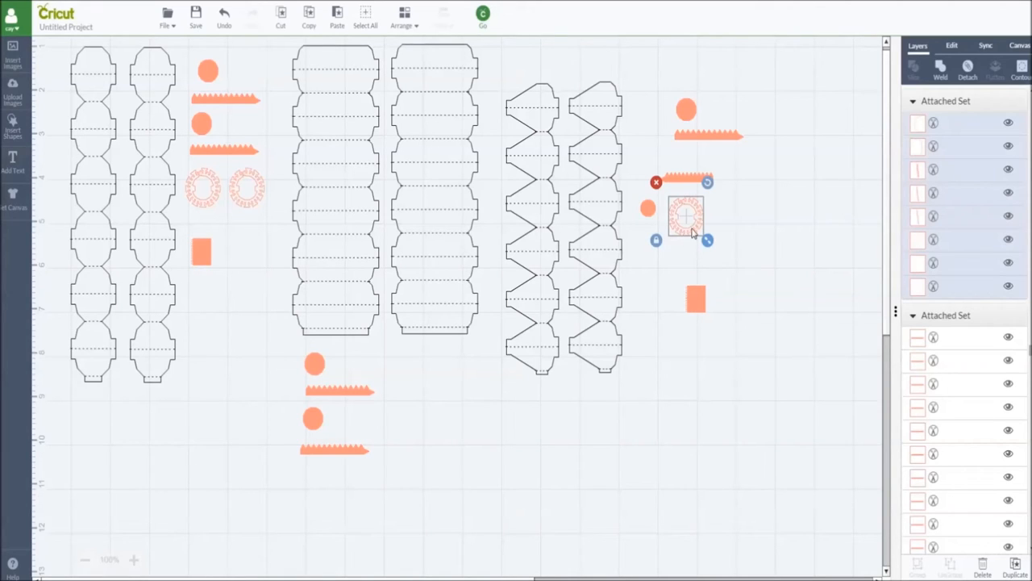
{"action": "left_click_drag", "start_coordinate": [685, 217], "coordinate": [717, 255]}
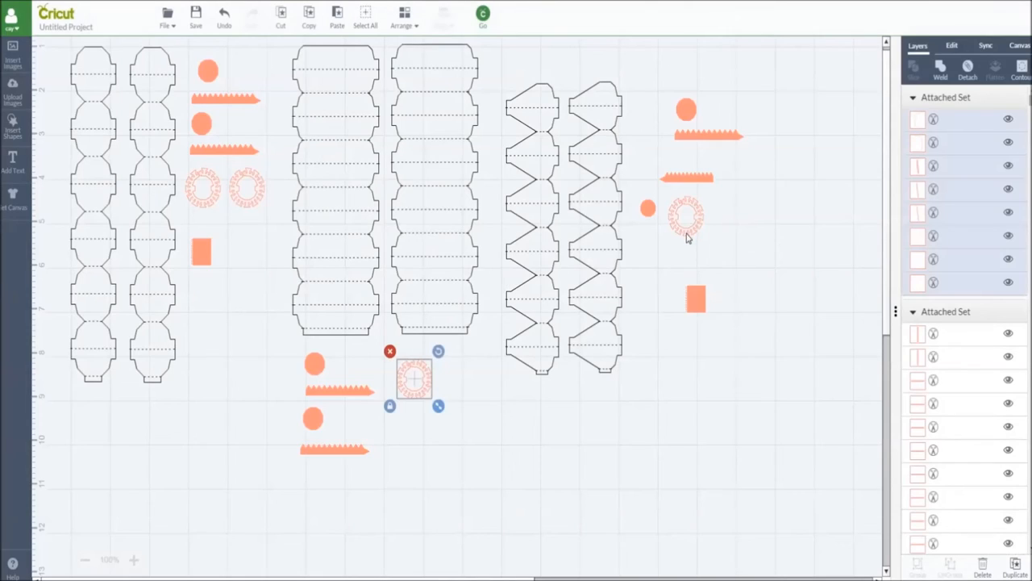
{"action": "mouse_move", "coordinate": [768, 358]}
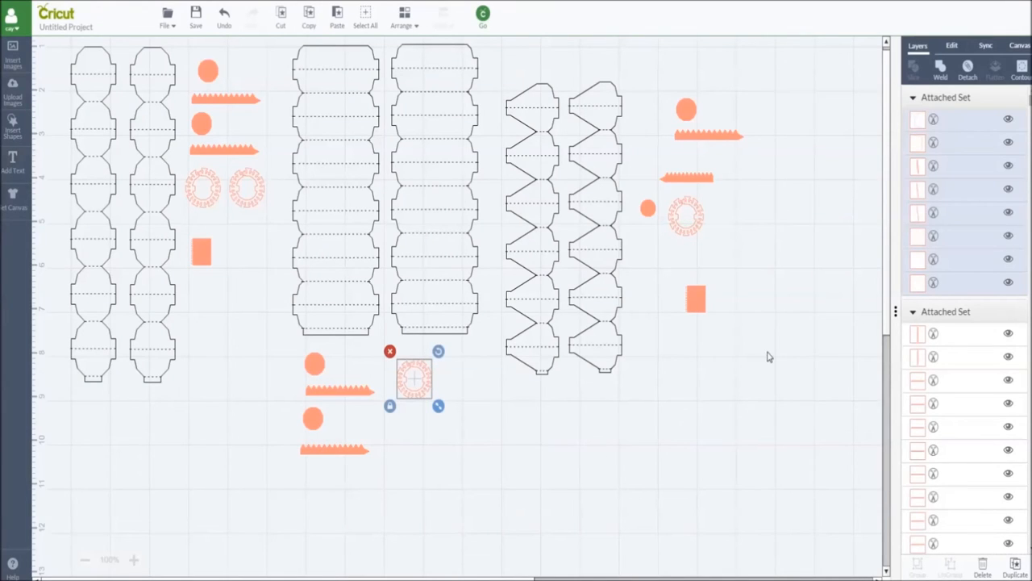
{"action": "mouse_move", "coordinate": [696, 234]}
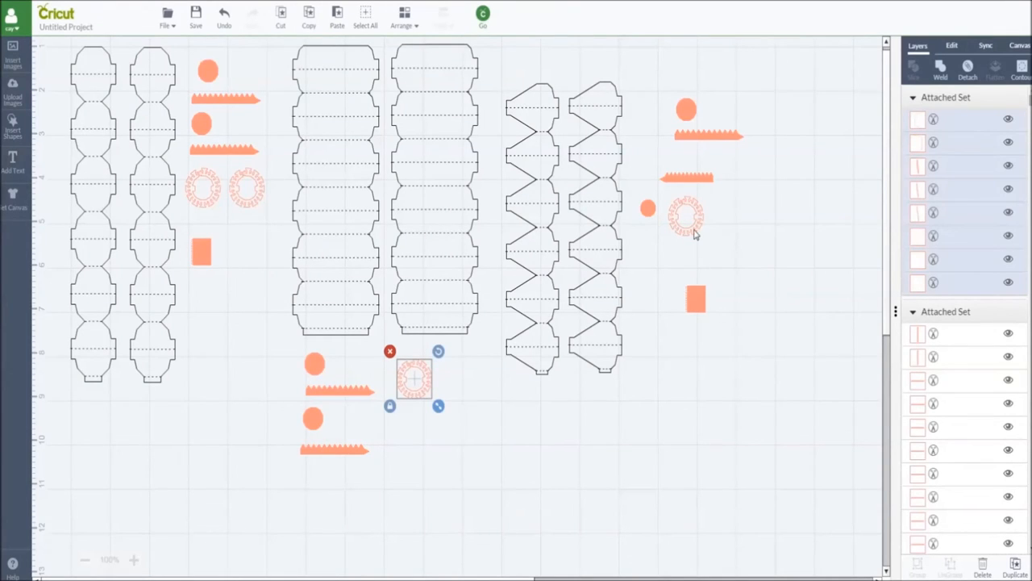
{"action": "mouse_move", "coordinate": [690, 234]}
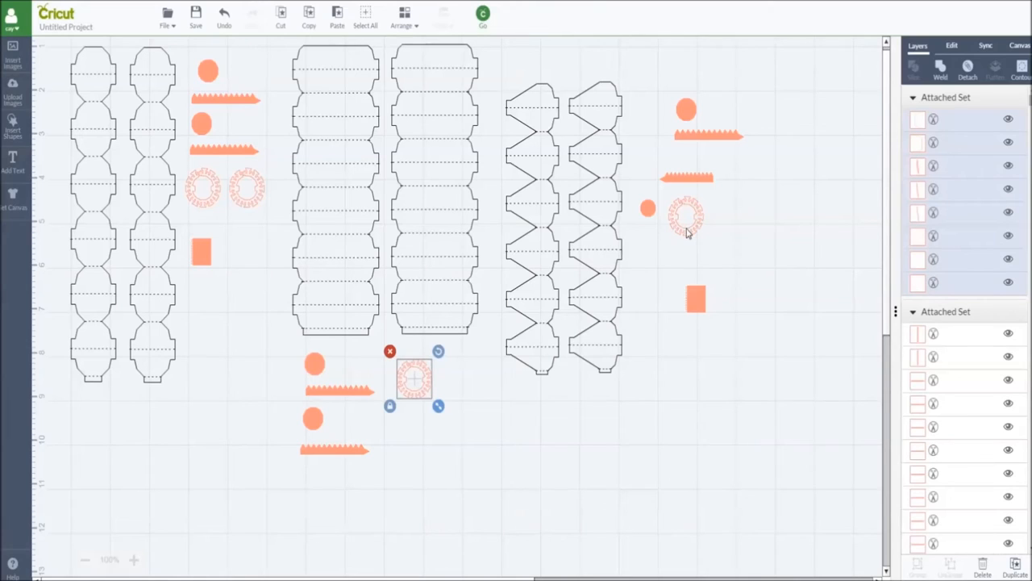
{"action": "mouse_move", "coordinate": [692, 233]}
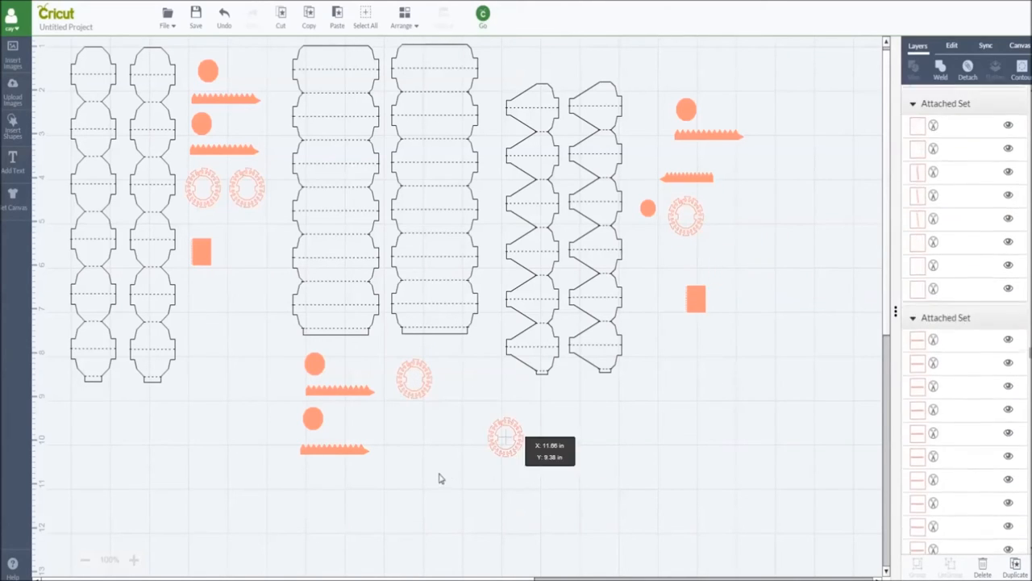
{"action": "left_click_drag", "start_coordinate": [503, 436], "coordinate": [412, 434]}
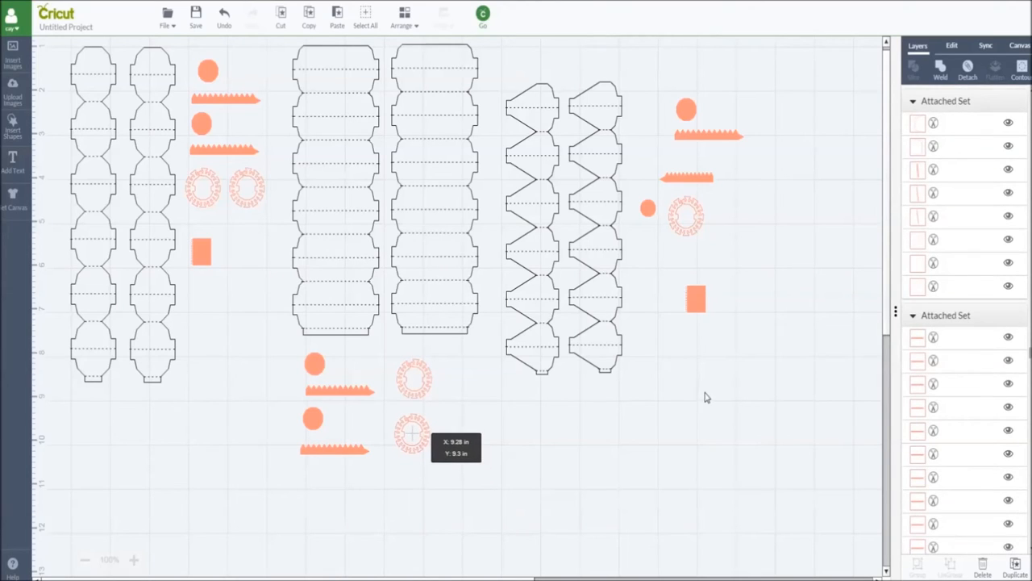
Step: Place the small orange circle beside the zigzag strips
{"action": "left_click", "coordinate": [413, 432]}
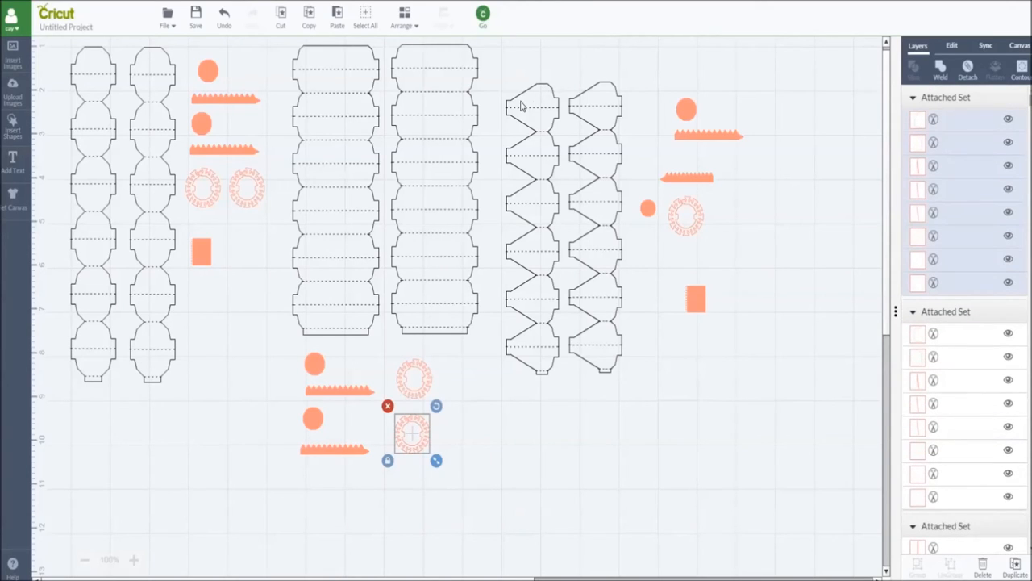
{"action": "mouse_move", "coordinate": [593, 200]}
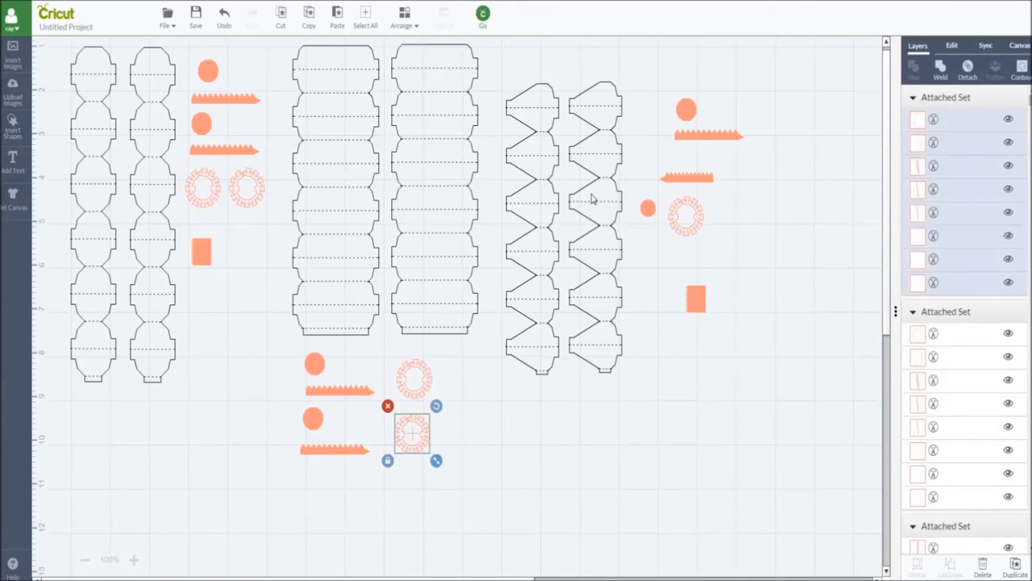
{"action": "mouse_move", "coordinate": [603, 154]}
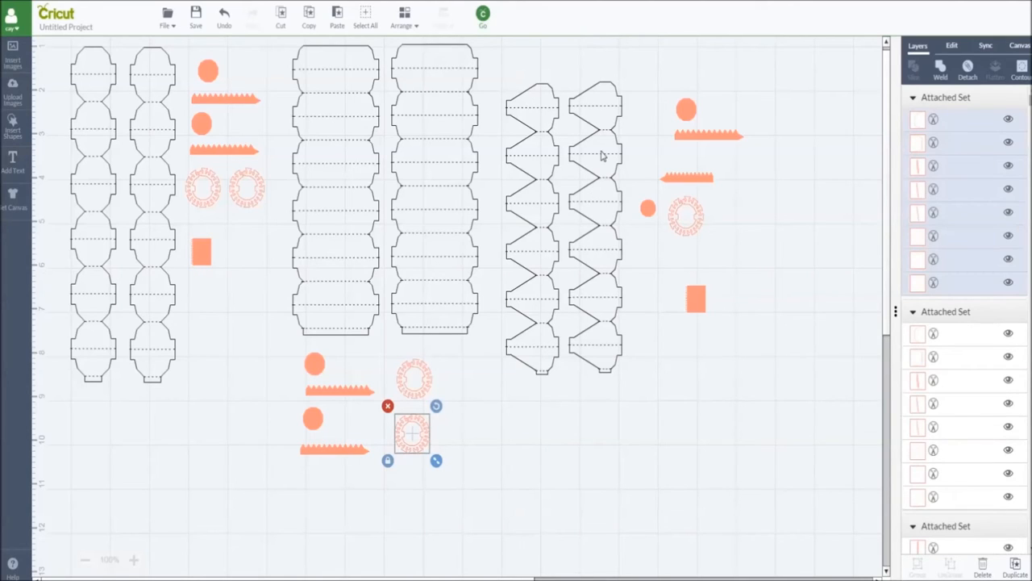
{"action": "mouse_move", "coordinate": [653, 196]}
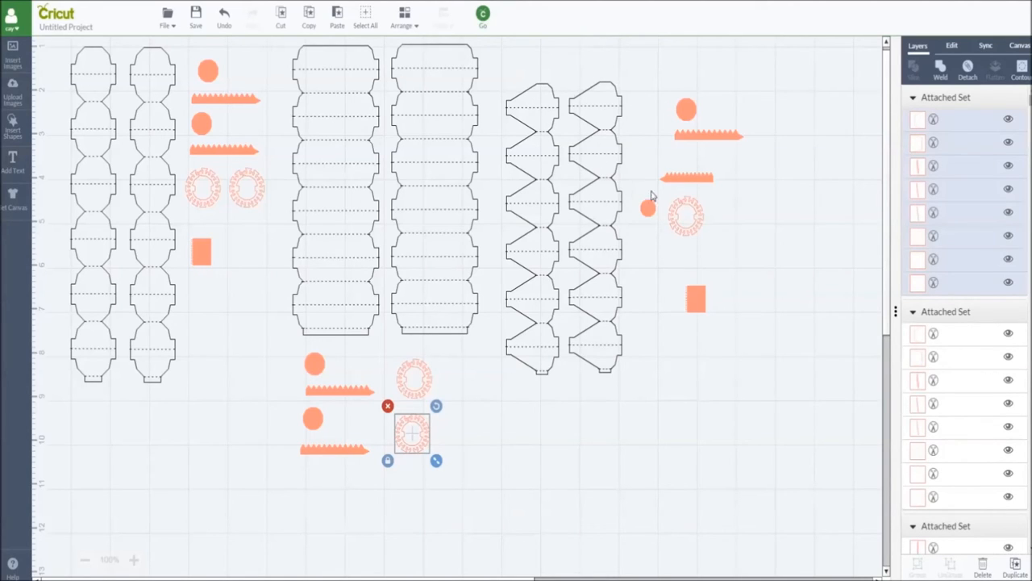
{"action": "mouse_move", "coordinate": [716, 123]}
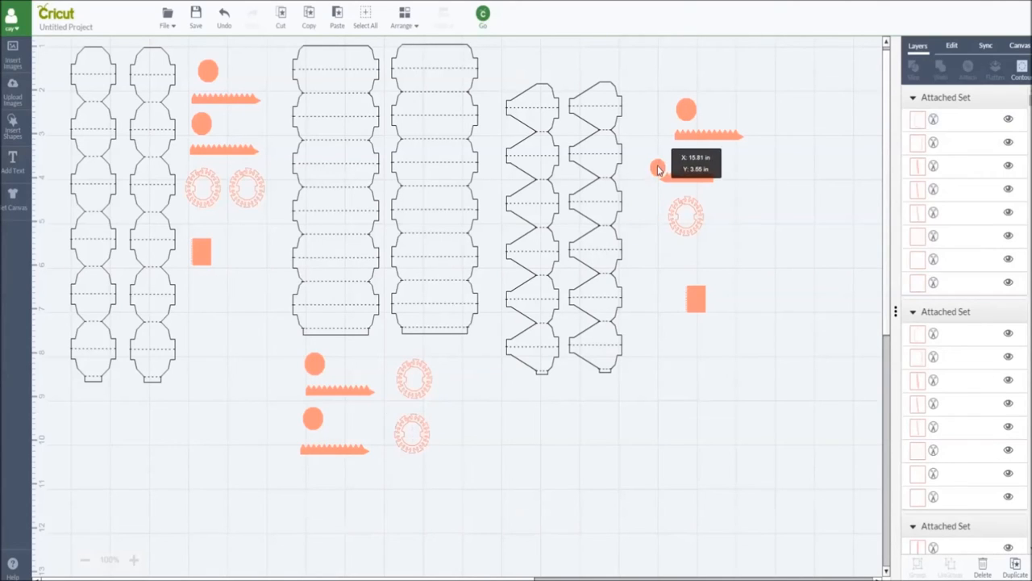
{"action": "left_click", "coordinate": [686, 164]}
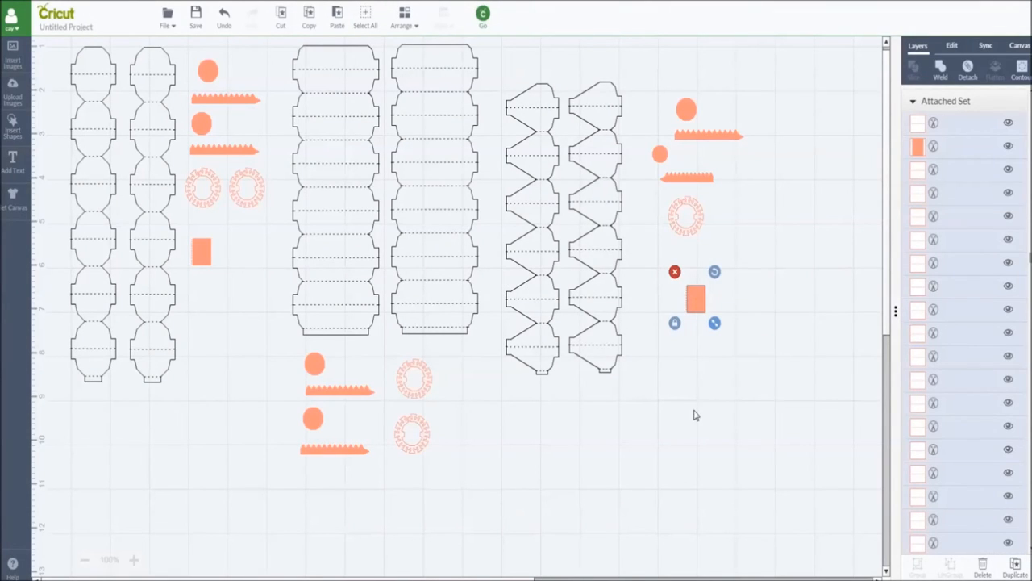
{"action": "mouse_move", "coordinate": [587, 475]}
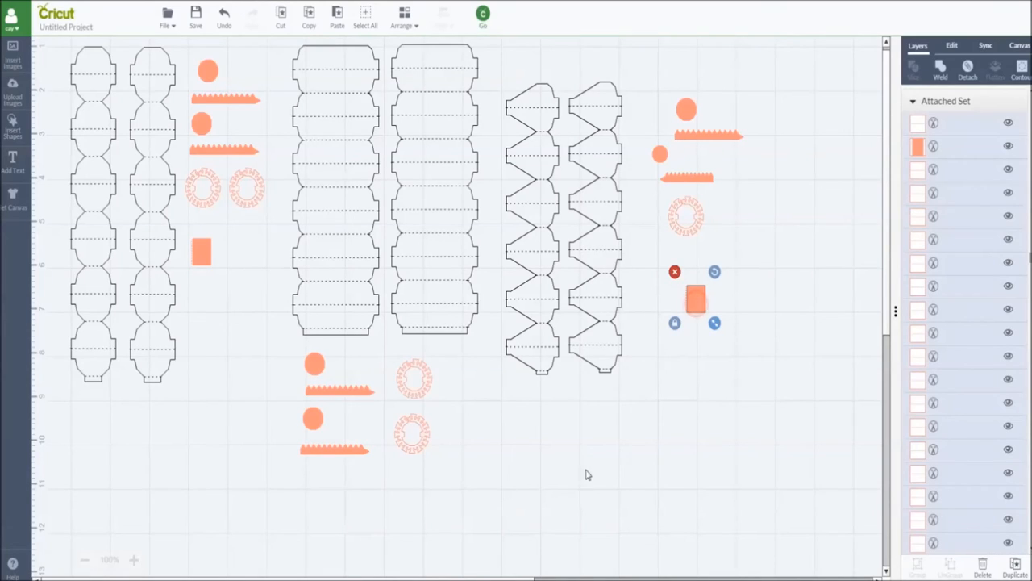
{"action": "mouse_move", "coordinate": [758, 452]}
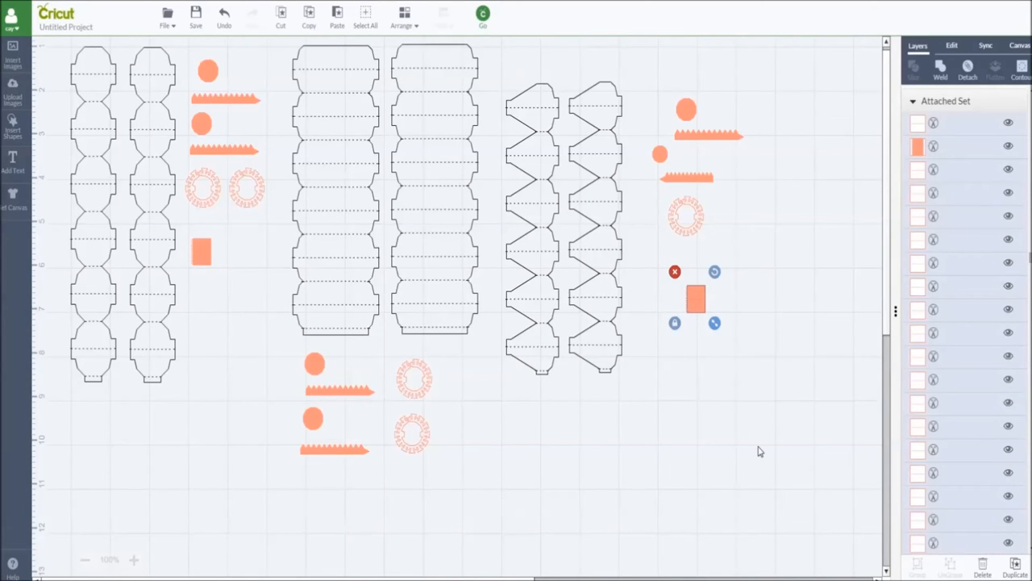
Step: Duplicate the orange rectangle and move the copy beside the lower ring pieces
{"action": "left_click_drag", "start_coordinate": [695, 298], "coordinate": [718, 322]}
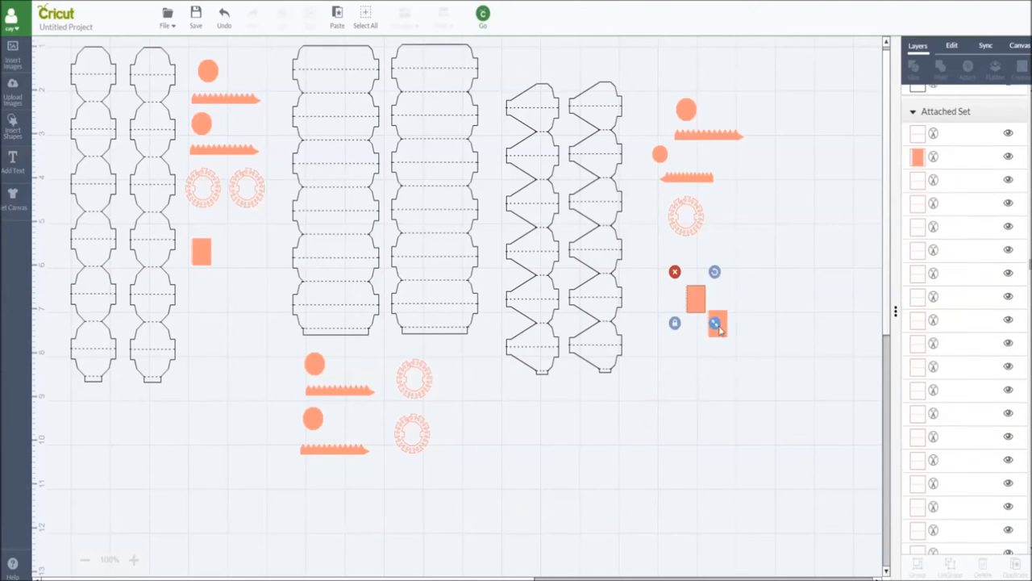
{"action": "left_click_drag", "start_coordinate": [697, 299], "coordinate": [458, 413]}
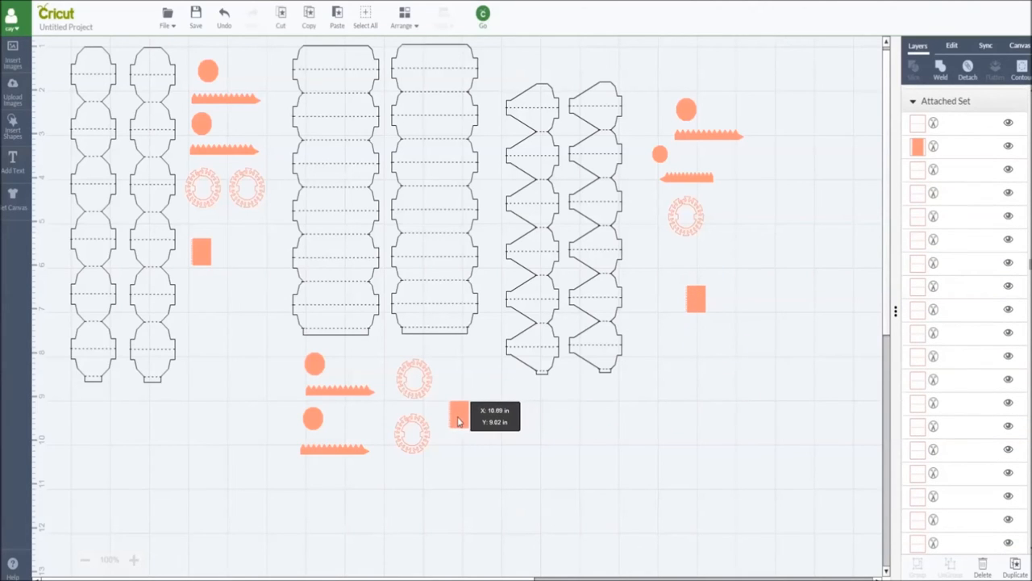
{"action": "left_click", "coordinate": [516, 61]}
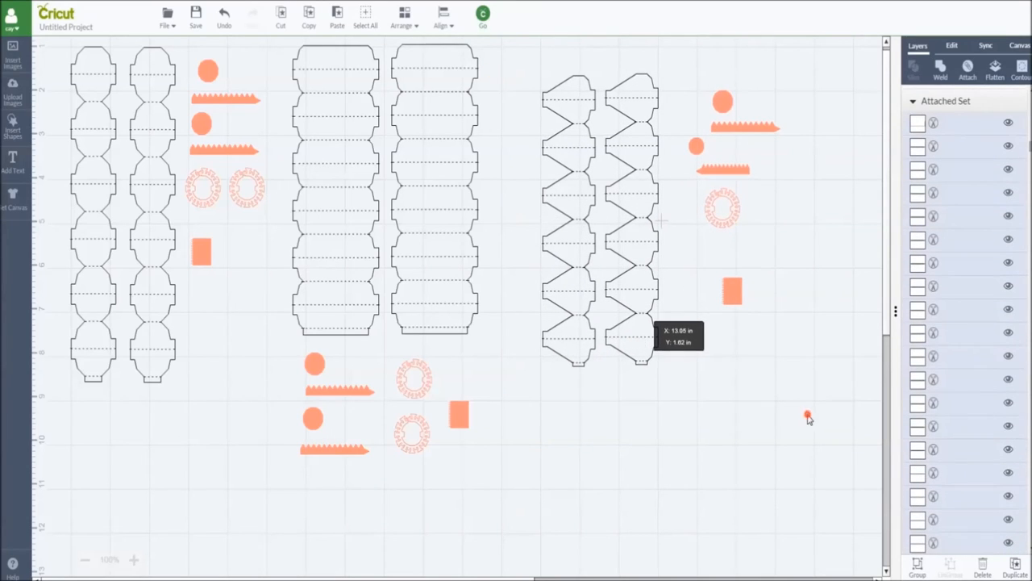
Step: Load the arranged lantern project into the mat preview with Go
{"action": "left_click", "coordinate": [200, 358]}
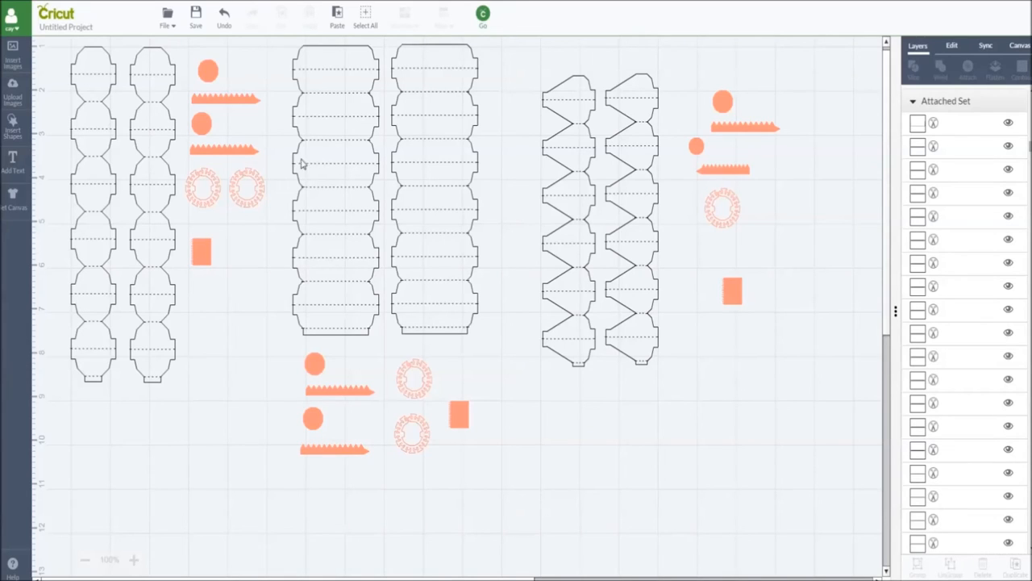
{"action": "mouse_move", "coordinate": [158, 358]}
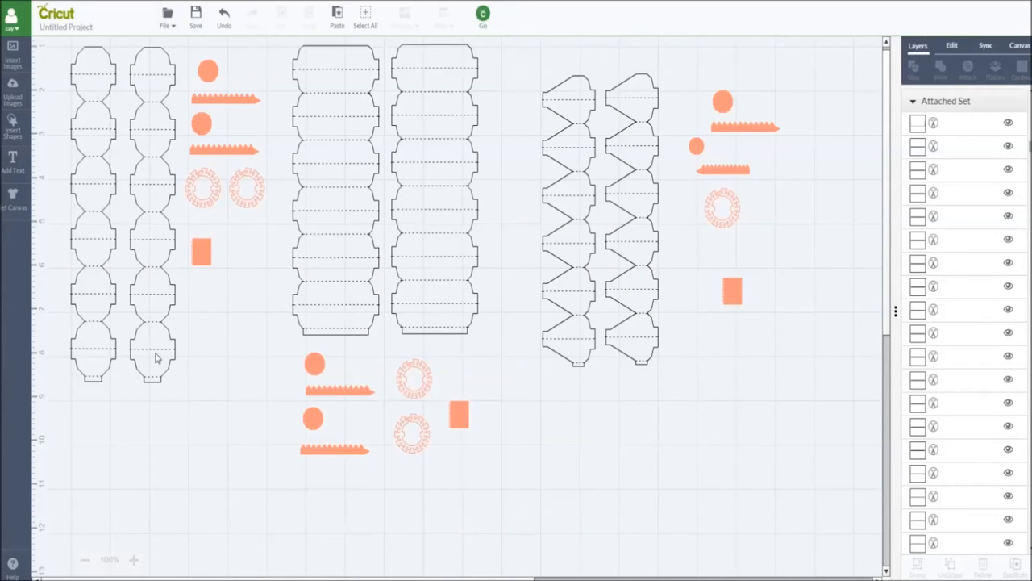
{"action": "mouse_move", "coordinate": [521, 258]}
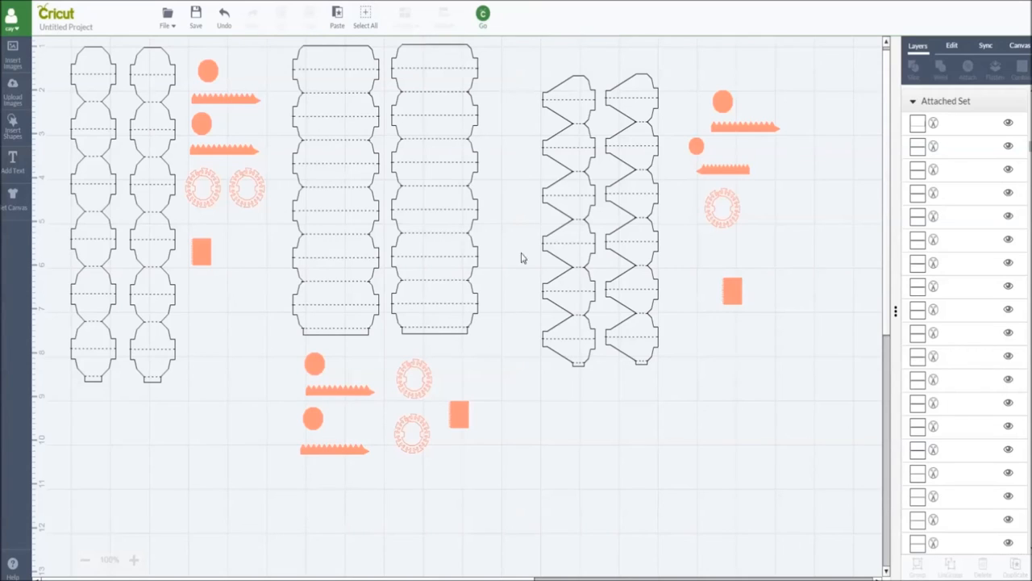
{"action": "mouse_move", "coordinate": [629, 68]}
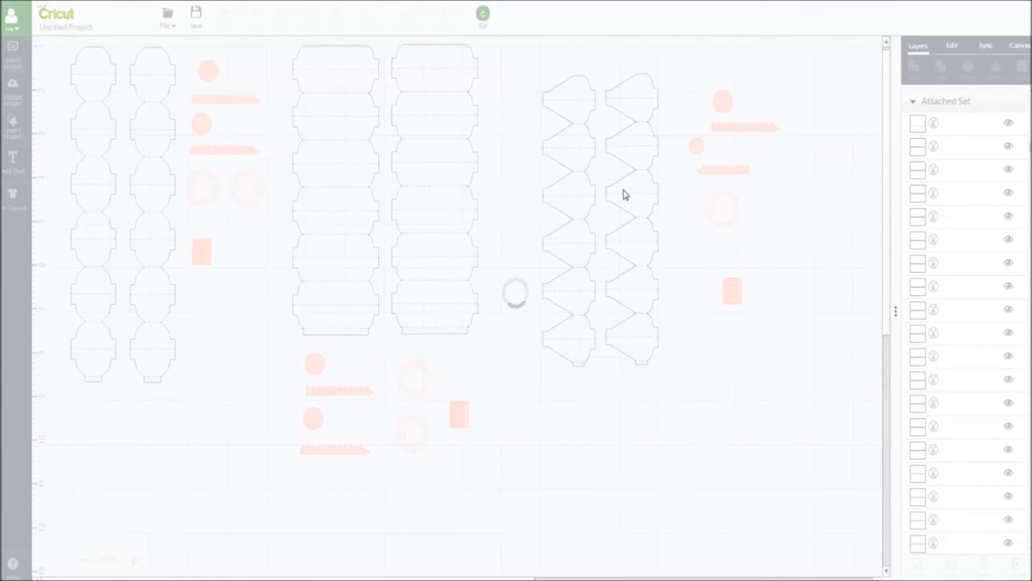
Step: Inspect the lantern pieces on the mat preview, then close it with the top-right X
{"action": "left_click", "coordinate": [482, 16]}
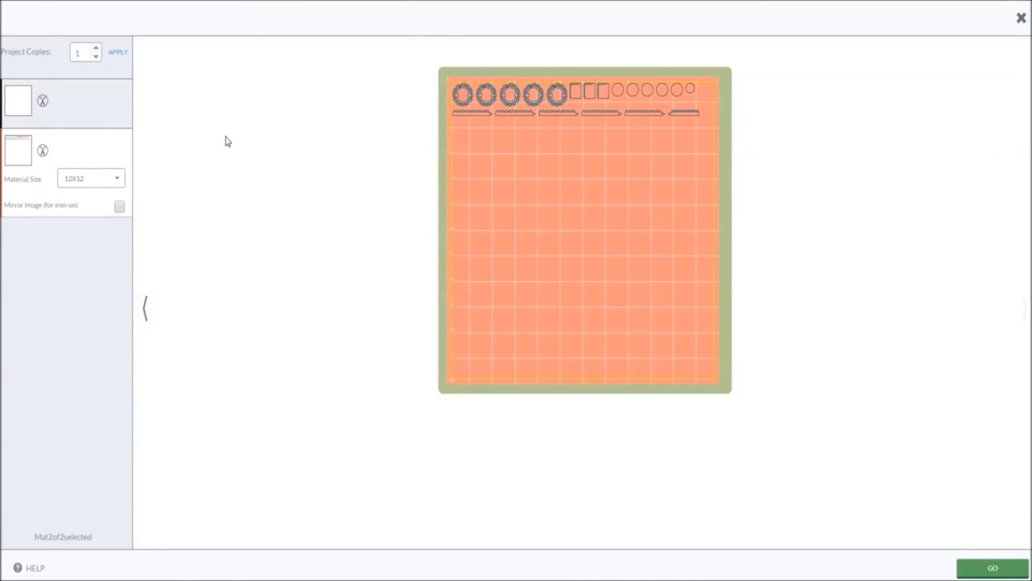
{"action": "mouse_move", "coordinate": [642, 78]}
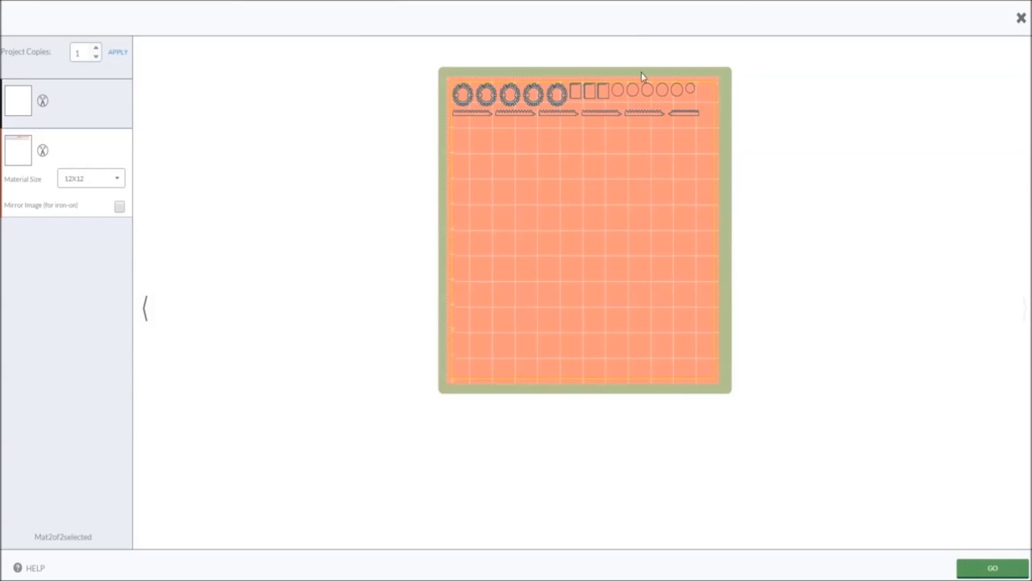
{"action": "mouse_move", "coordinate": [589, 100]}
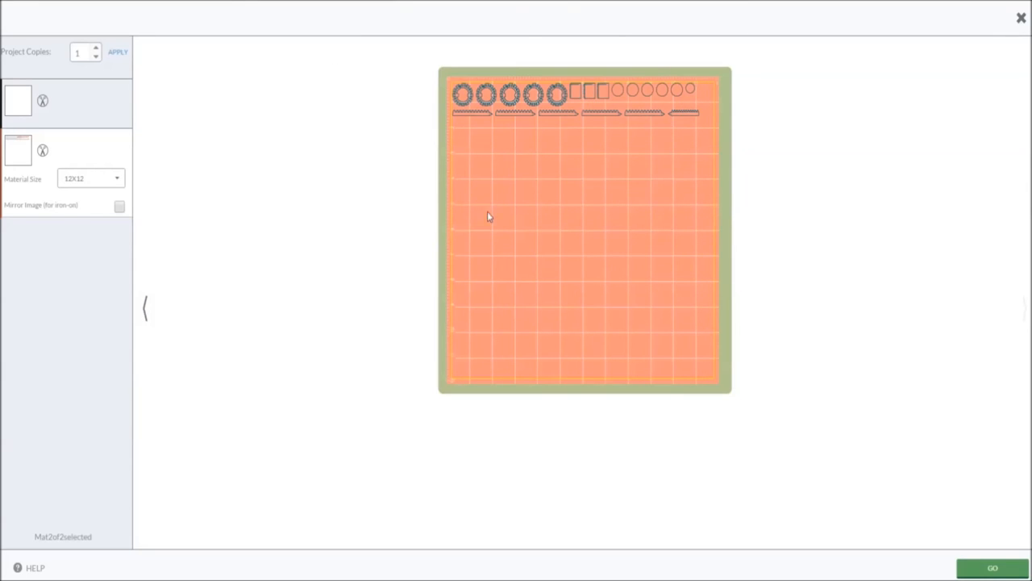
{"action": "mouse_move", "coordinate": [1028, 23]}
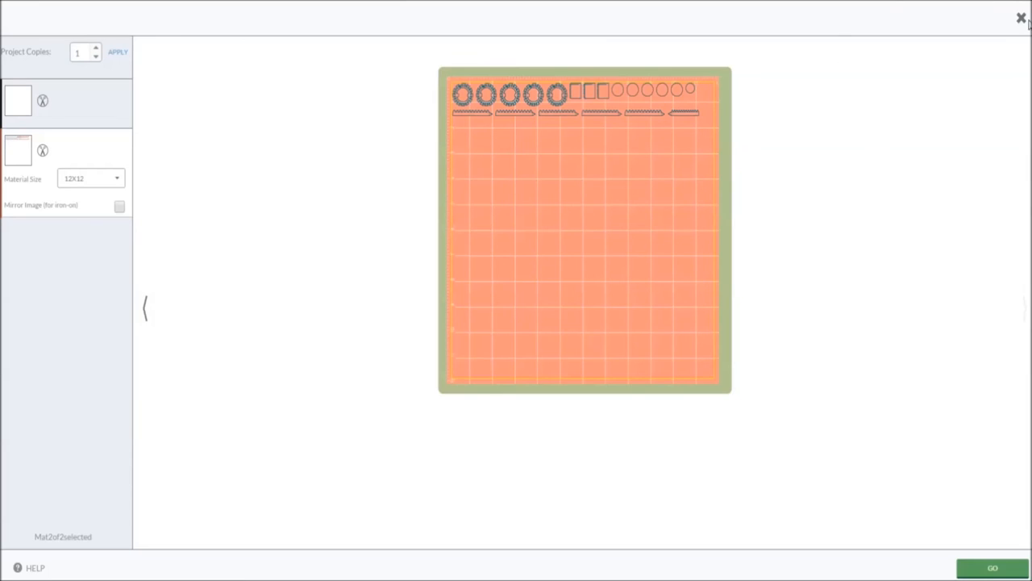
{"action": "left_click", "coordinate": [1021, 16]}
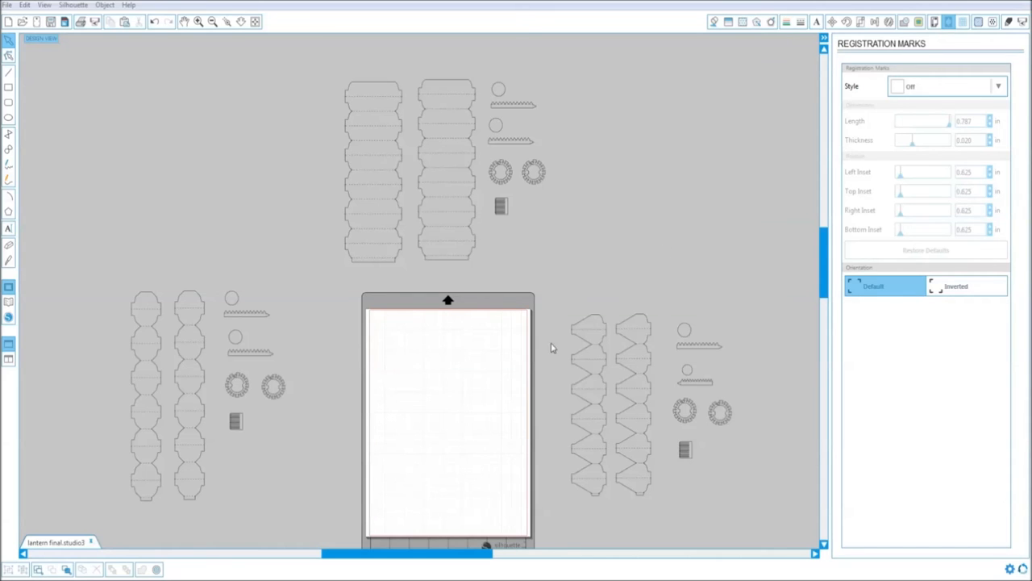
{"action": "mouse_move", "coordinate": [287, 352]}
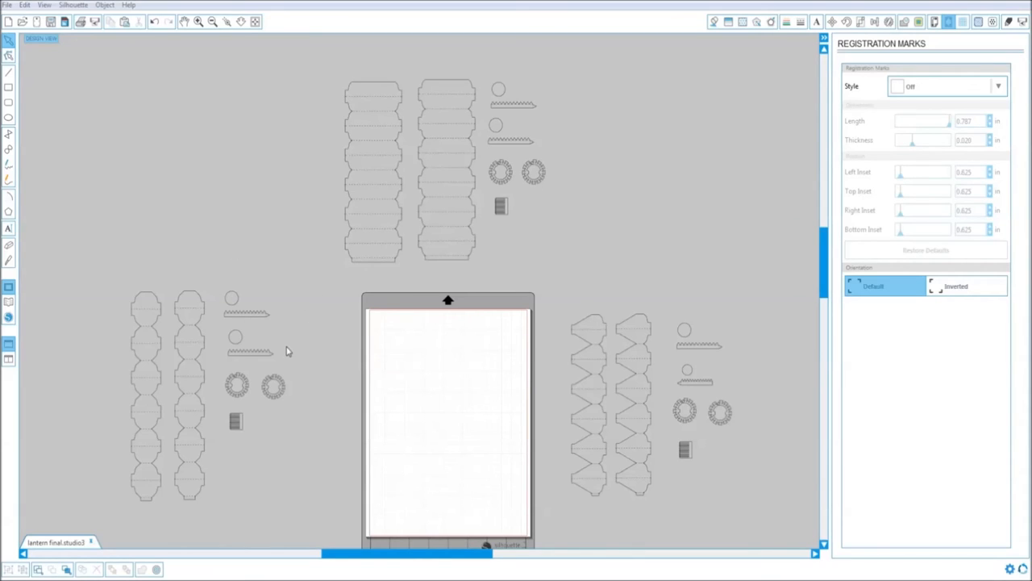
{"action": "mouse_move", "coordinate": [384, 241]}
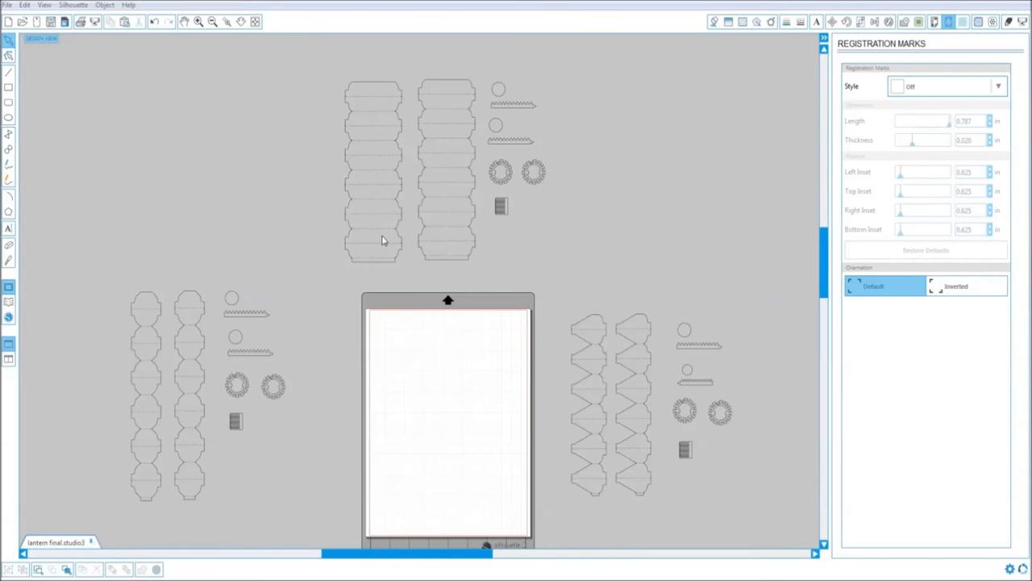
{"action": "mouse_move", "coordinate": [387, 245]}
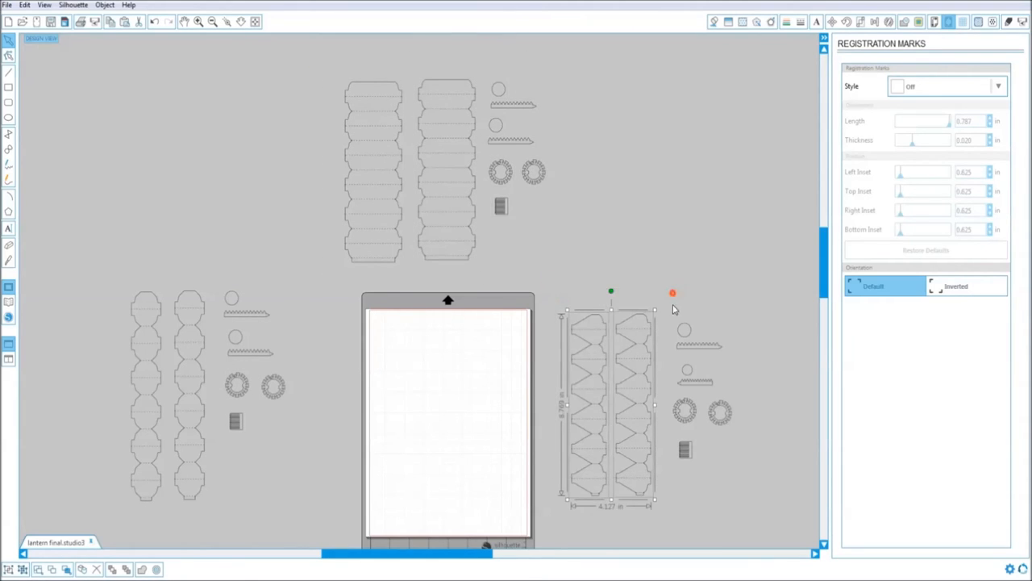
Step: Deselect the zigzag strip pieces and bring up the Send view for the Silhouette cutter
{"action": "left_click", "coordinate": [352, 340]}
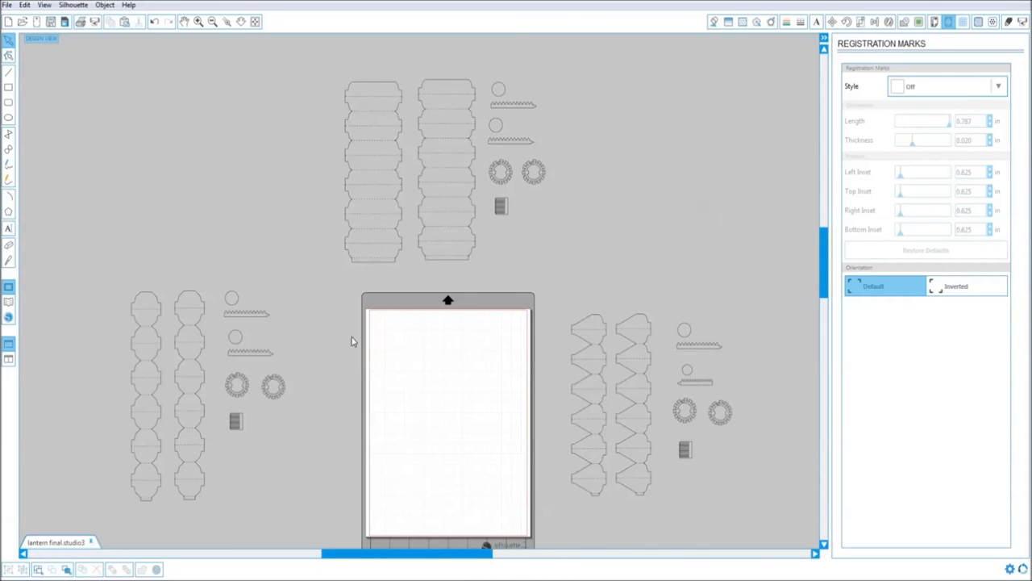
{"action": "mouse_move", "coordinate": [160, 280]}
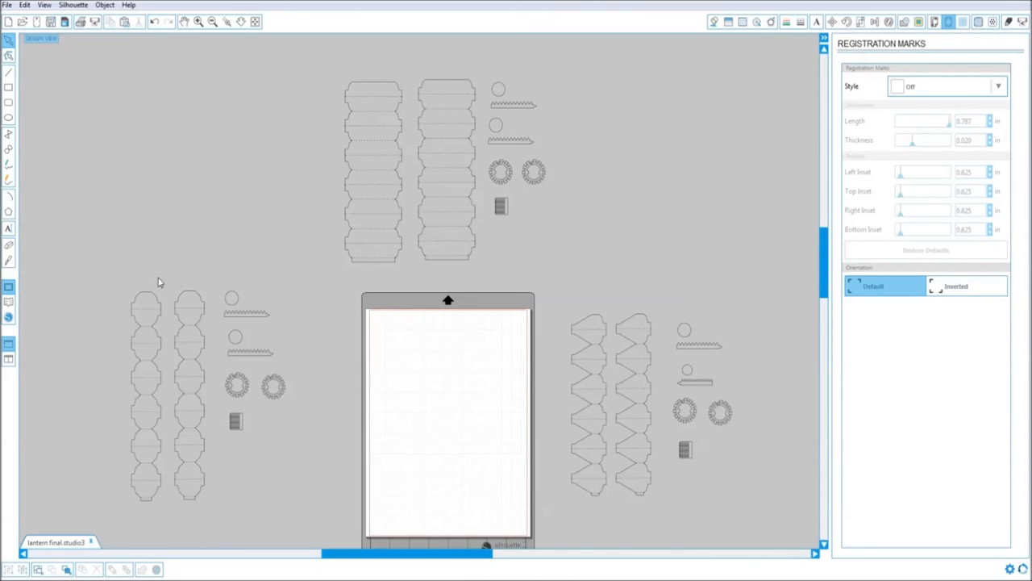
{"action": "left_click", "coordinate": [190, 481]}
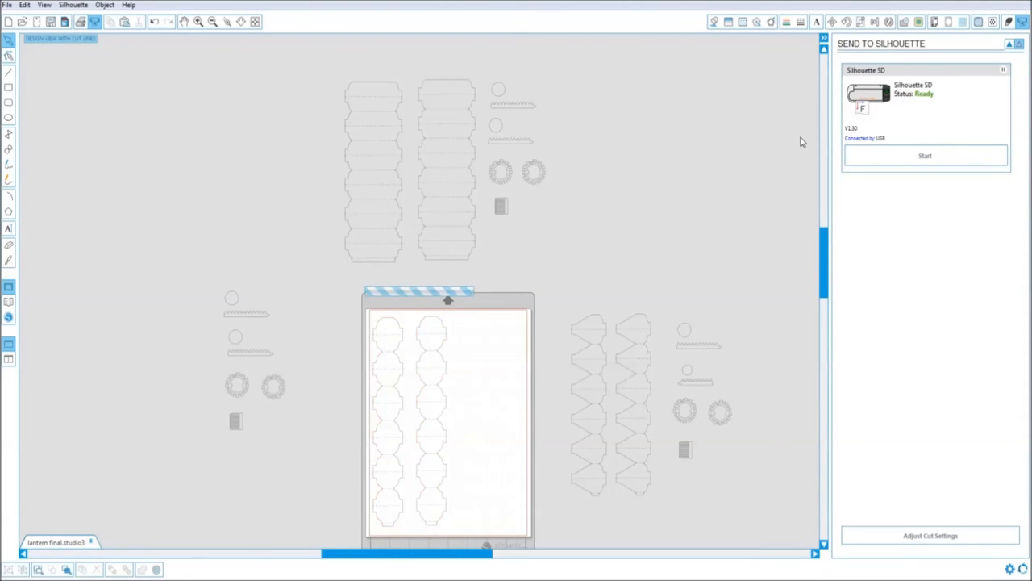
Step: Review the two lantern strips as red cut lines on the mat with the Silhouette SD reporting Ready
{"action": "left_click", "coordinate": [493, 386]}
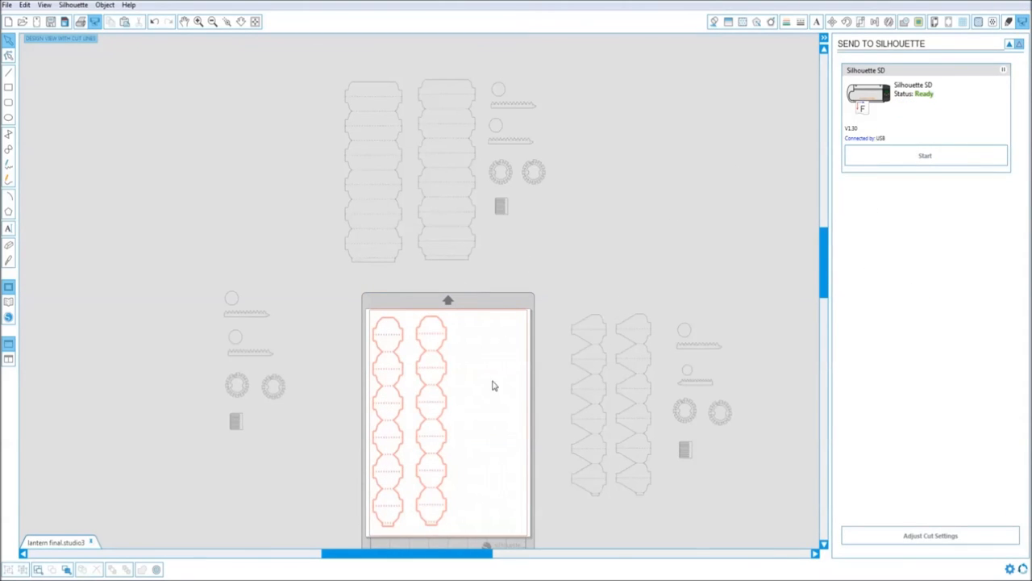
{"action": "mouse_move", "coordinate": [529, 267]}
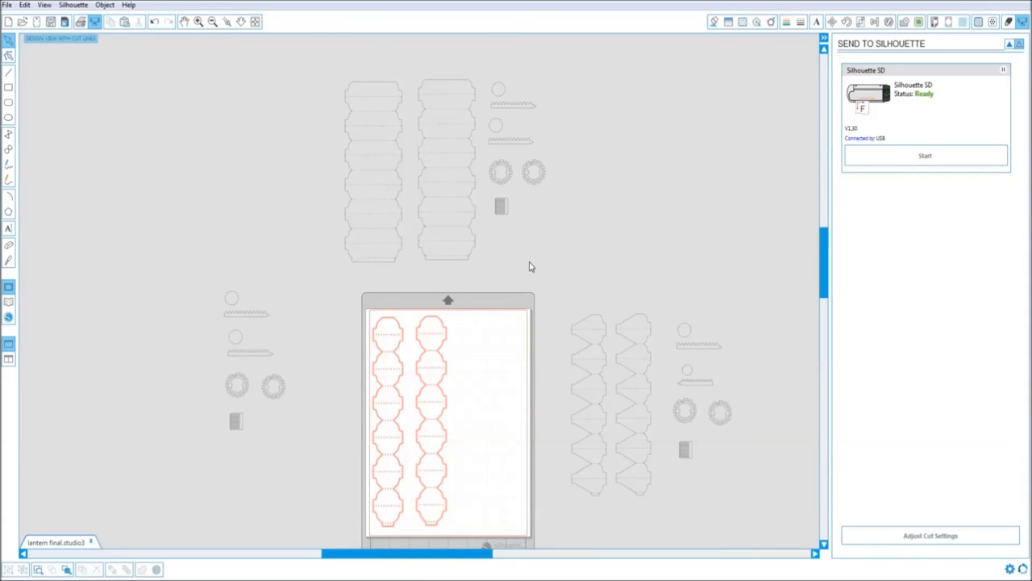
{"action": "mouse_move", "coordinate": [411, 337]}
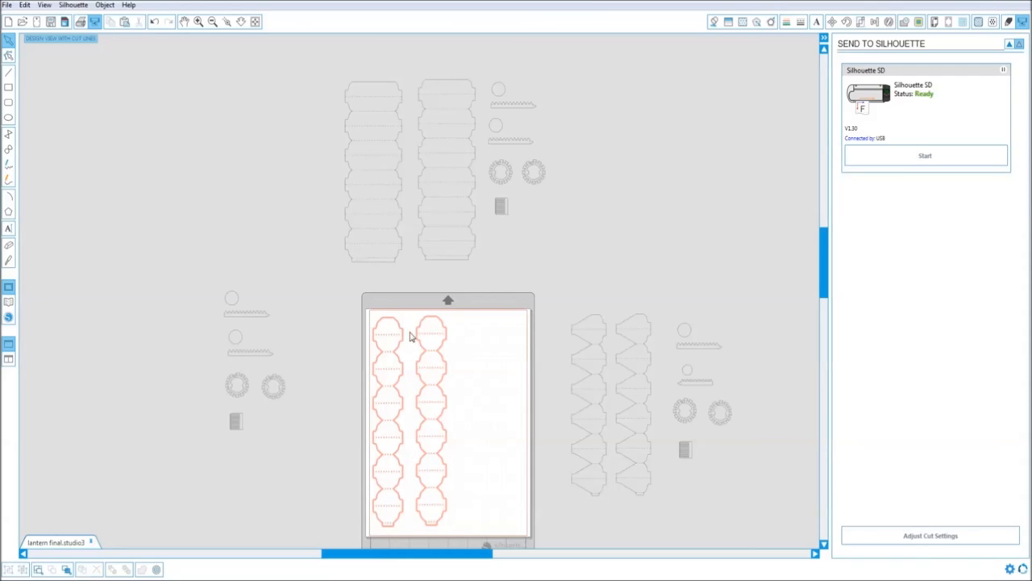
{"action": "left_click", "coordinate": [712, 23]}
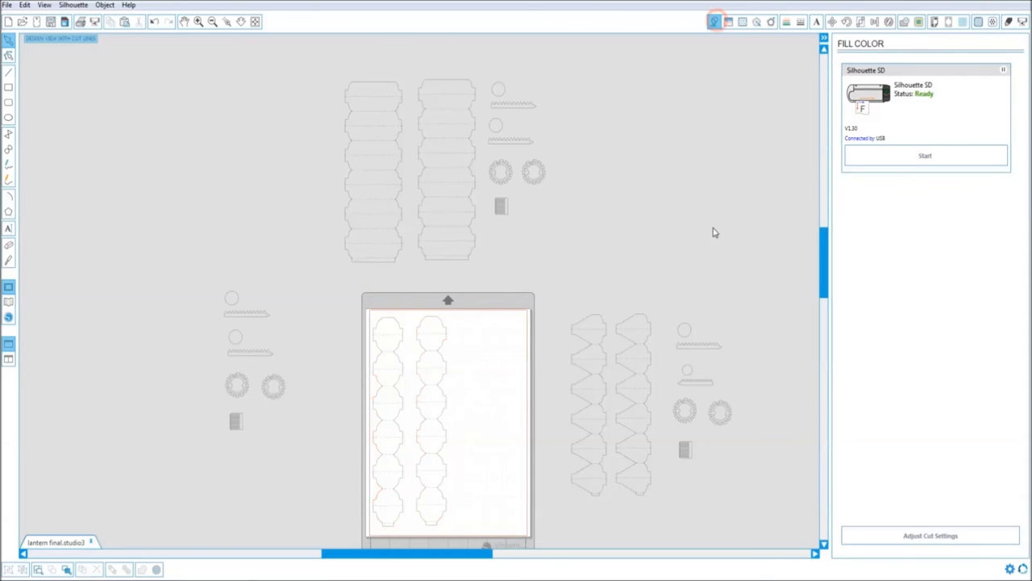